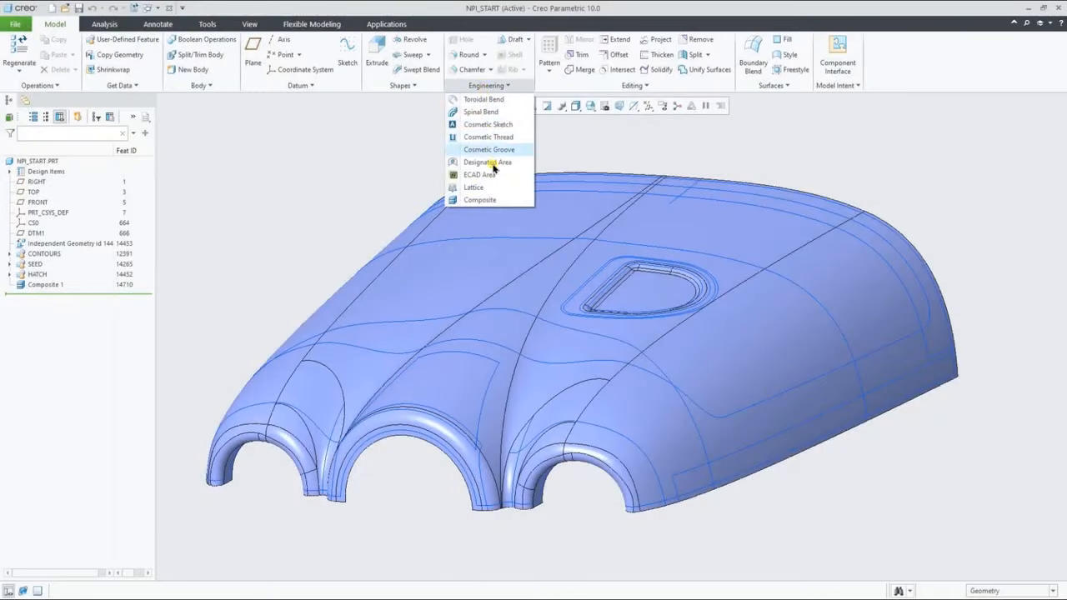
mouse_move(481, 200)
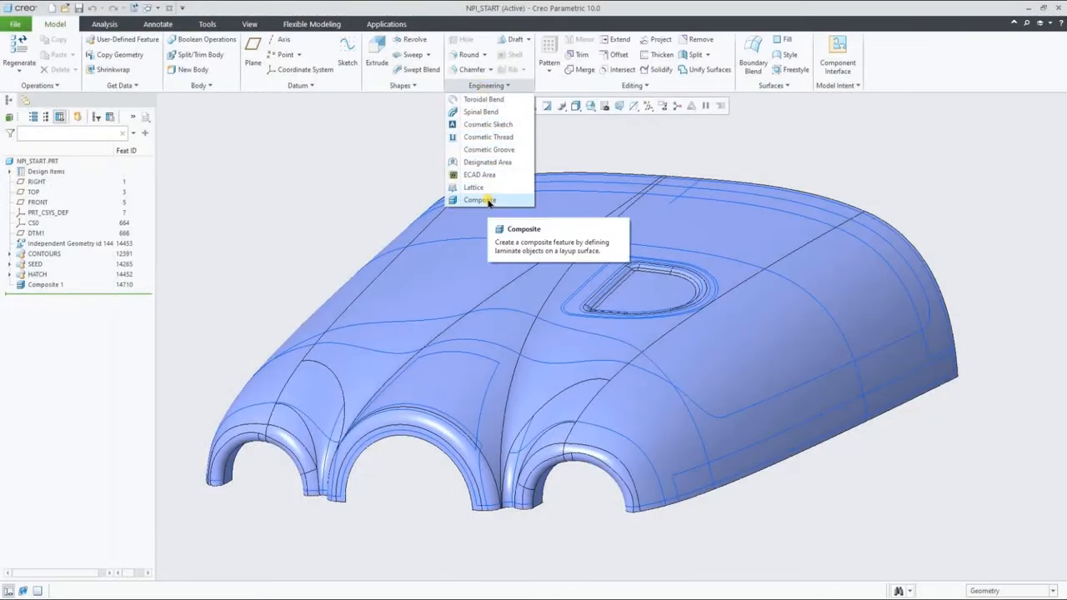
Open the Composite 1 feature from the Model Tree in Composite Design
click(46, 285)
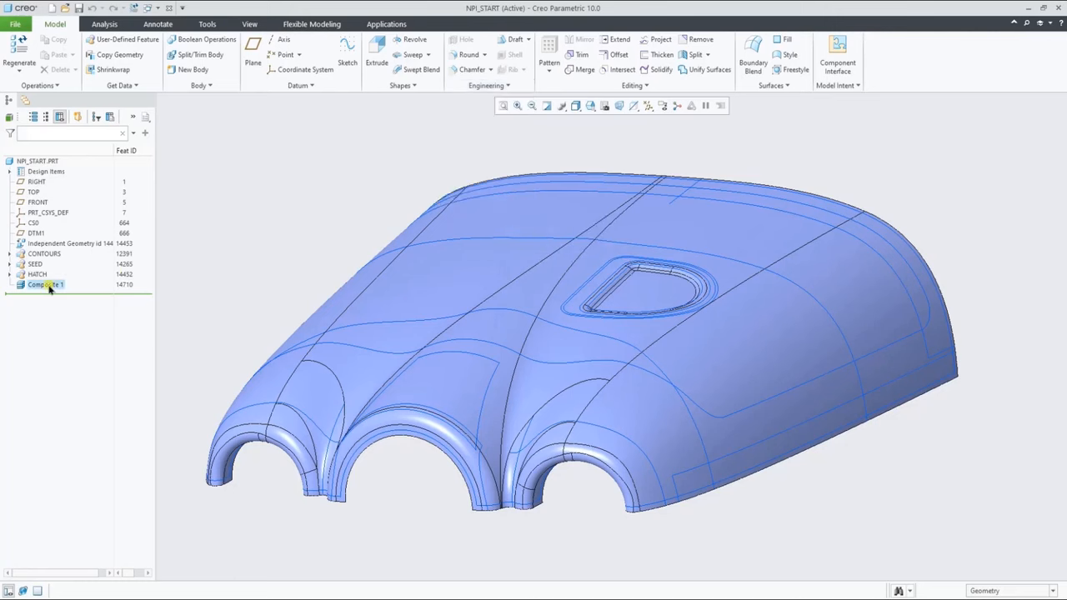
double_click(46, 284)
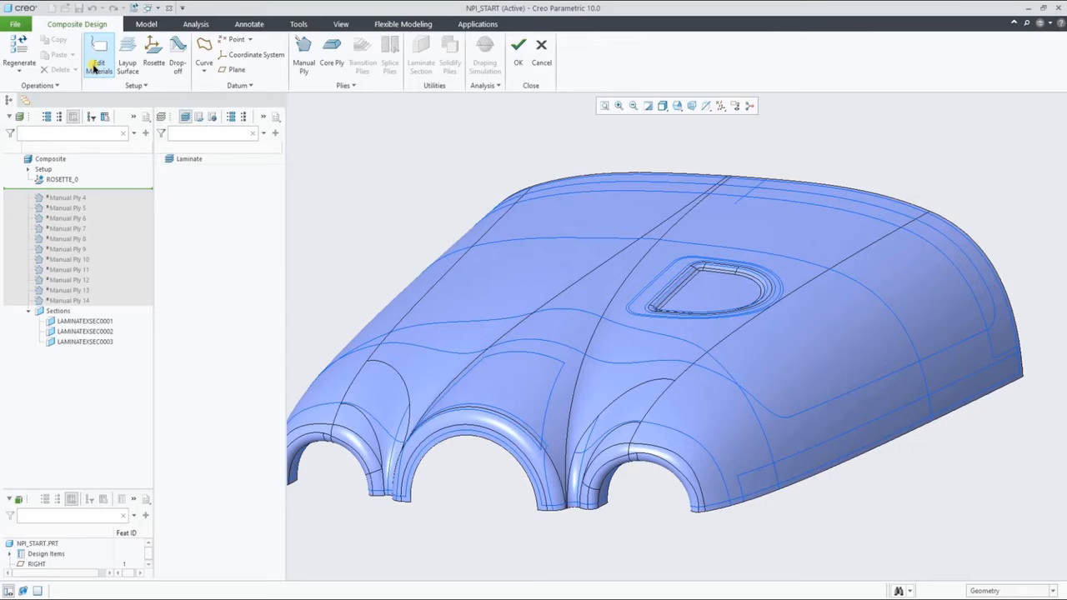
click(99, 60)
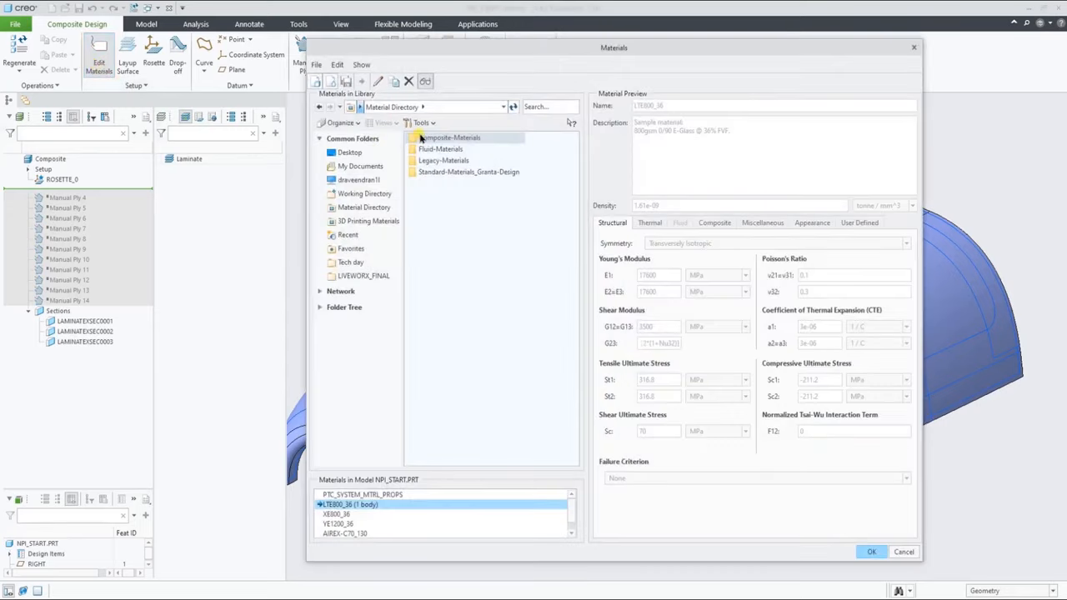
double_click(463, 137)
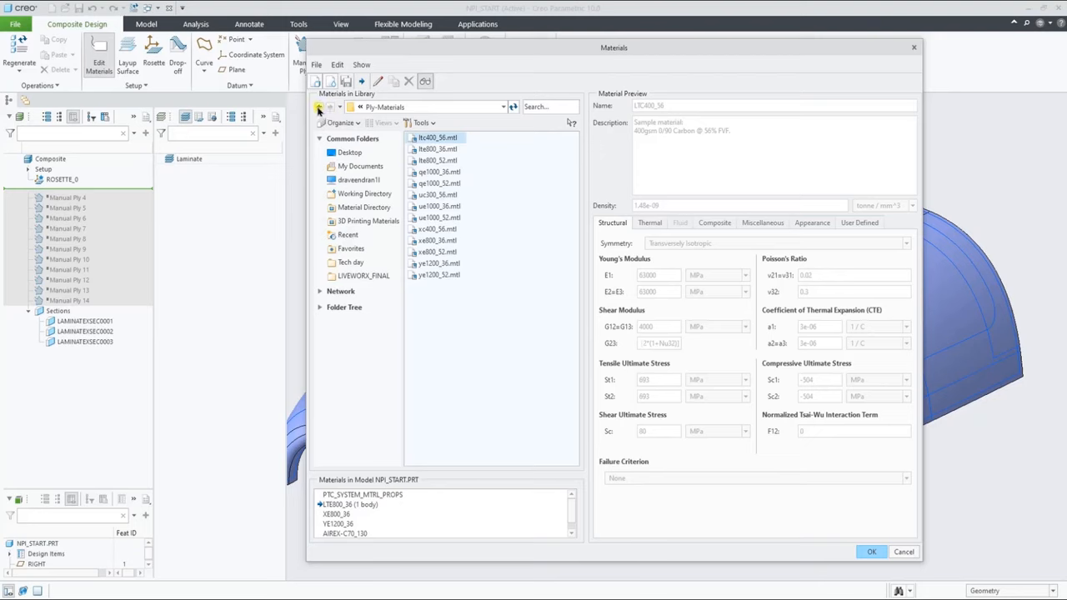
click(319, 107)
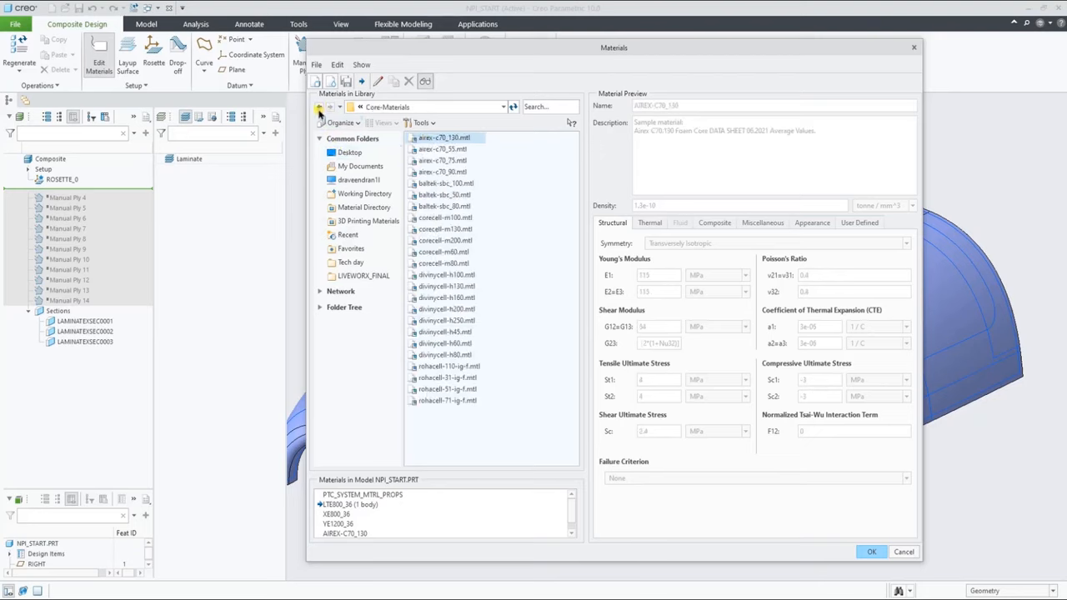
click(317, 106)
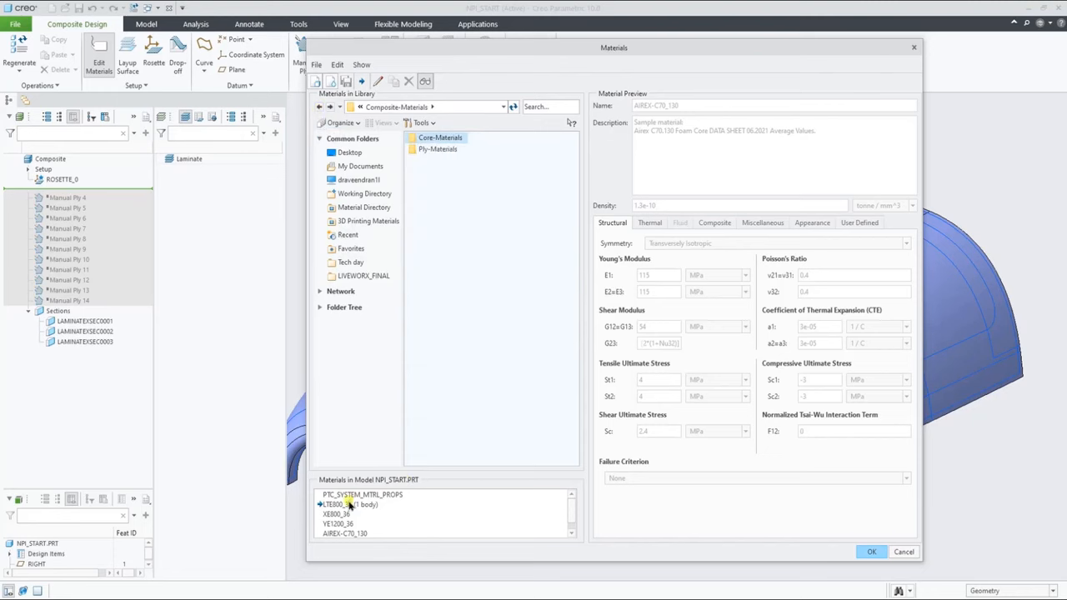
double_click(356, 505)
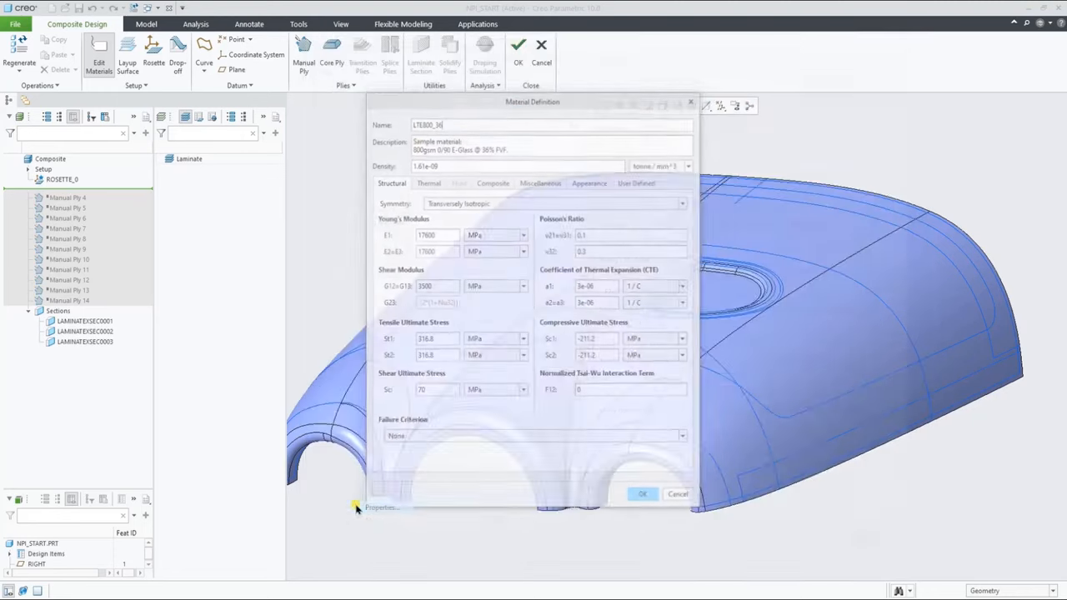
click(492, 181)
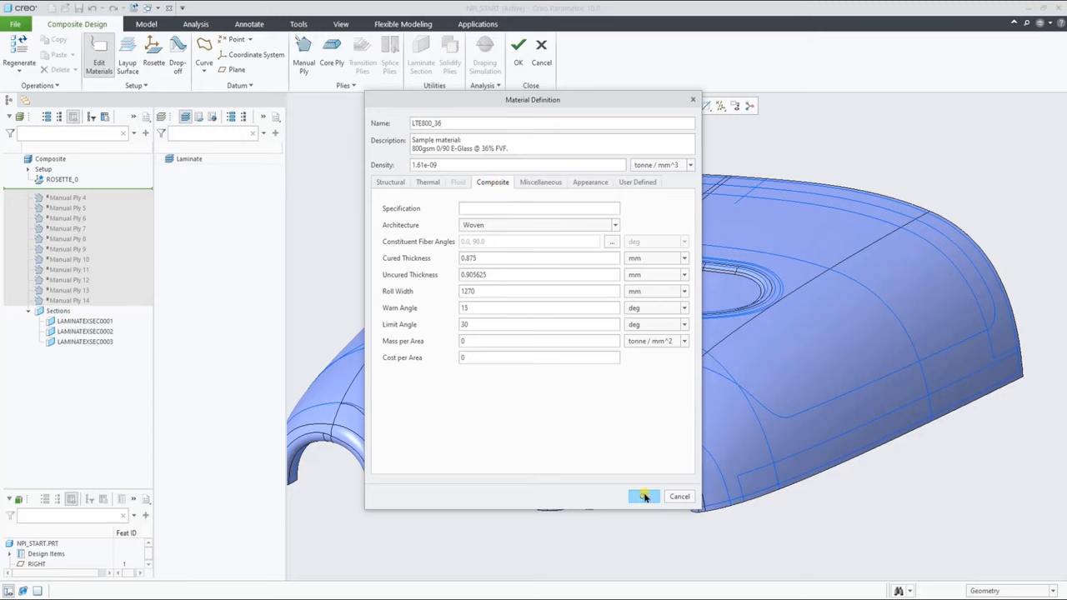
click(643, 496)
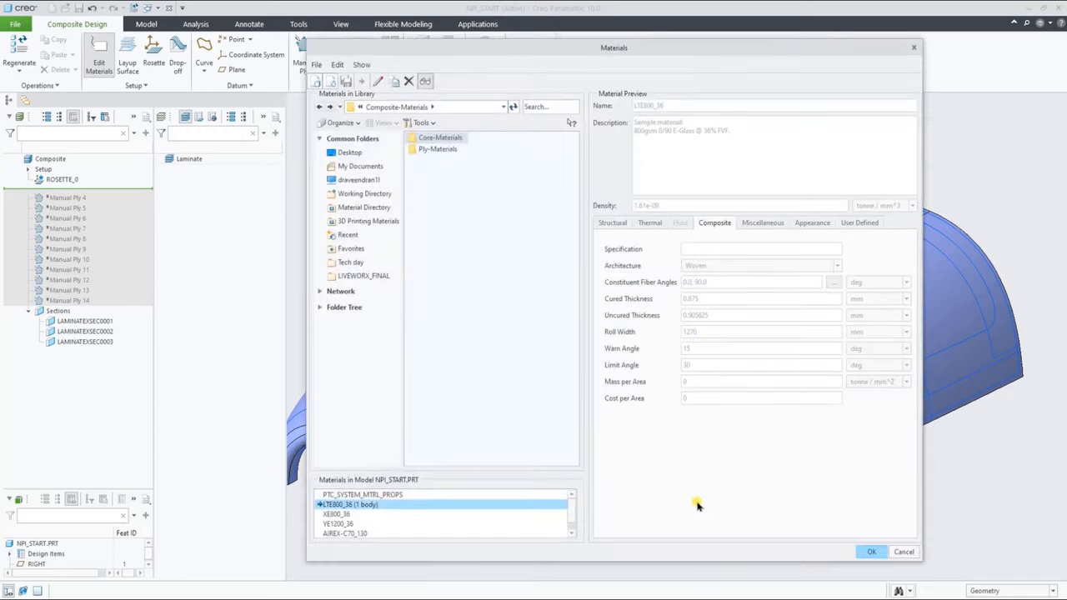
click(873, 552)
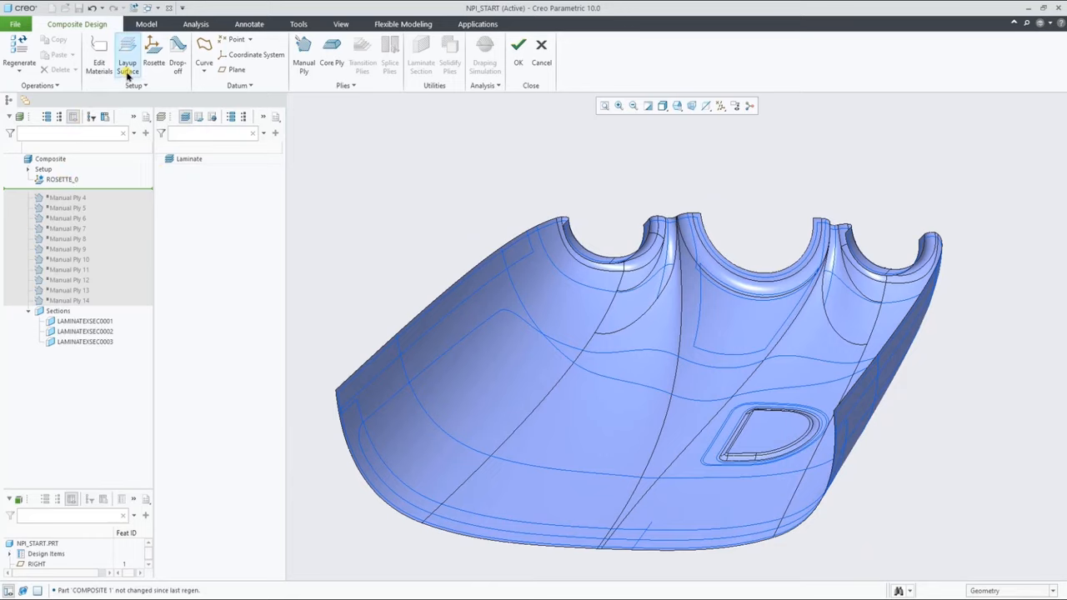
Redefine the cover's layup surface with a flipped stacking direction
click(127, 54)
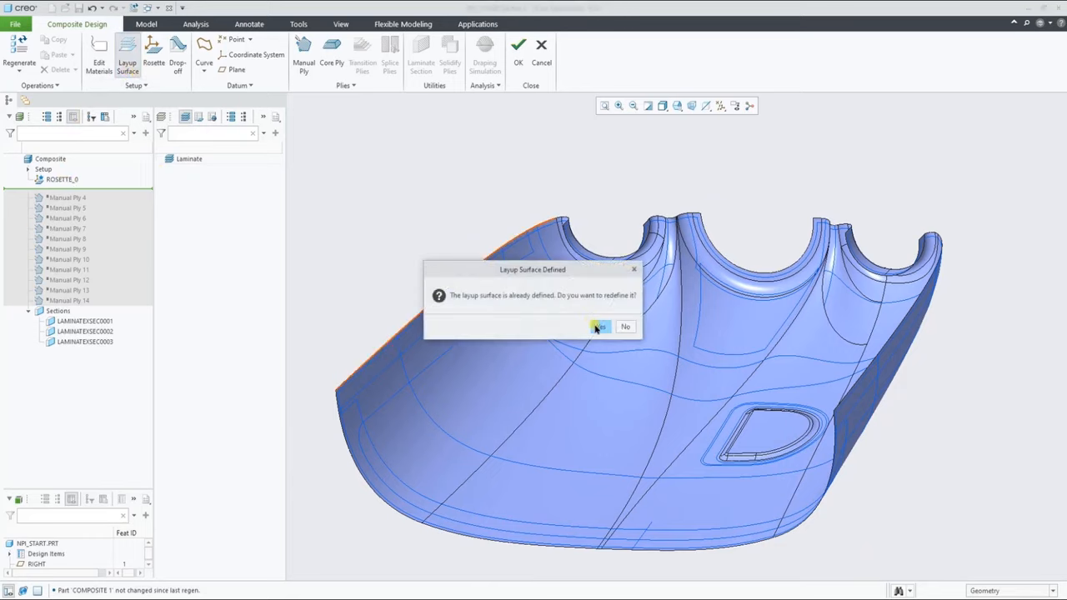
click(601, 326)
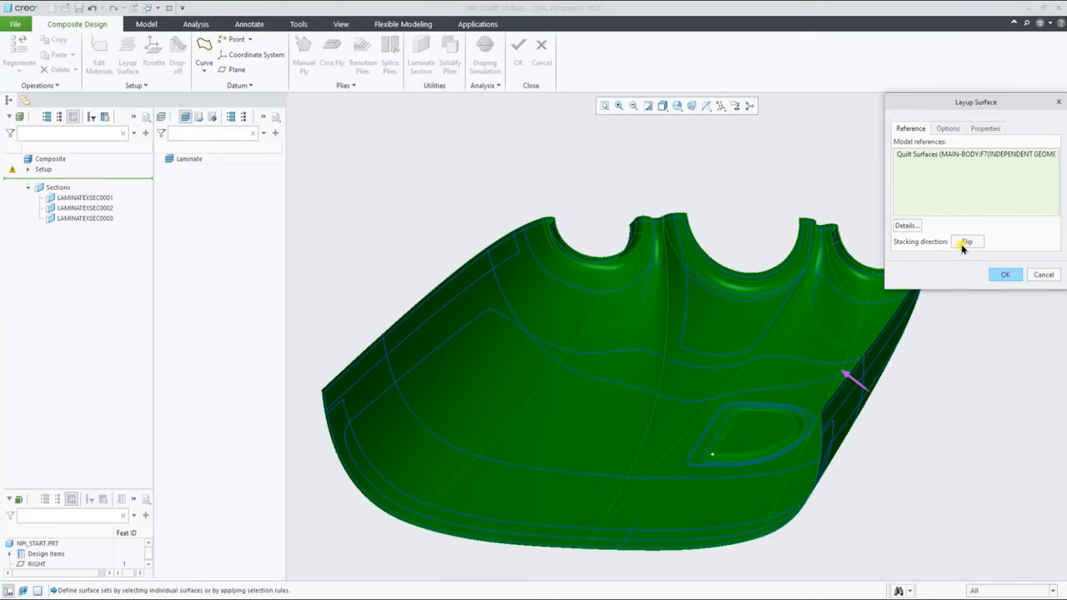
click(967, 241)
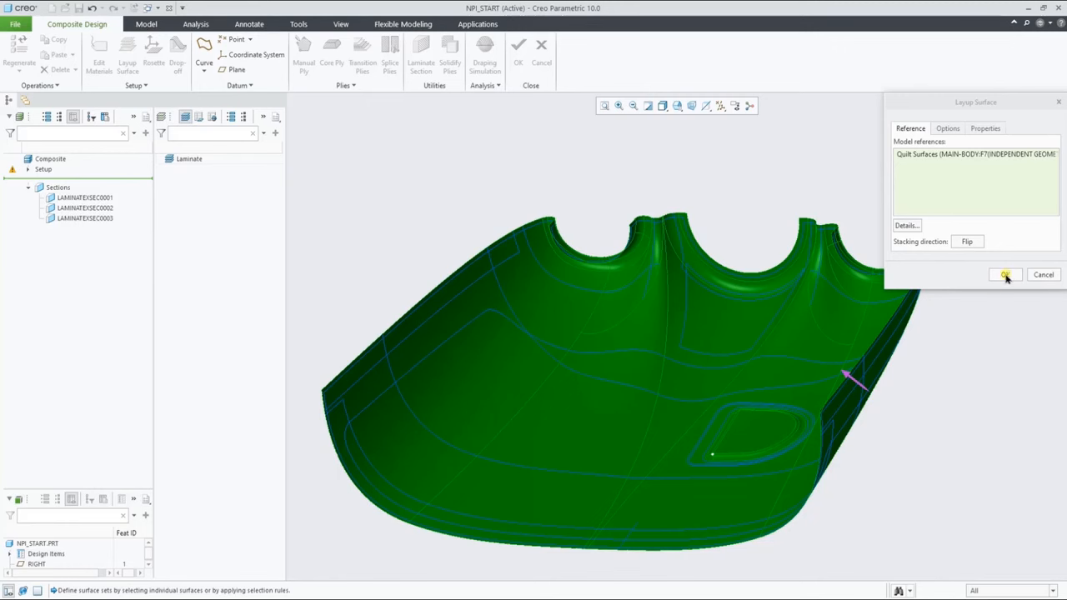
click(1008, 274)
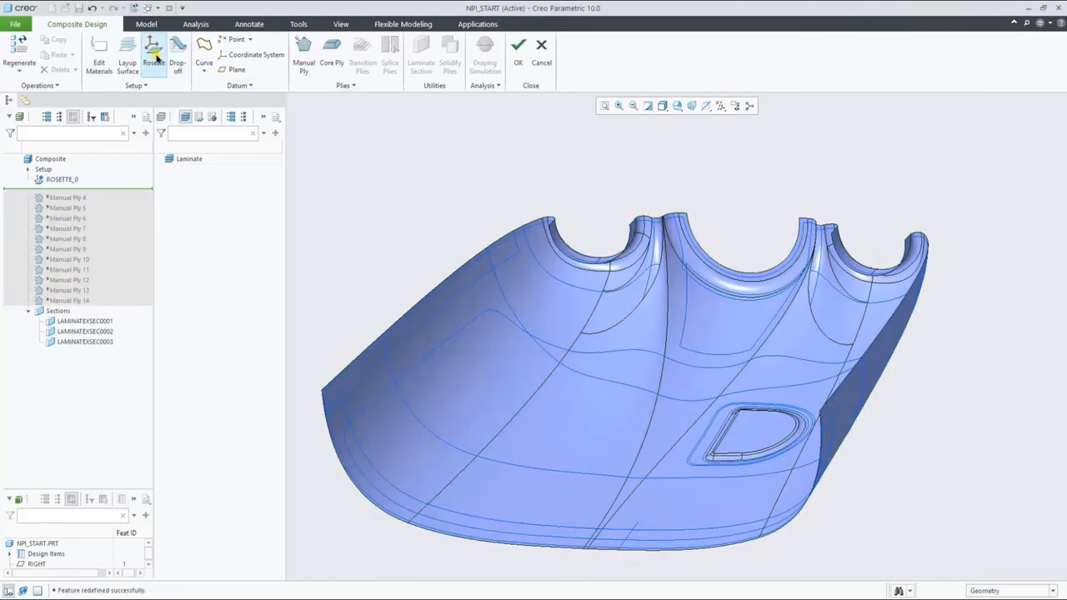
mouse_move(154, 50)
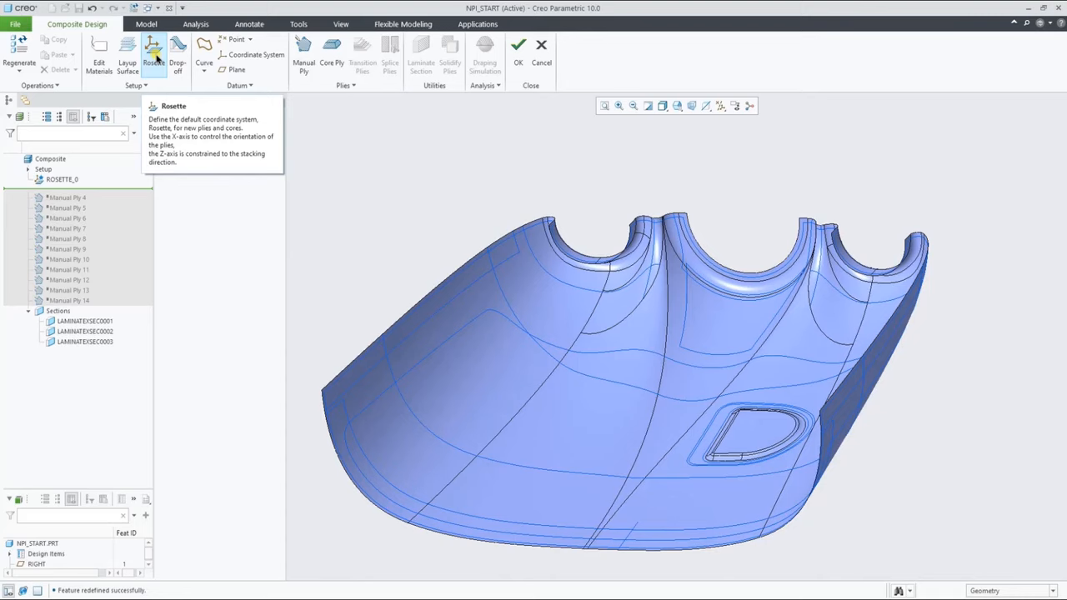
Display the ROSETTE_0 coordinate system while keeping datum planes hidden
click(62, 178)
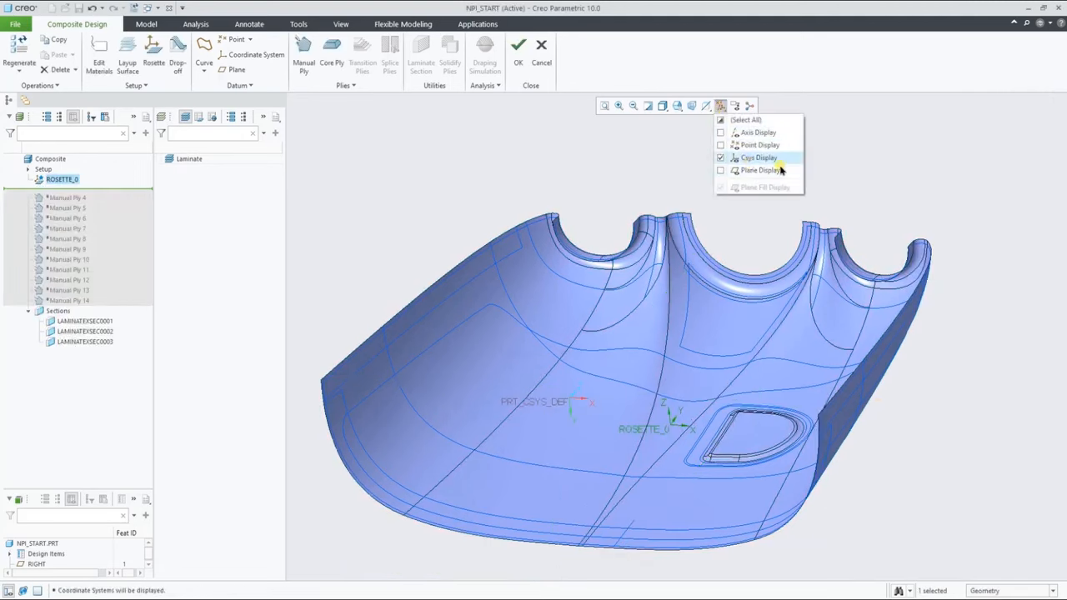
click(710, 202)
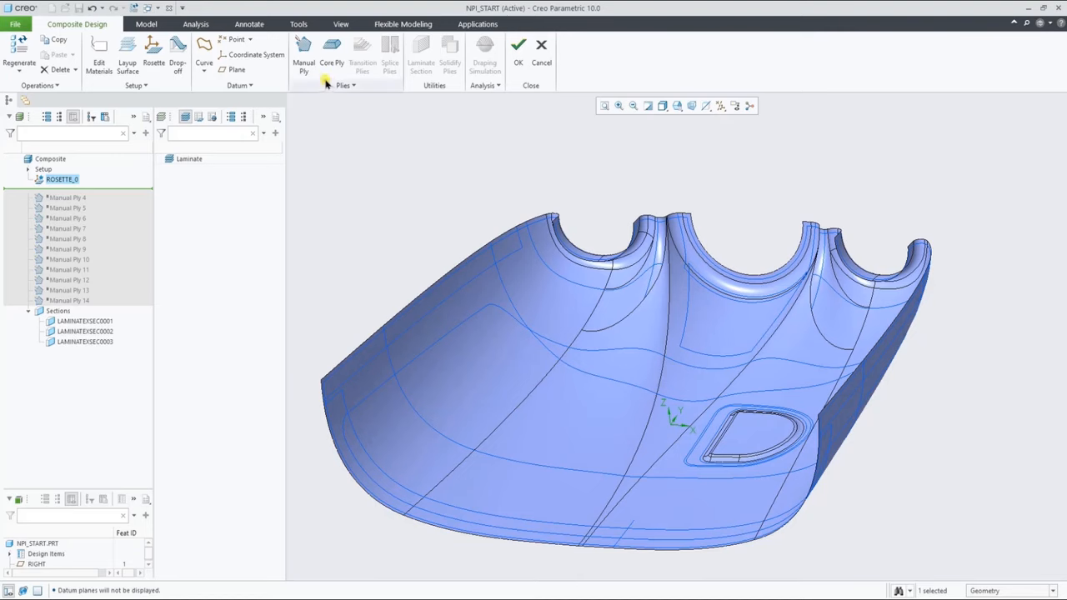
Create full-coverage Manual Ply 15 in LTE800_36 at 0° with ROSETTE_0
click(300, 50)
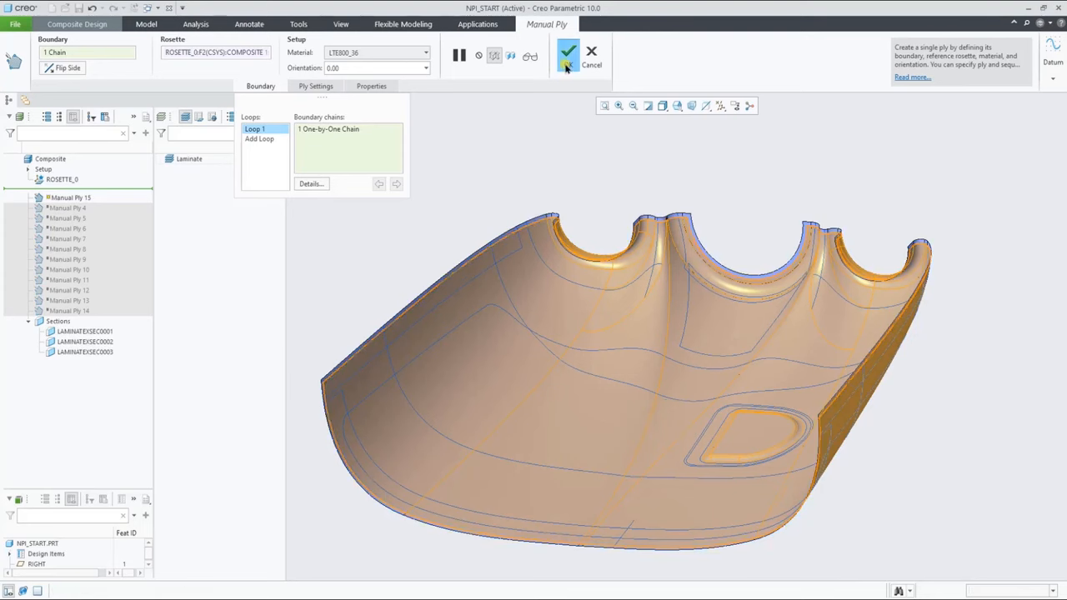
click(564, 55)
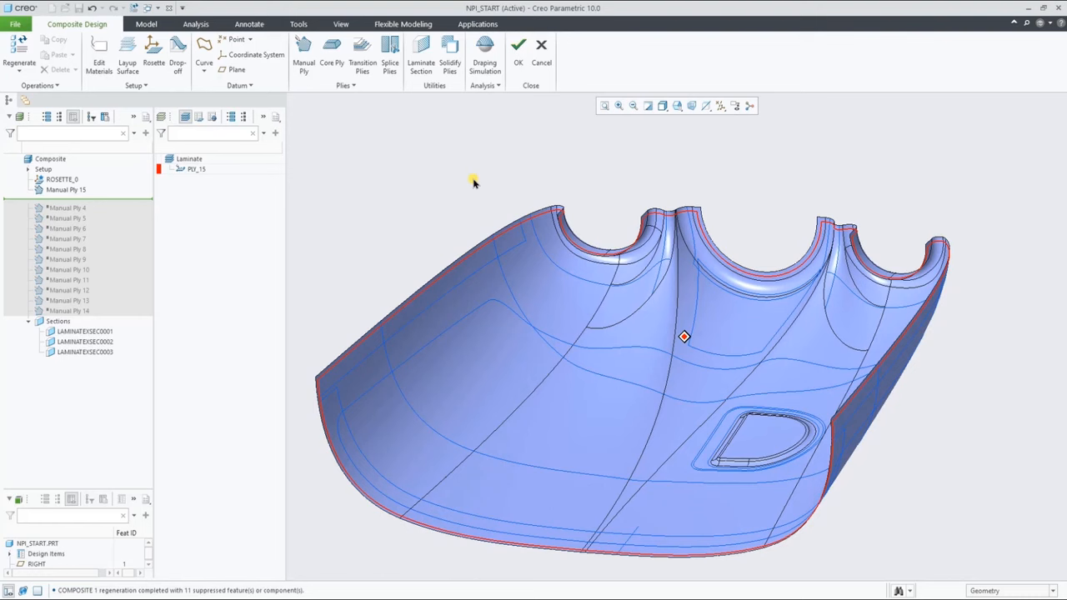
Define the core ply boundary from the outer curve plus a second loop
click(328, 51)
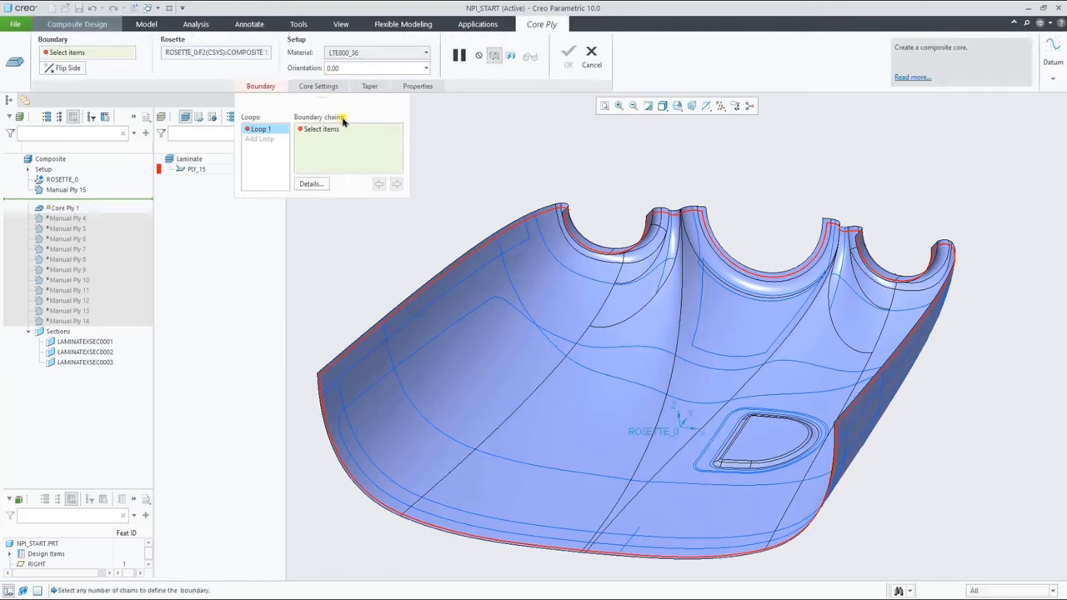
click(468, 315)
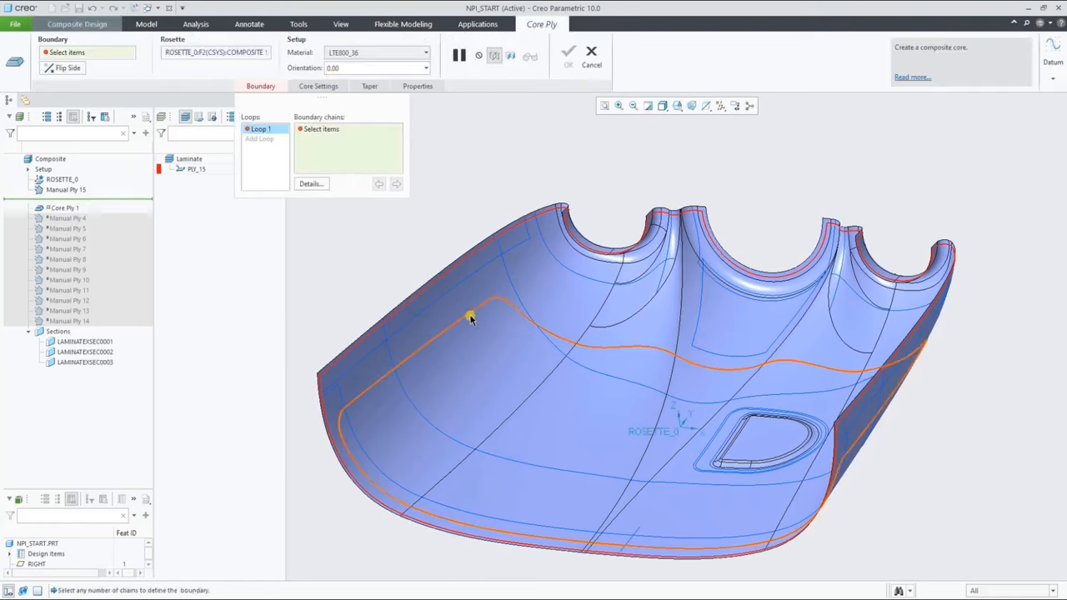
click(470, 316)
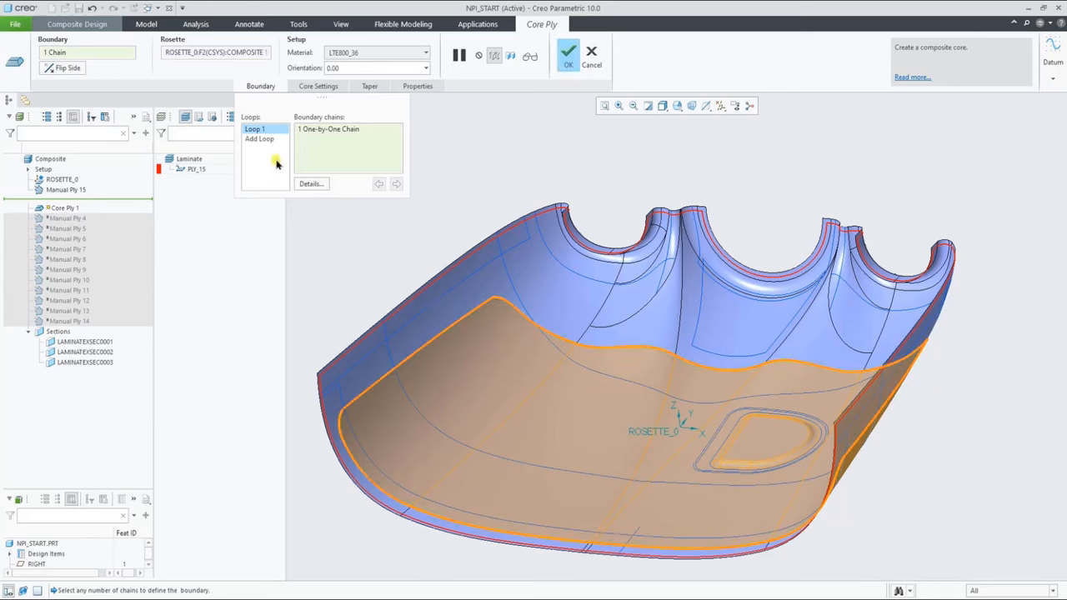
click(259, 139)
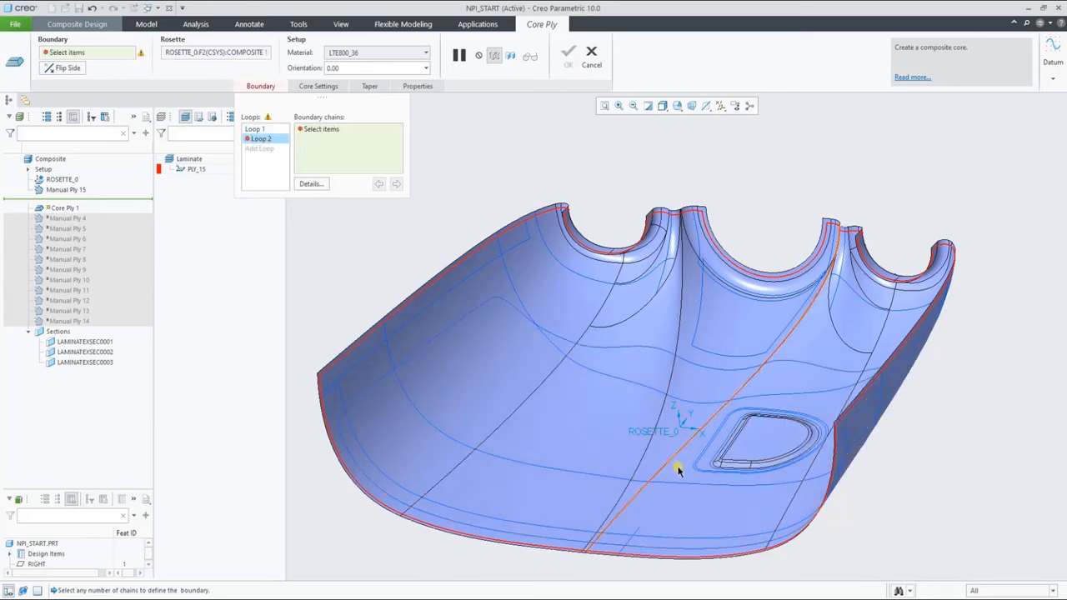
click(676, 473)
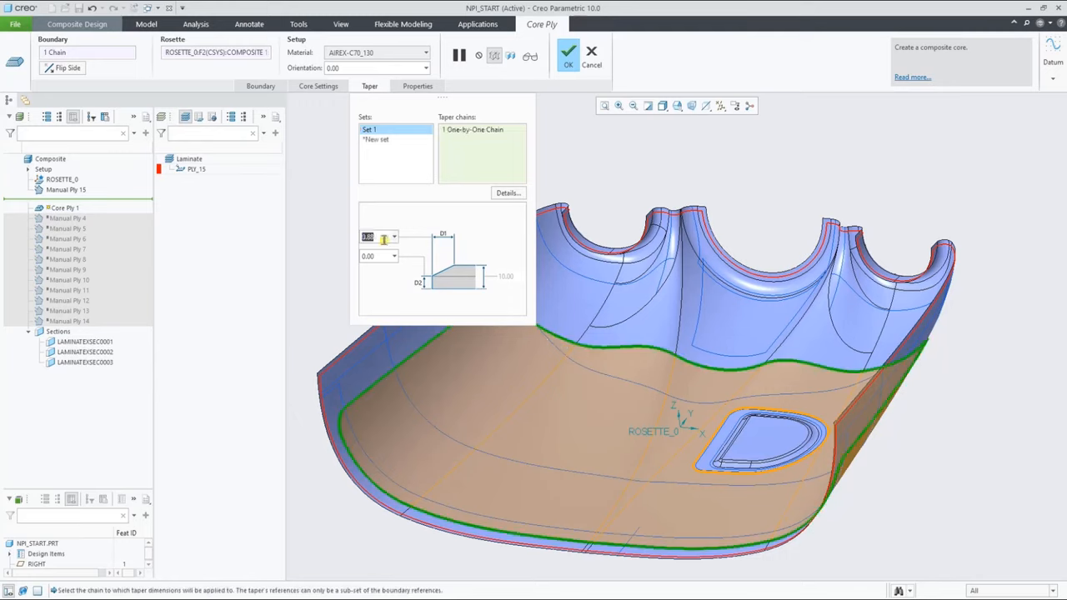
Add 10.00 taper sets including the hole outline and finish AIREX-C70_130 CORE_1
text(10.00)
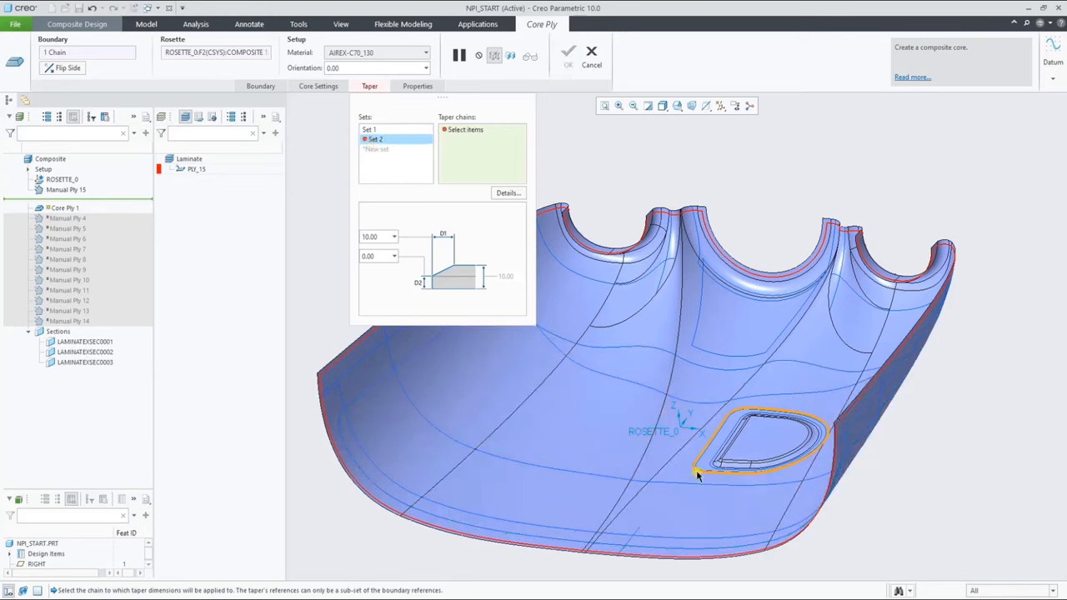
click(372, 130)
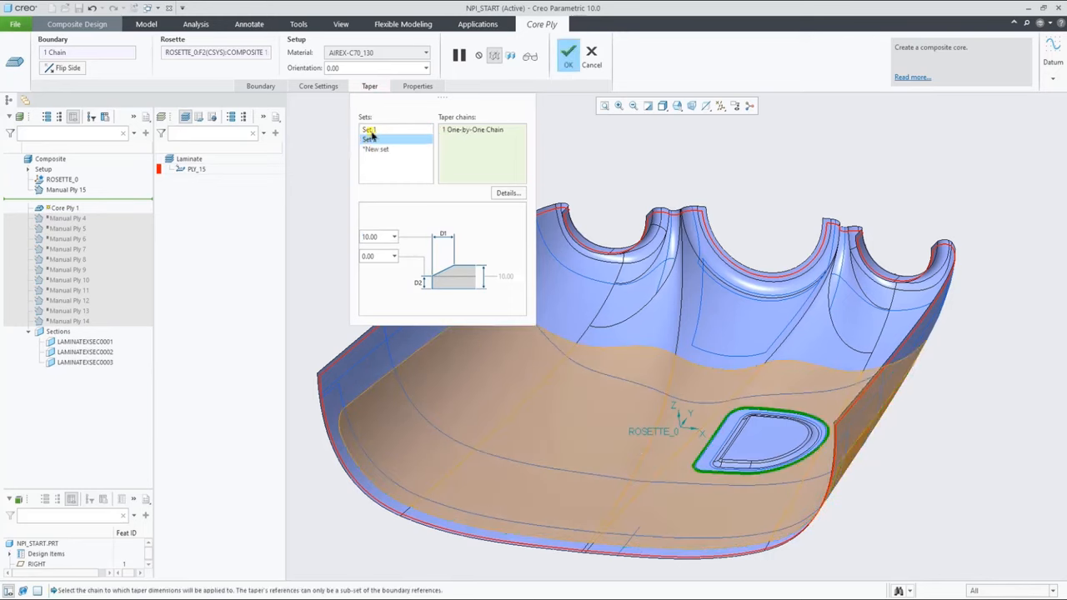
click(370, 148)
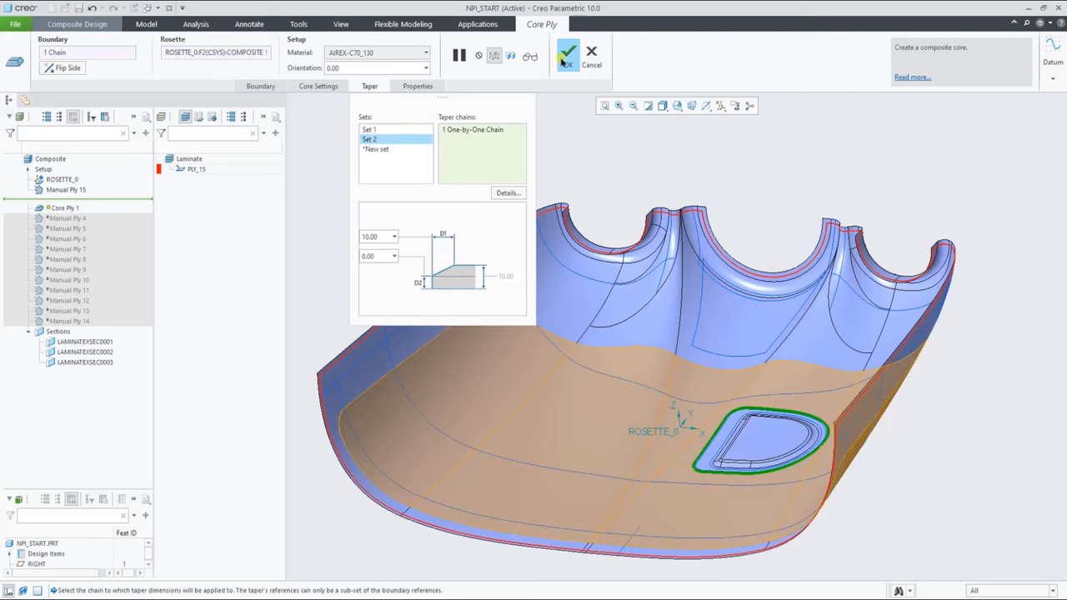
click(564, 51)
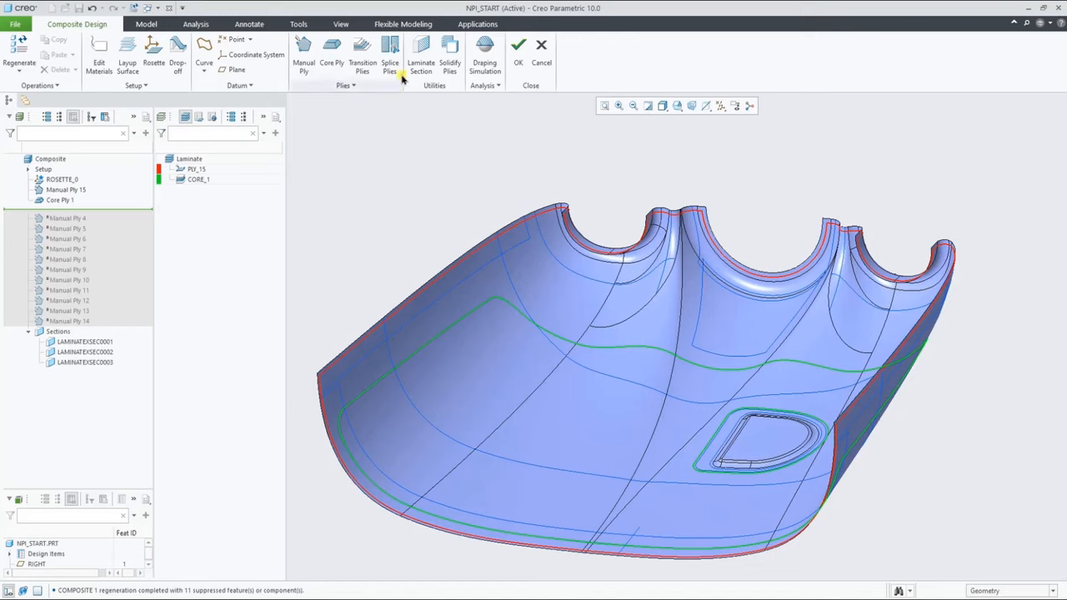
Create Manual Ply 16 in XE800_36 over the lower outer cover region
click(299, 50)
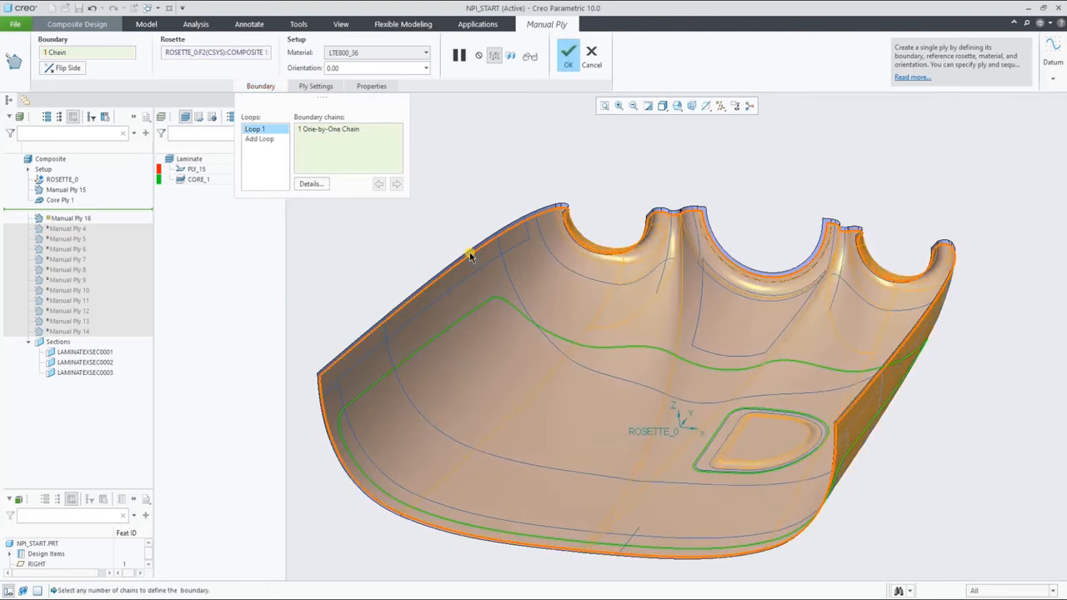
click(509, 282)
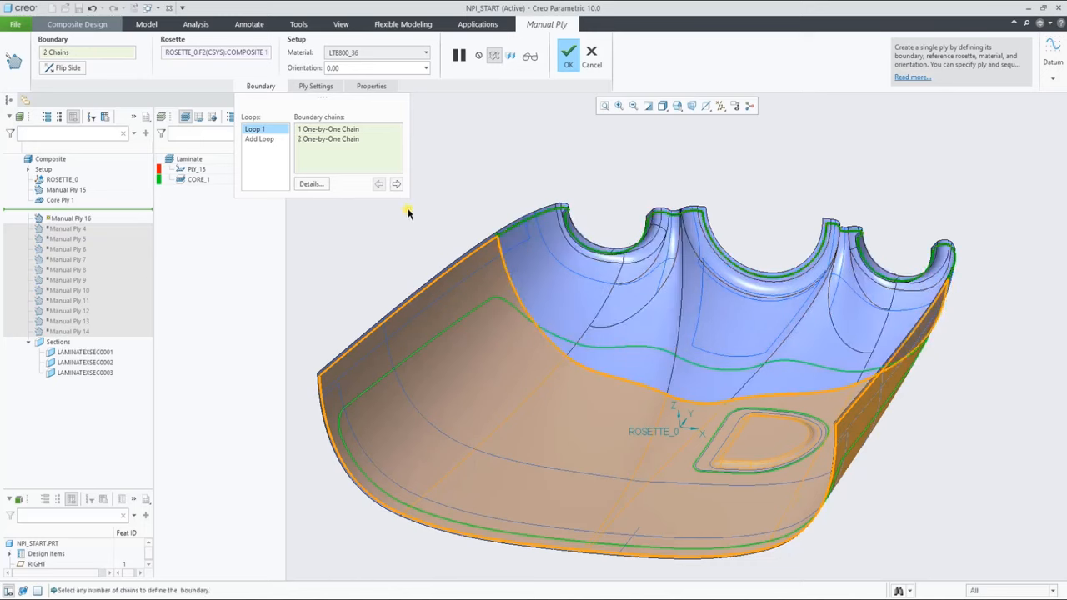
click(395, 184)
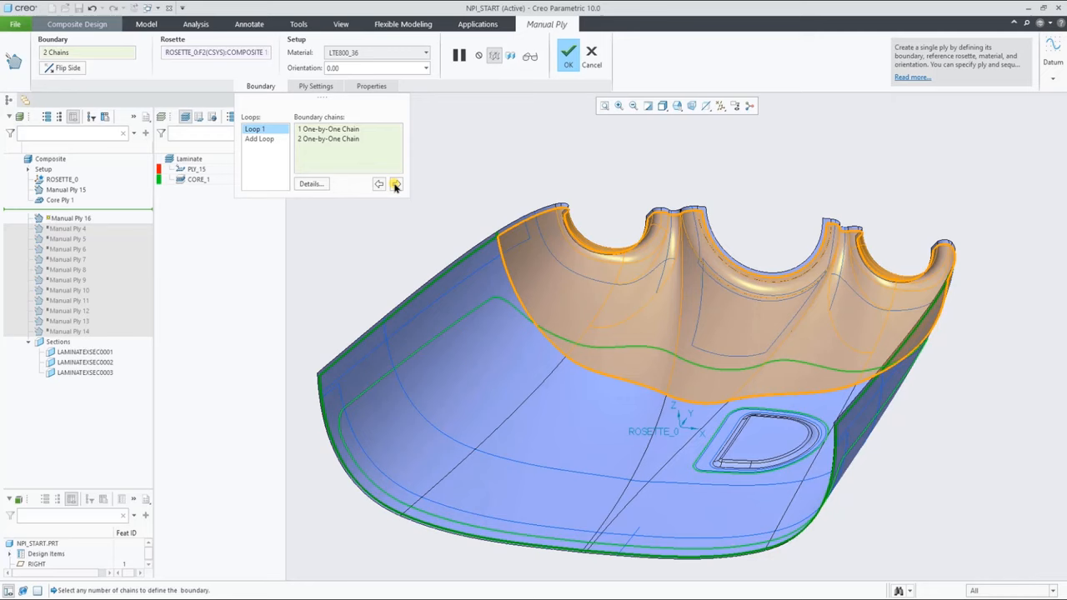
click(379, 185)
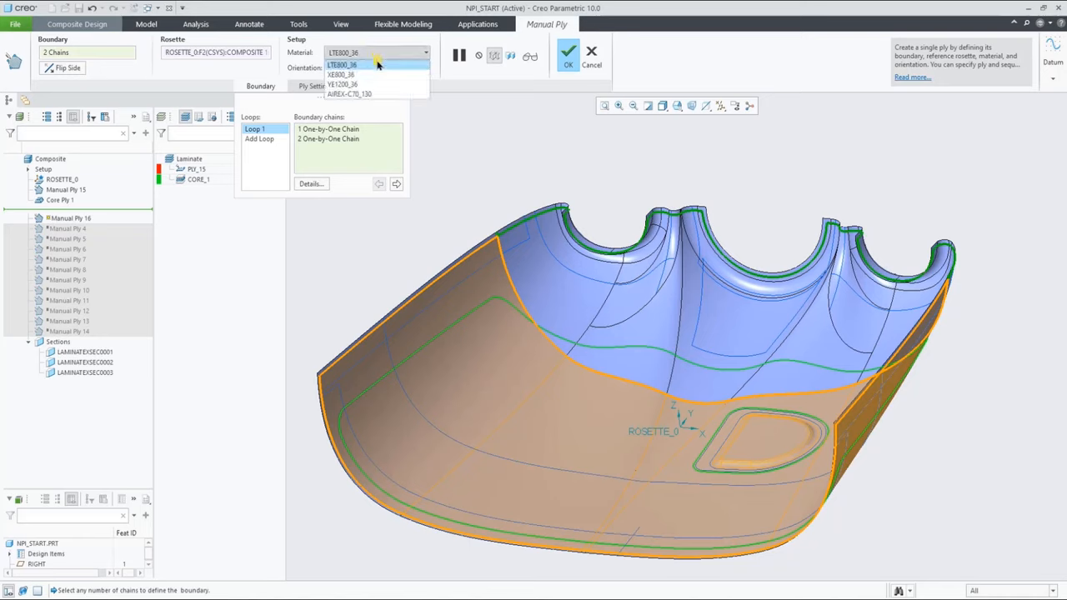
click(348, 75)
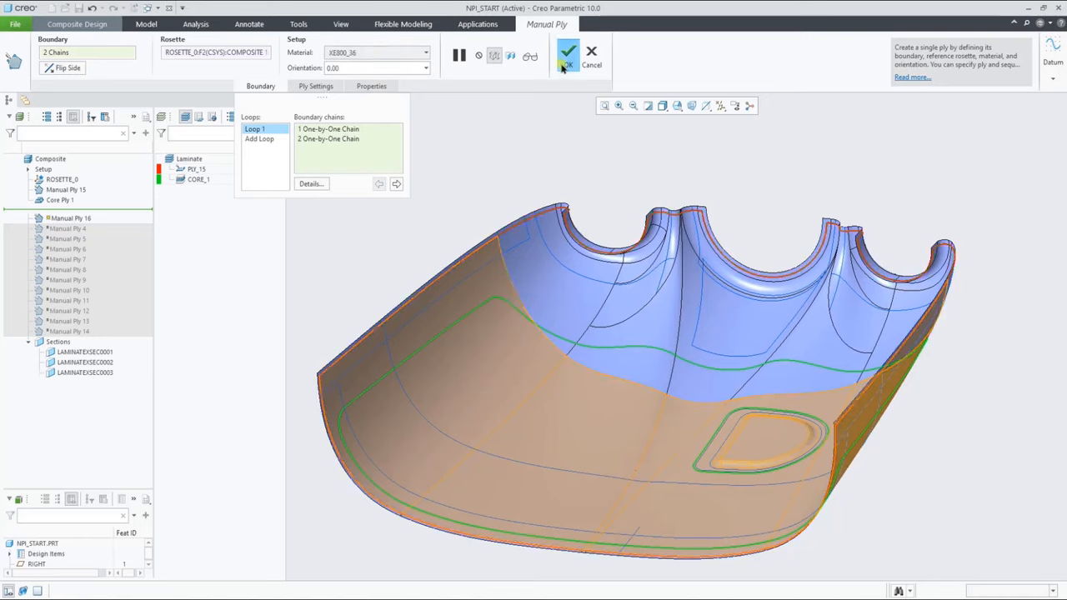
click(571, 59)
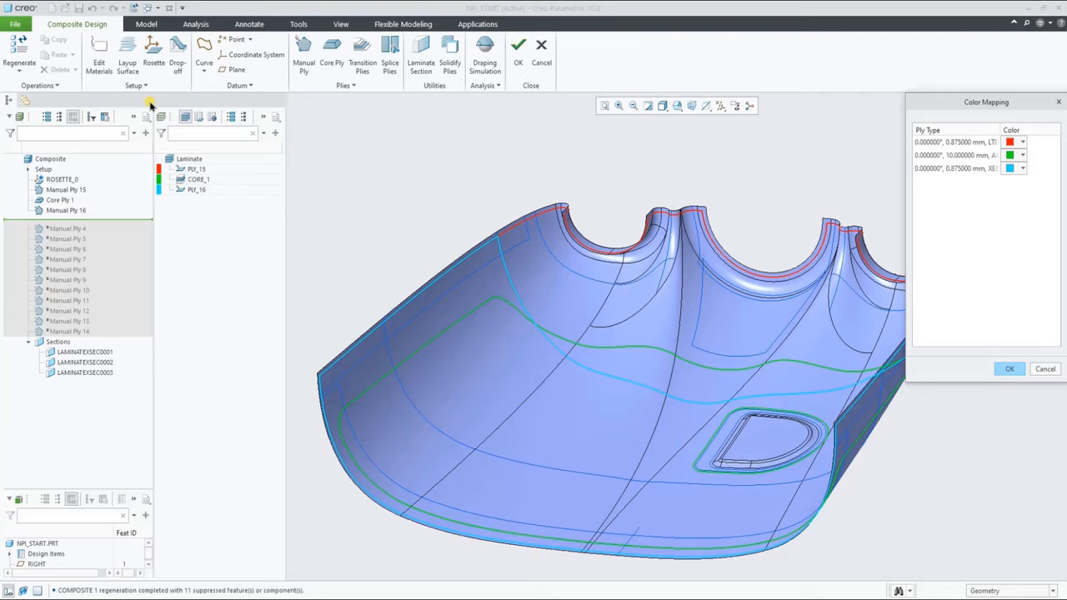
mouse_move(983, 234)
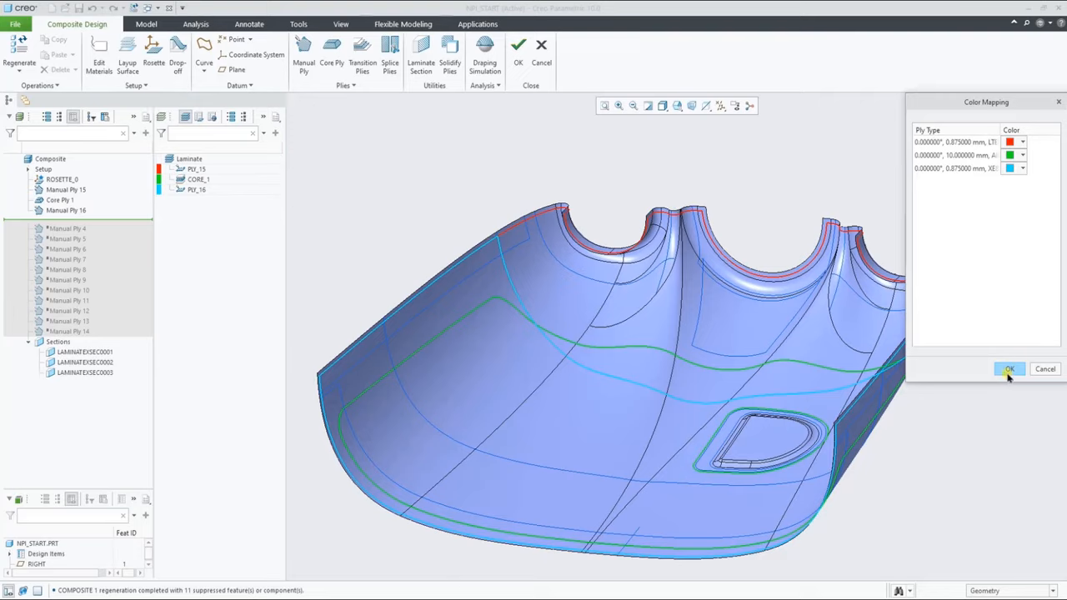
Accept the ply Color Mapping so PLY_15, CORE_1 and PLY_16 show distinct colours
click(1010, 368)
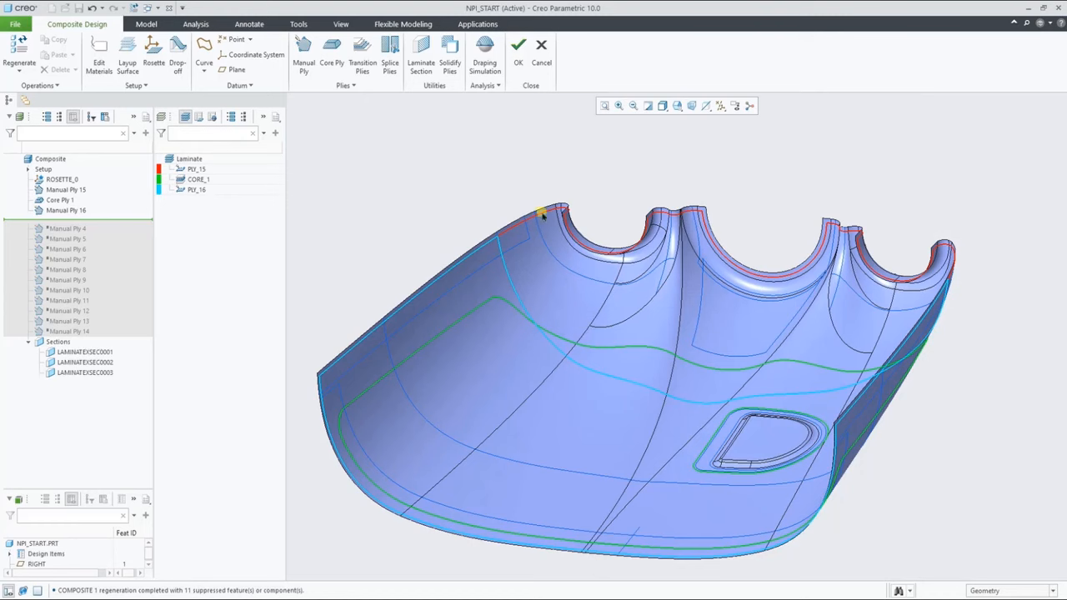
Create rim plies PLY_17 in YE1200_36 and PLY_18 in default LTE800_36
click(299, 62)
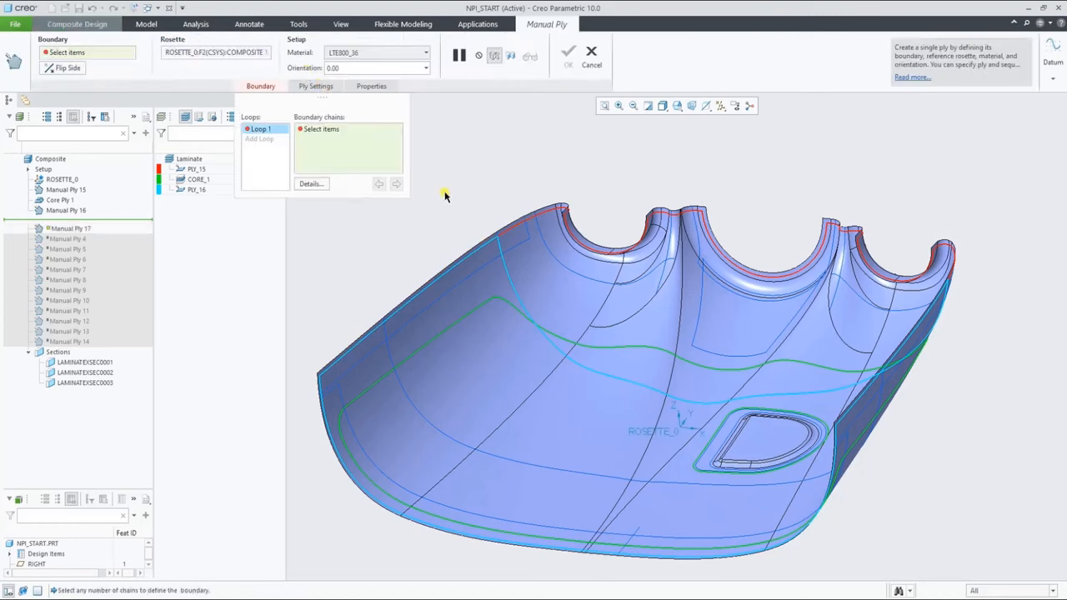
click(333, 393)
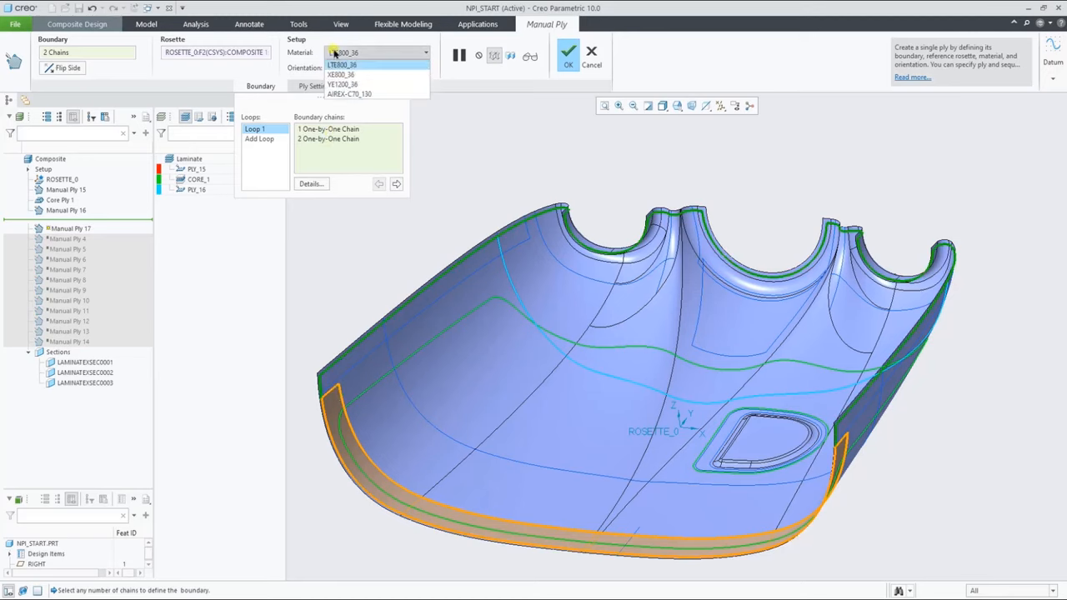
click(367, 81)
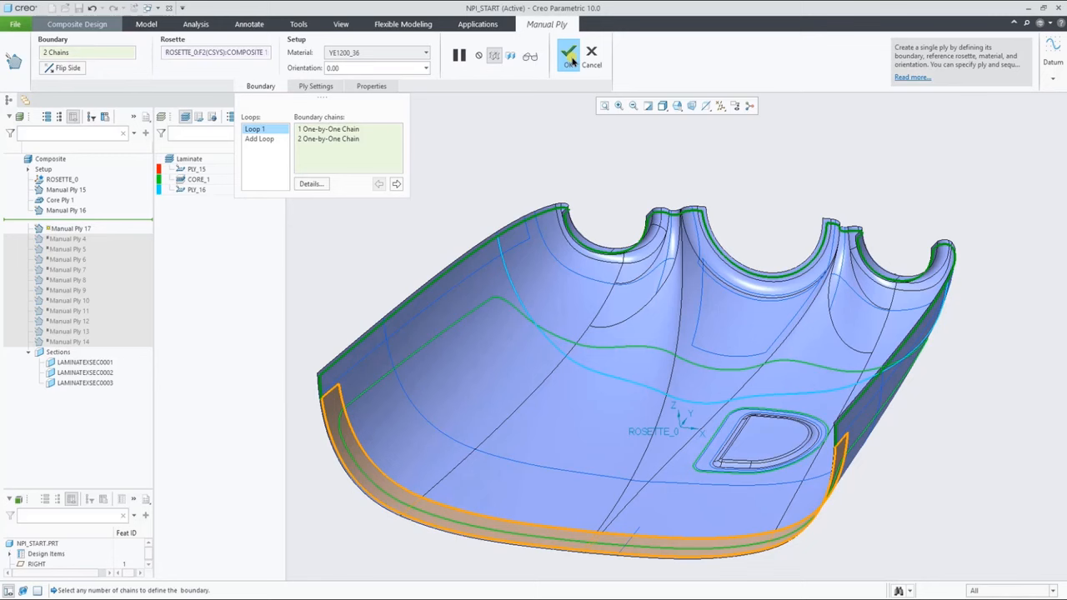
click(569, 56)
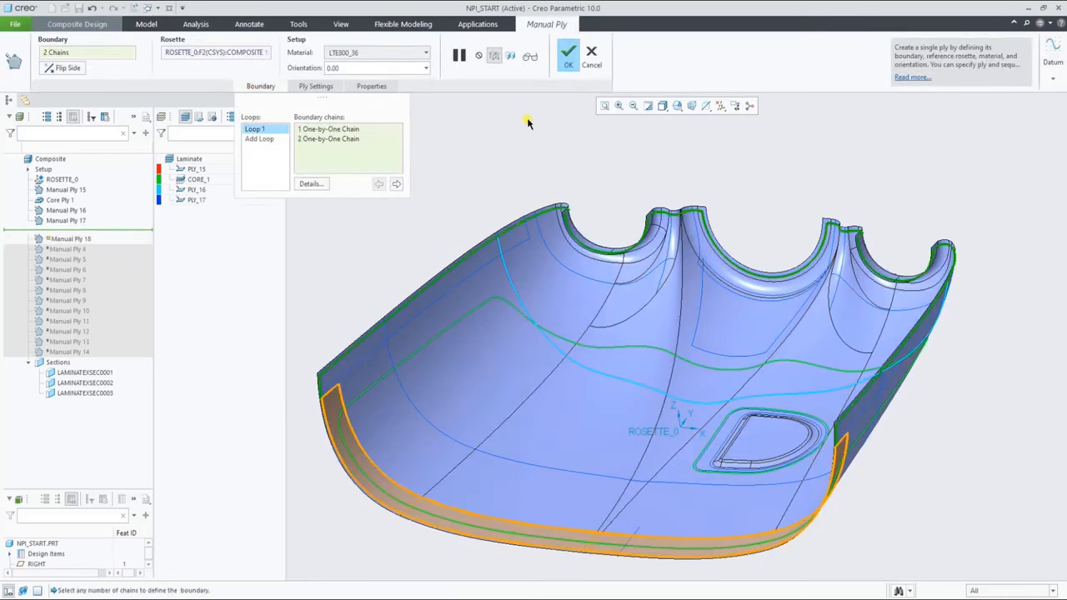
click(561, 55)
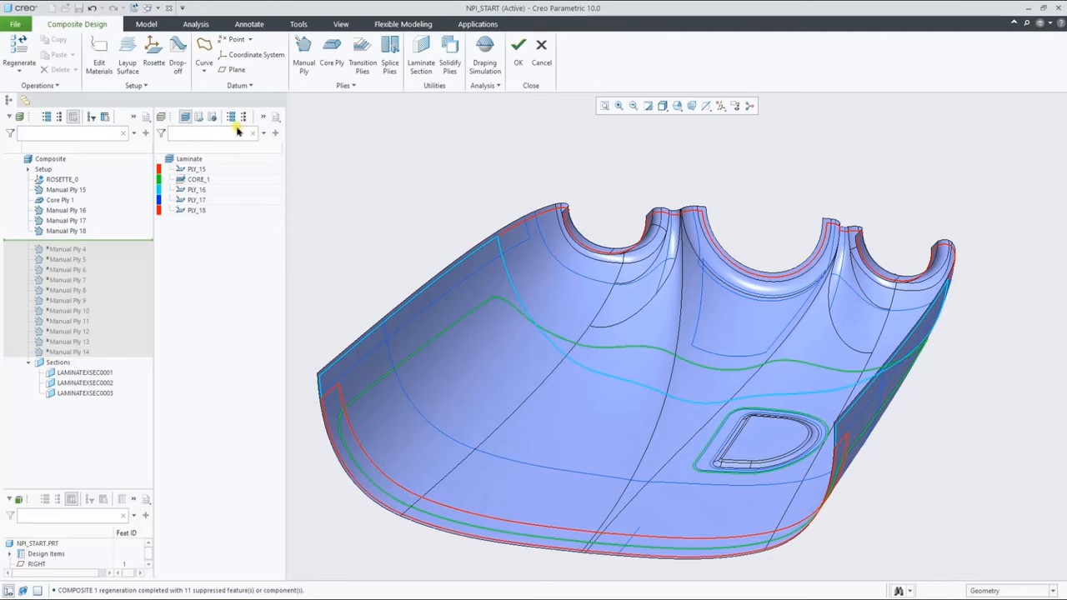
Switch PLY_18's material from LTE800_36 to YE1200_36 in the laminate table
click(200, 117)
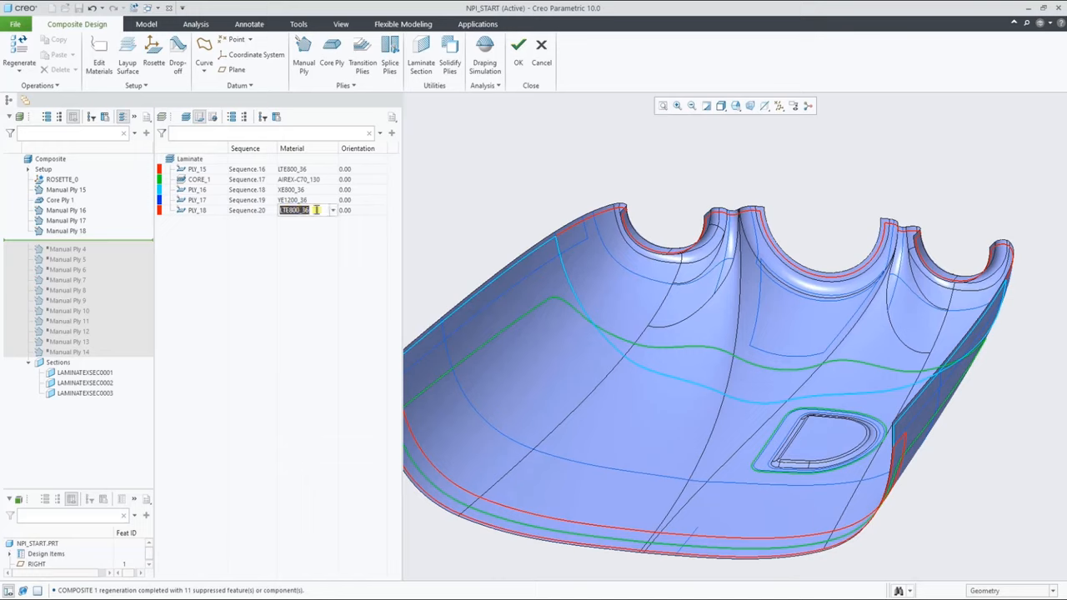
click(331, 210)
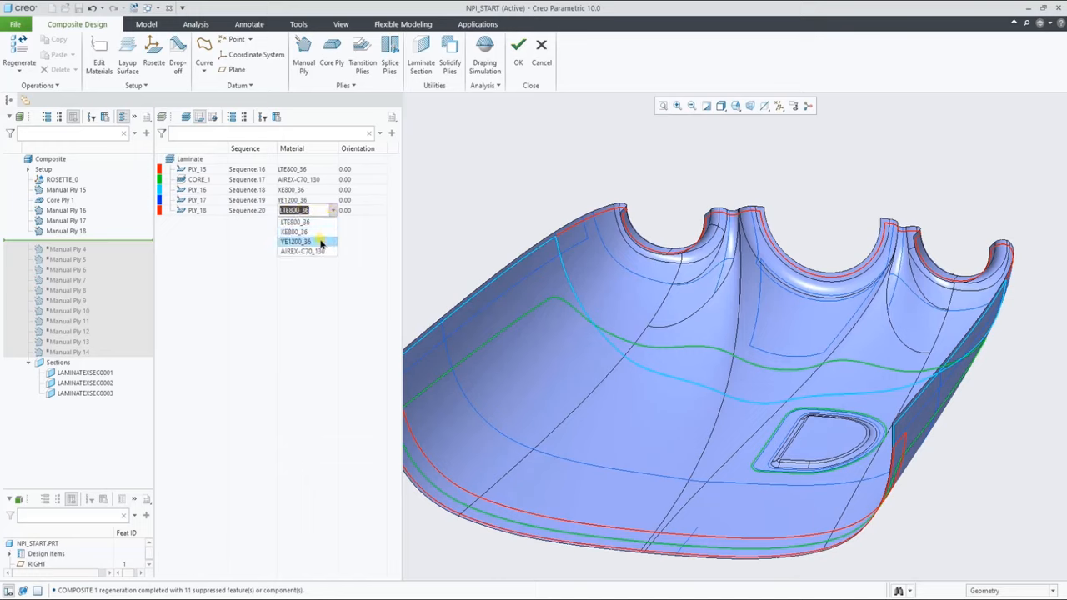
click(382, 210)
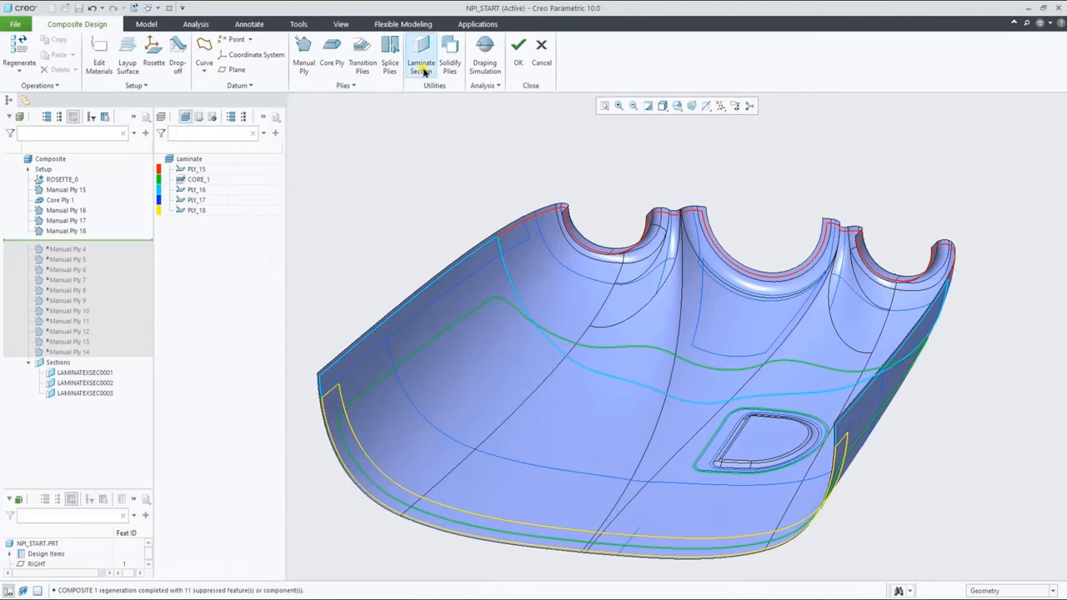
Start a laminate section referencing the FRONT plane, with datum planes shown
click(422, 54)
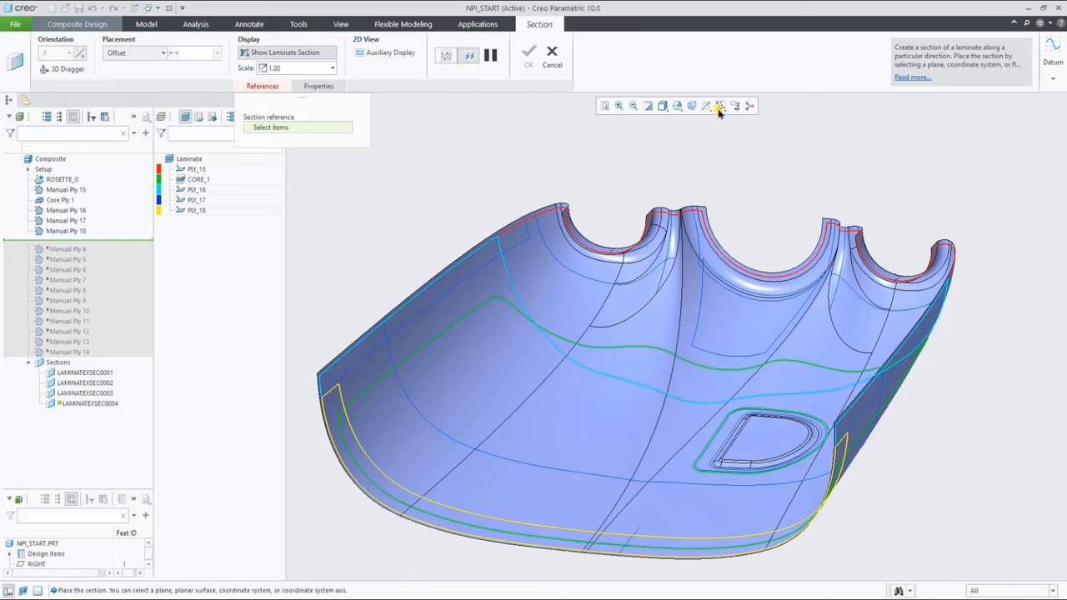
click(721, 106)
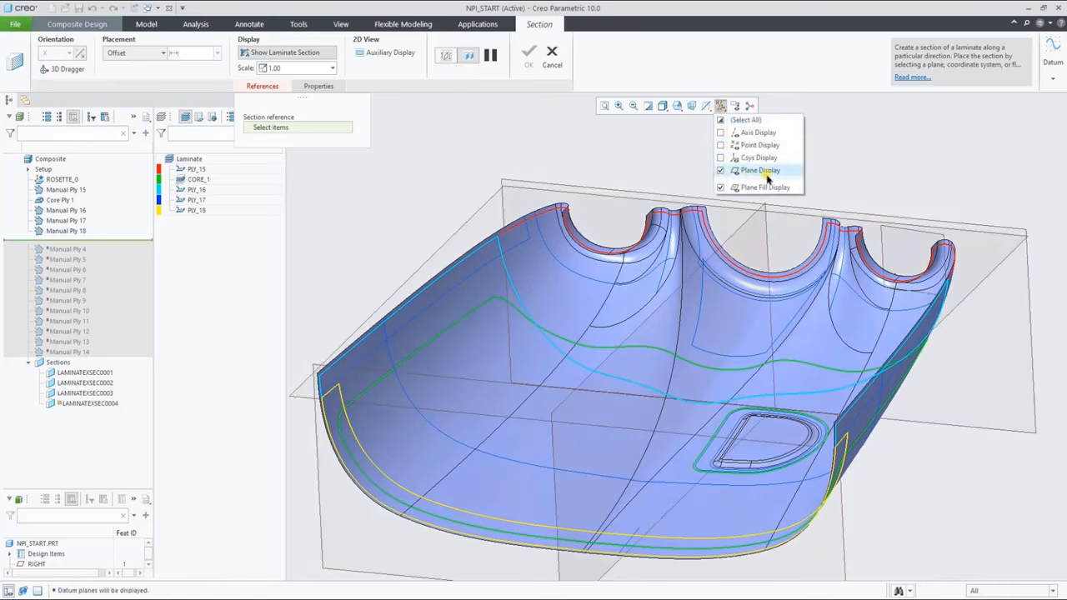
click(750, 173)
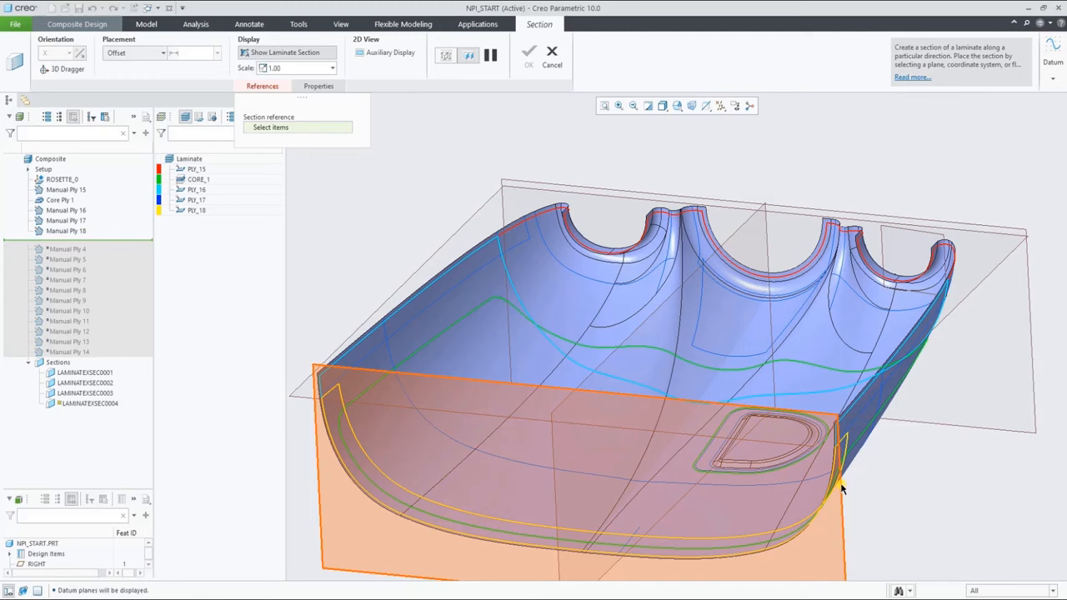
click(721, 105)
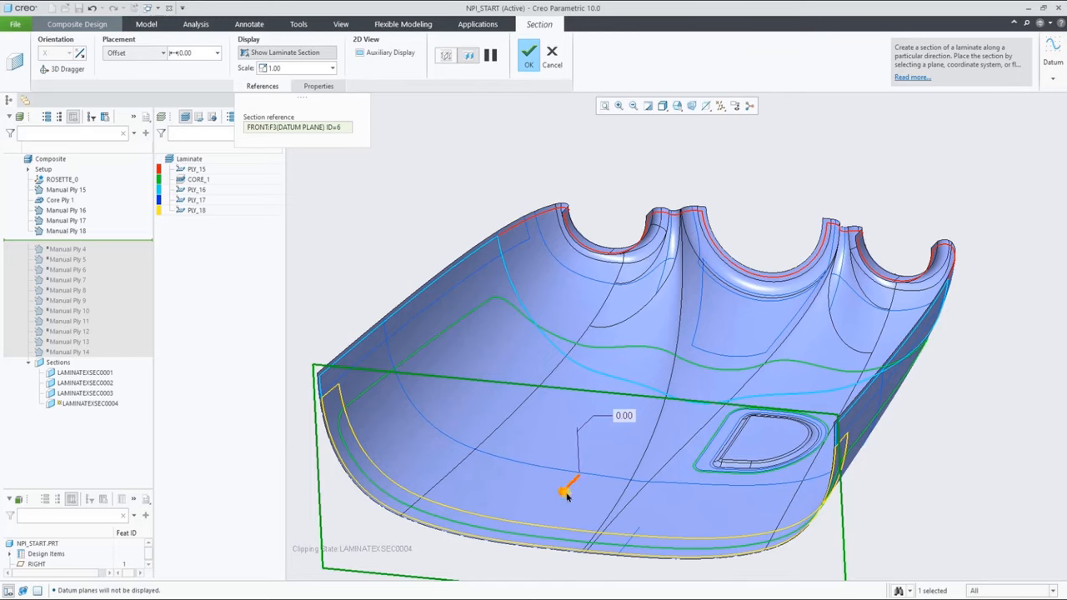
Position the section cut across the cover floor at 5.00 scale and finish LAMINATEXSEC0004
drag(570, 489, 612, 442)
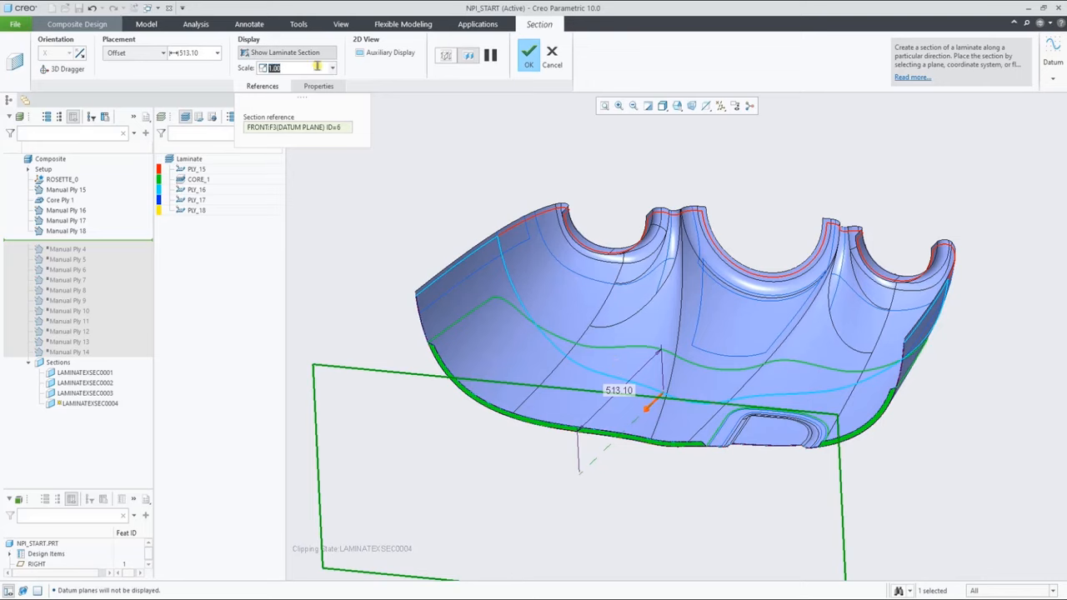
text(5.00)
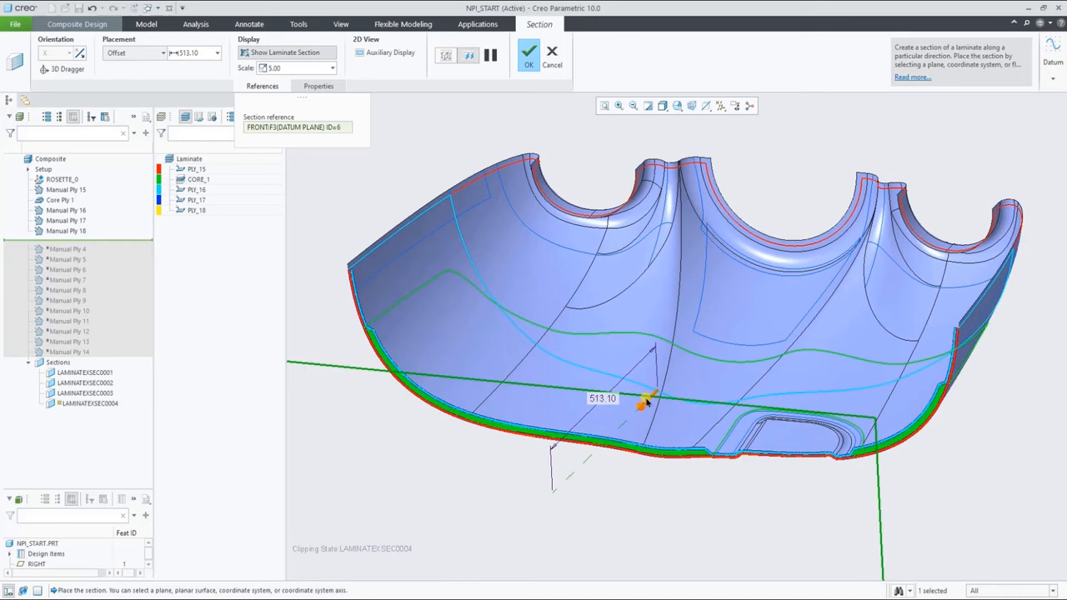
drag(650, 400, 542, 506)
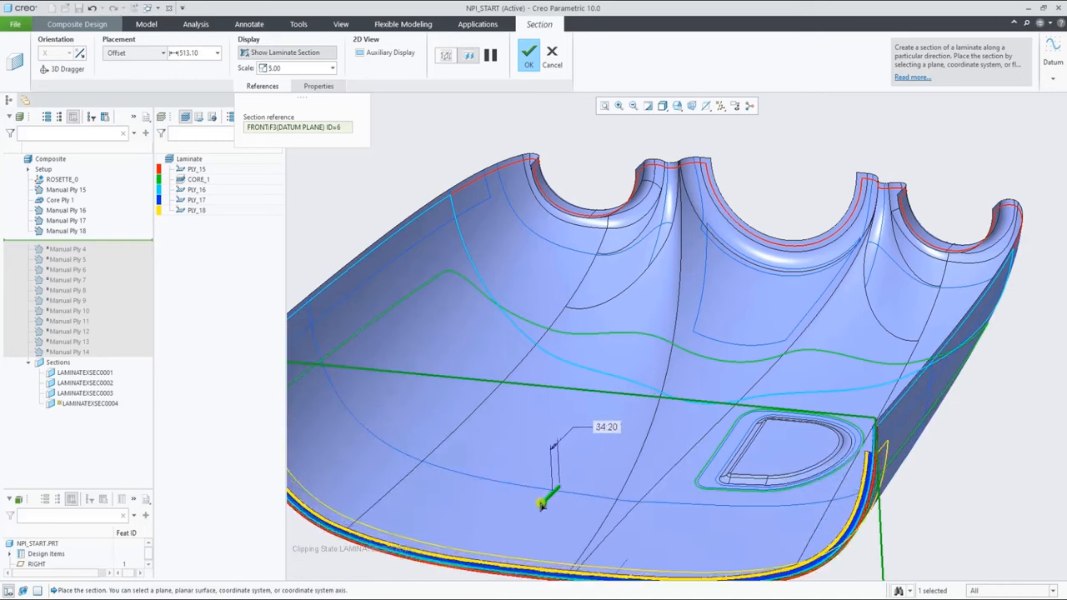
drag(541, 504, 579, 467)
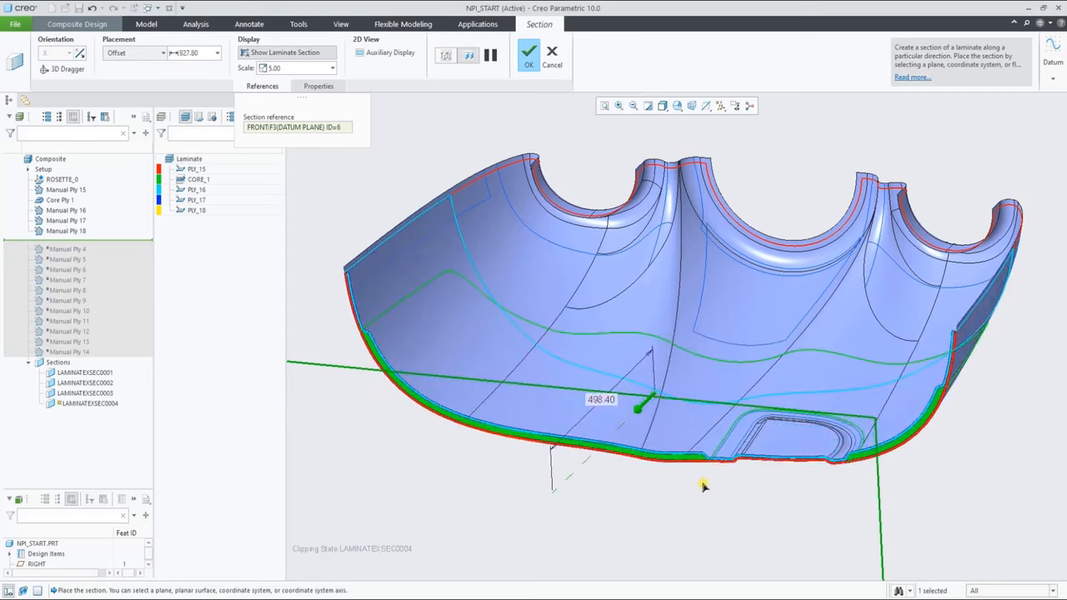
drag(637, 407, 555, 492)
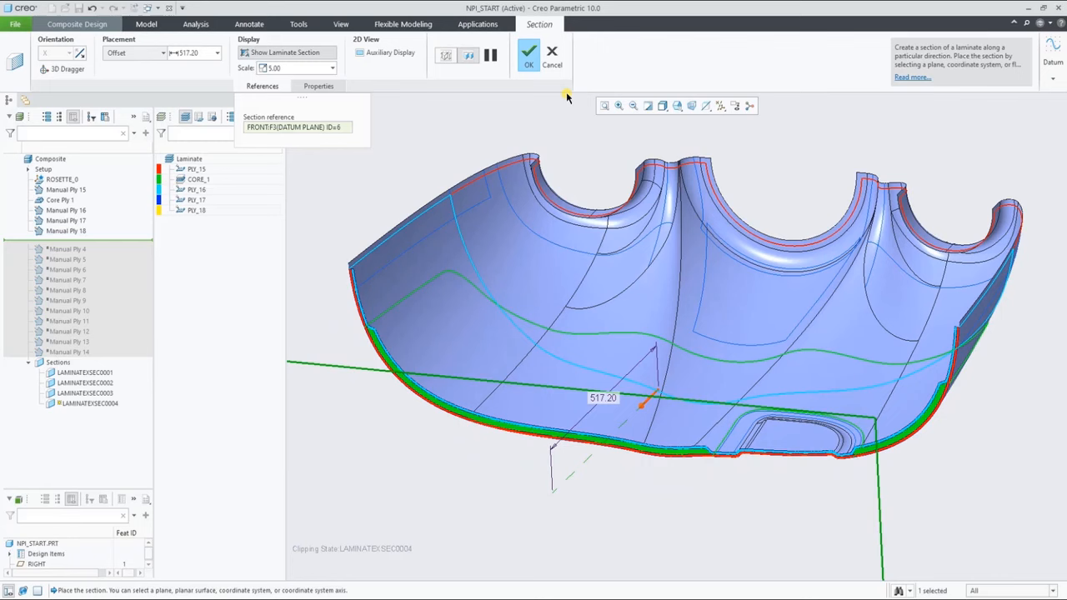
click(535, 56)
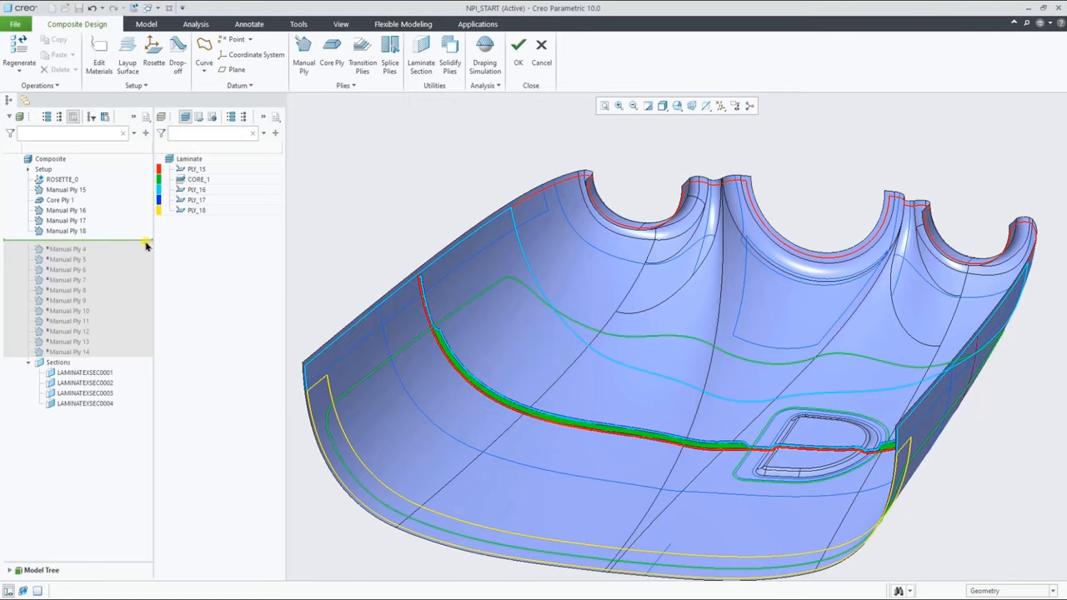
Exit insert mode and resume the suppressed Manual Plies 4–14
right_click(147, 243)
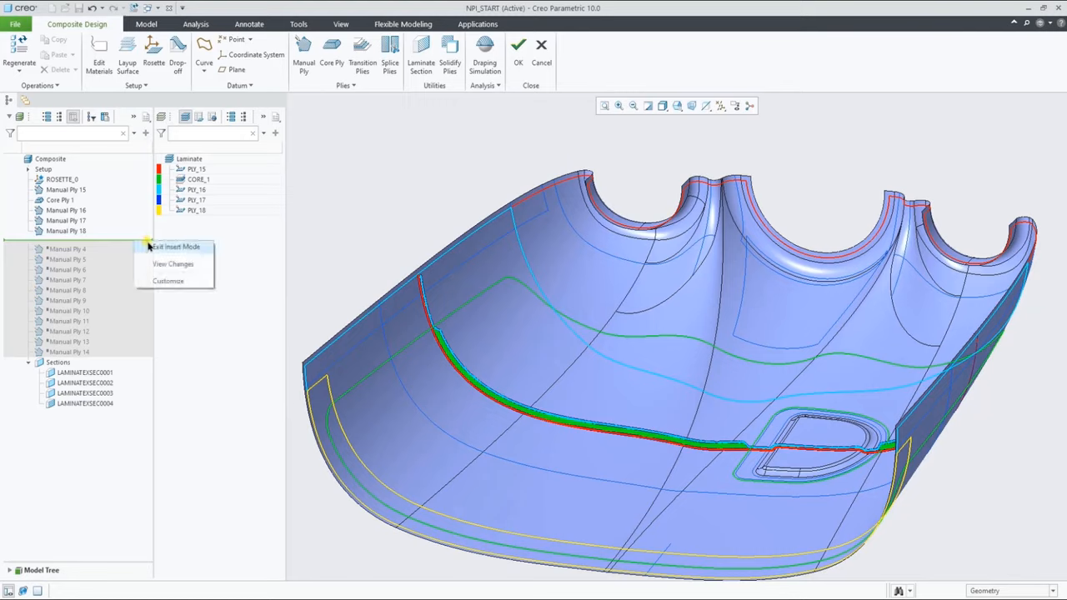
click(172, 247)
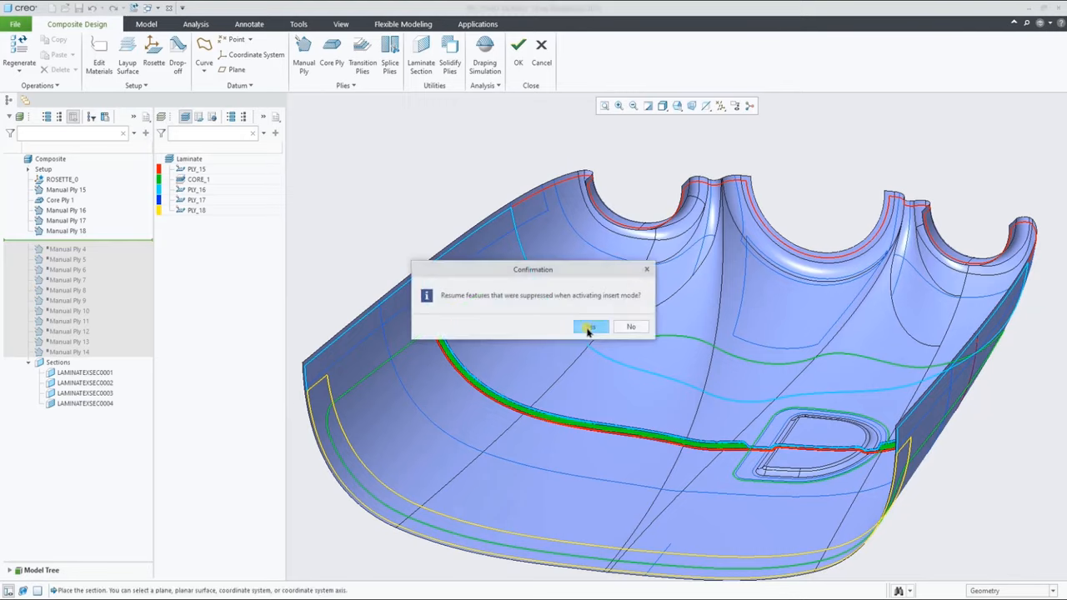
click(589, 326)
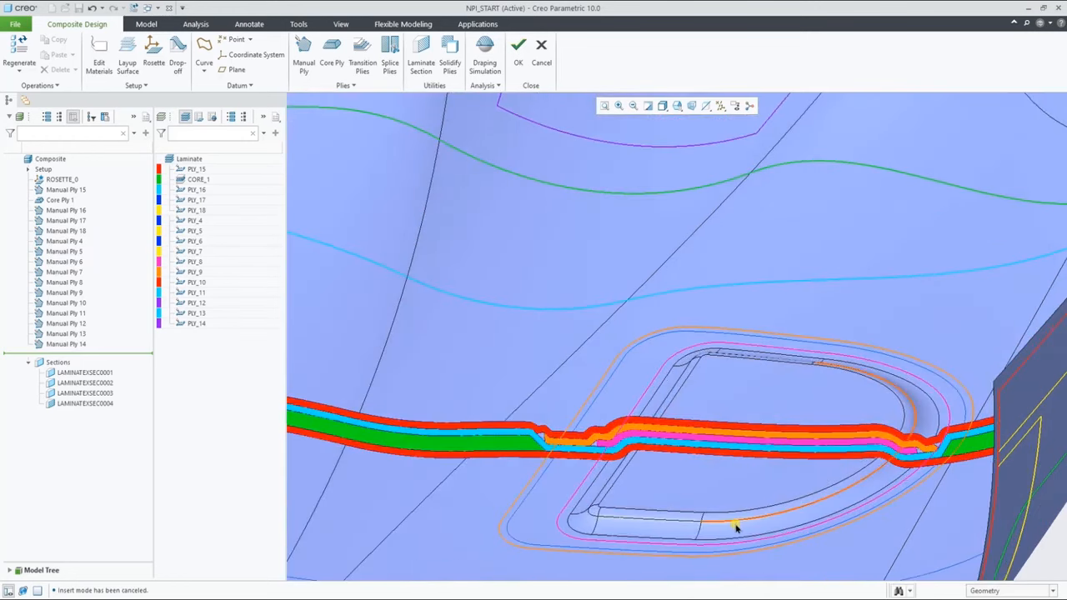
Reorder Manual Ply 8 and Manual Ply 9 around the D-shaped recess
click(195, 272)
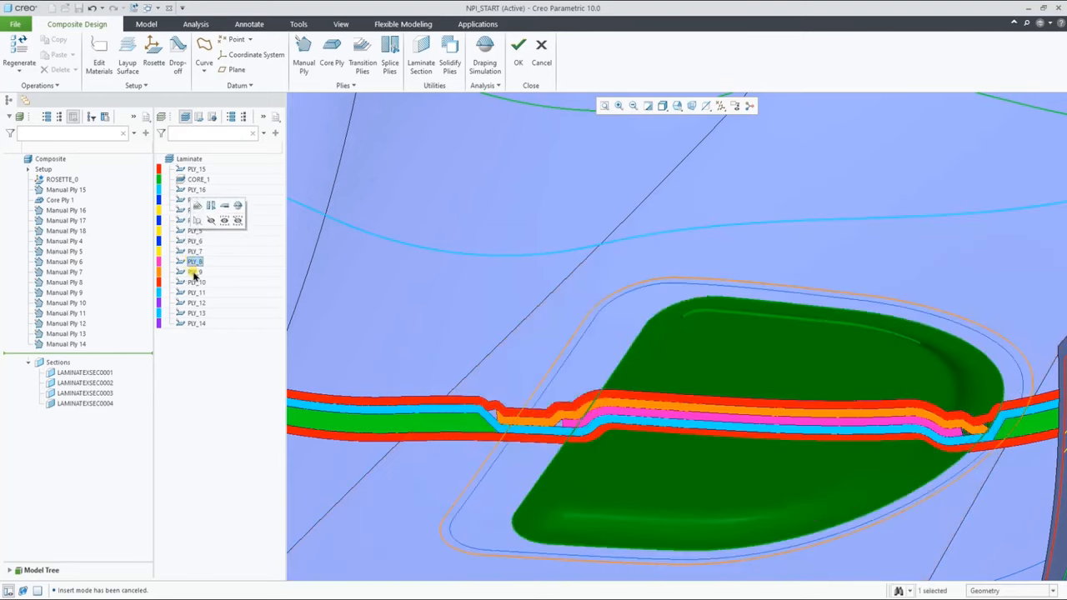
right_click(193, 261)
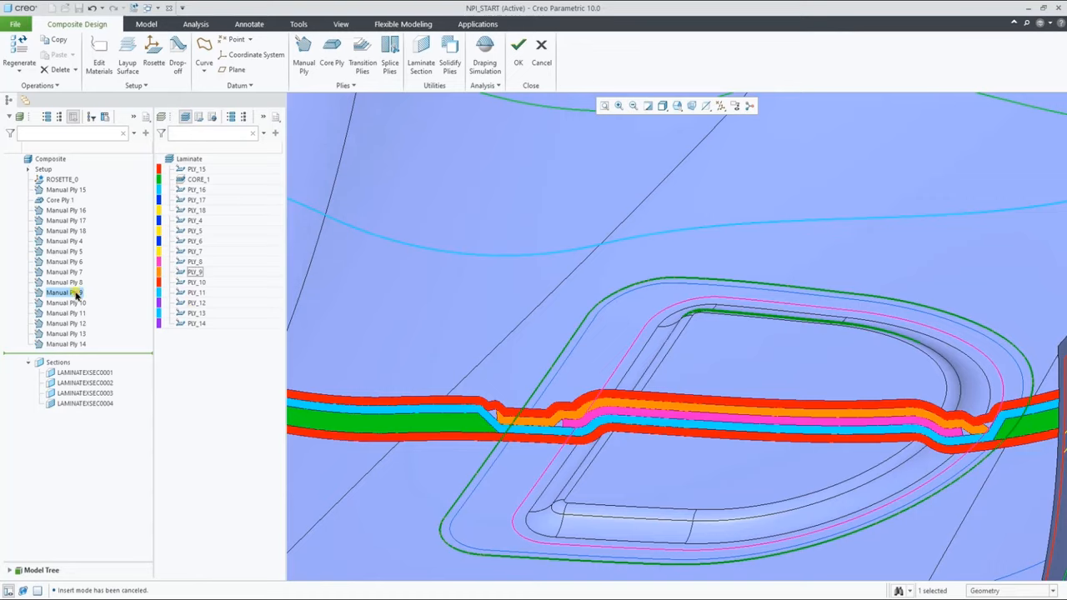
click(65, 282)
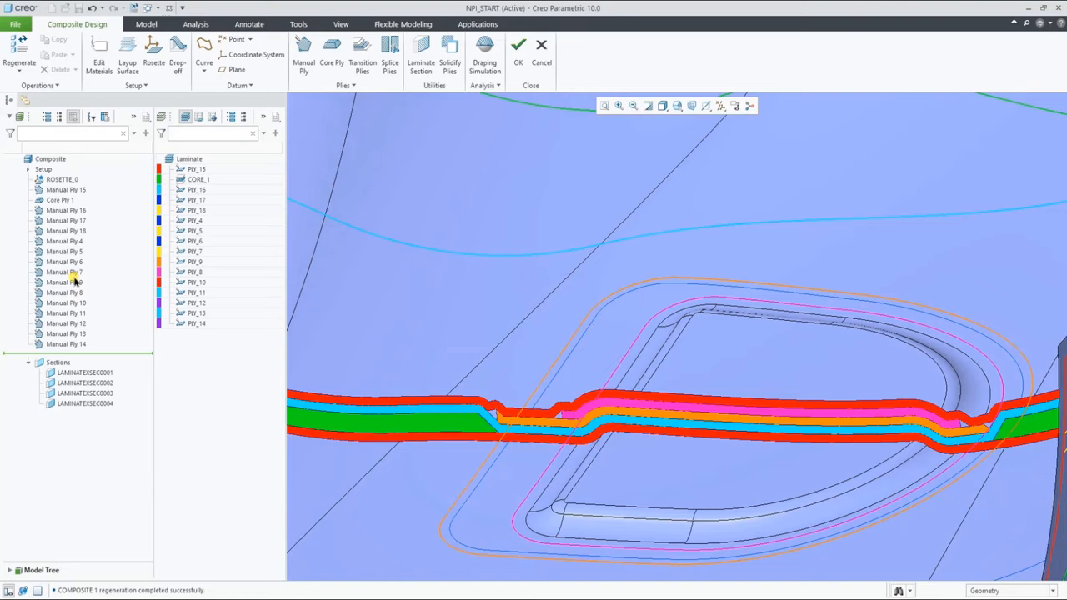
click(64, 282)
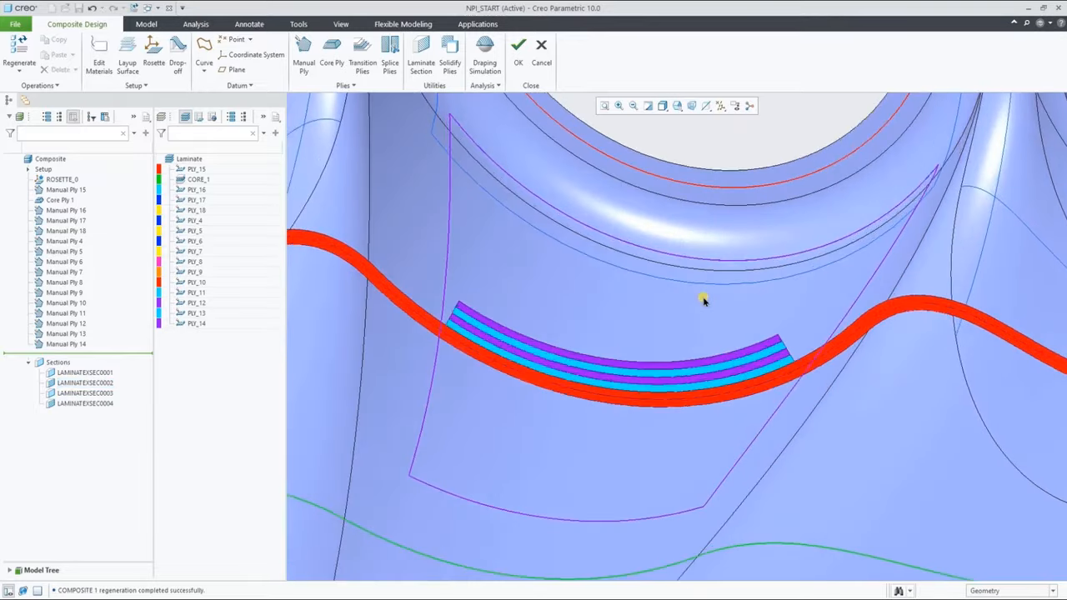
Start Transition Plies on PLY_11–13, using the PLY_11 boundary edge
click(195, 303)
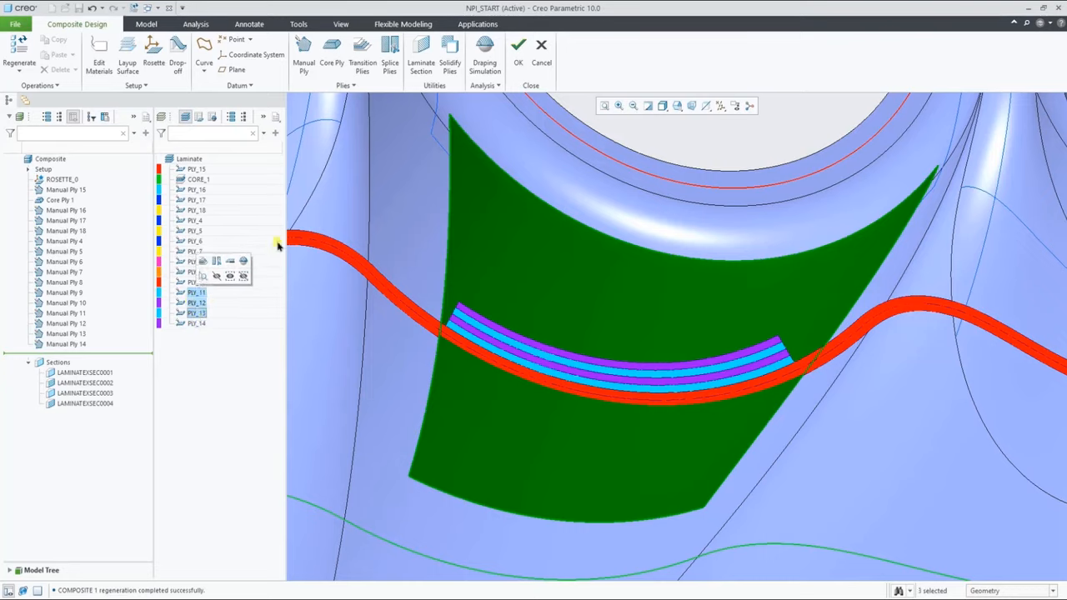
mouse_move(362, 57)
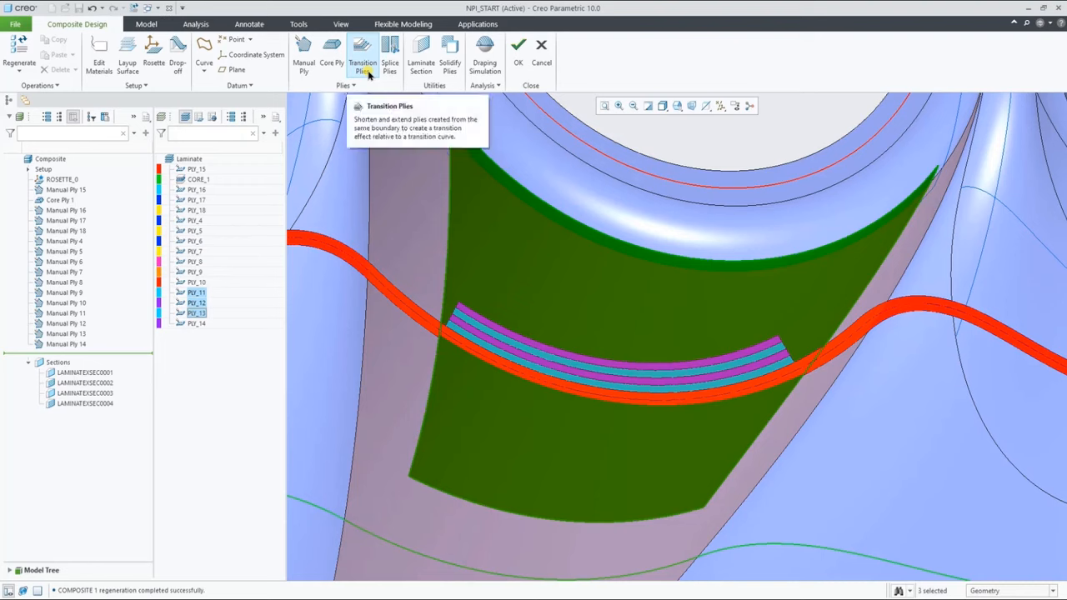
click(362, 54)
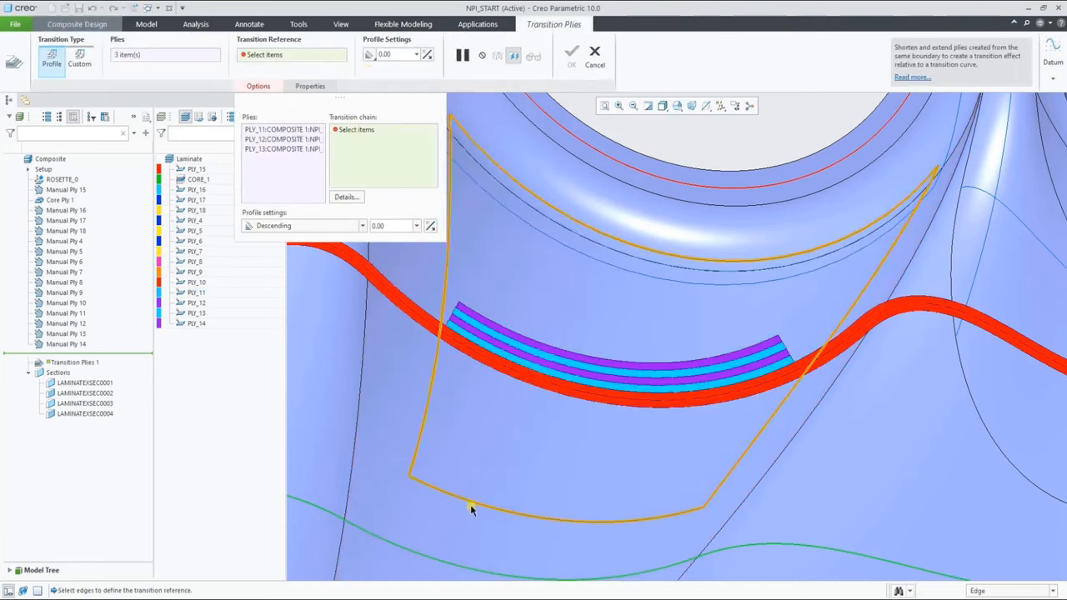
right_click(471, 509)
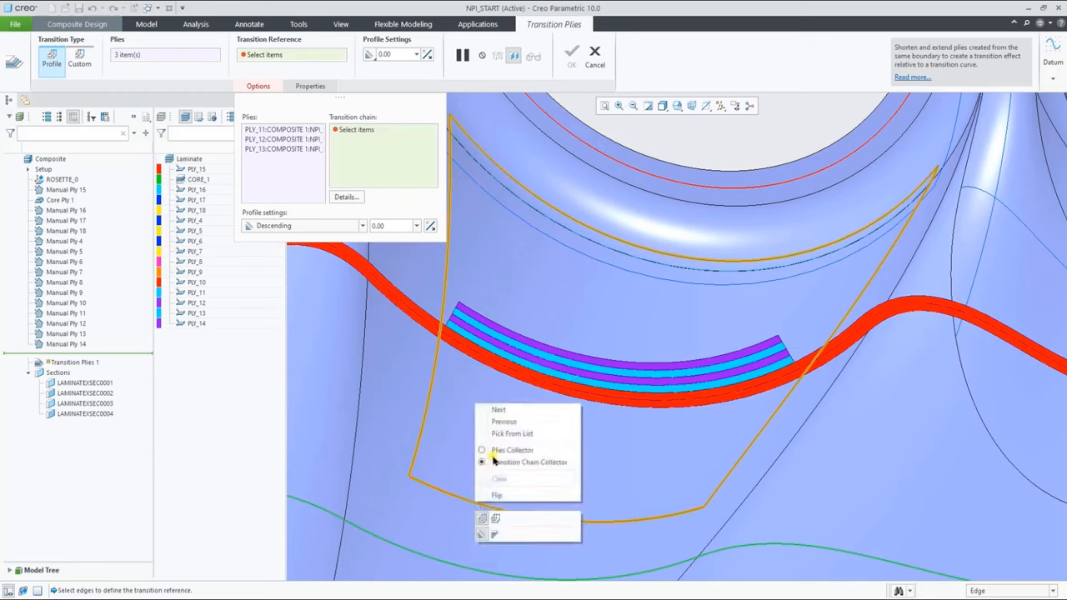
click(506, 434)
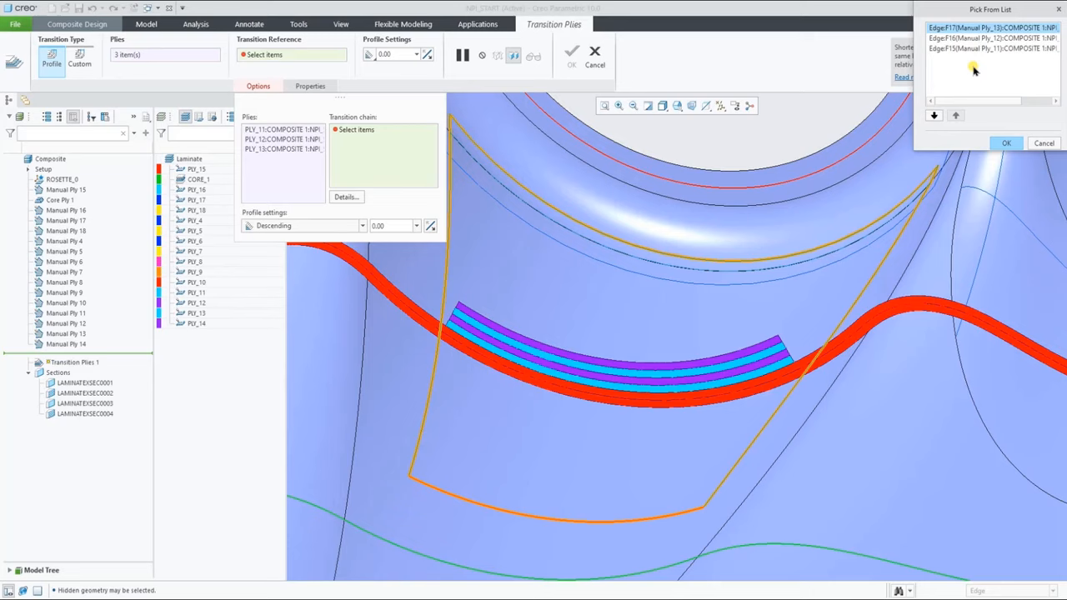
click(975, 52)
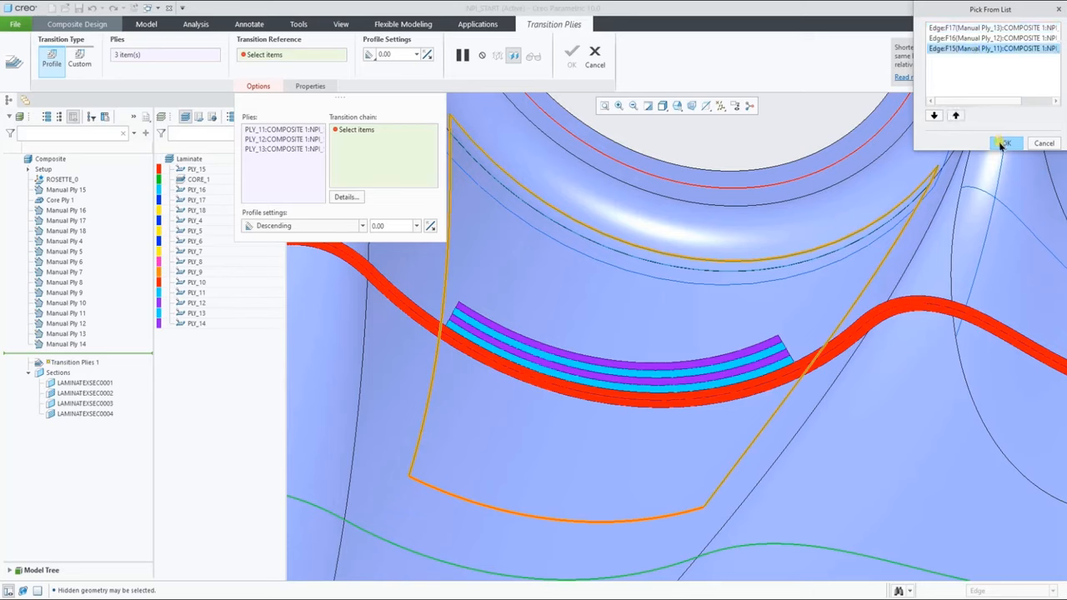
click(1003, 142)
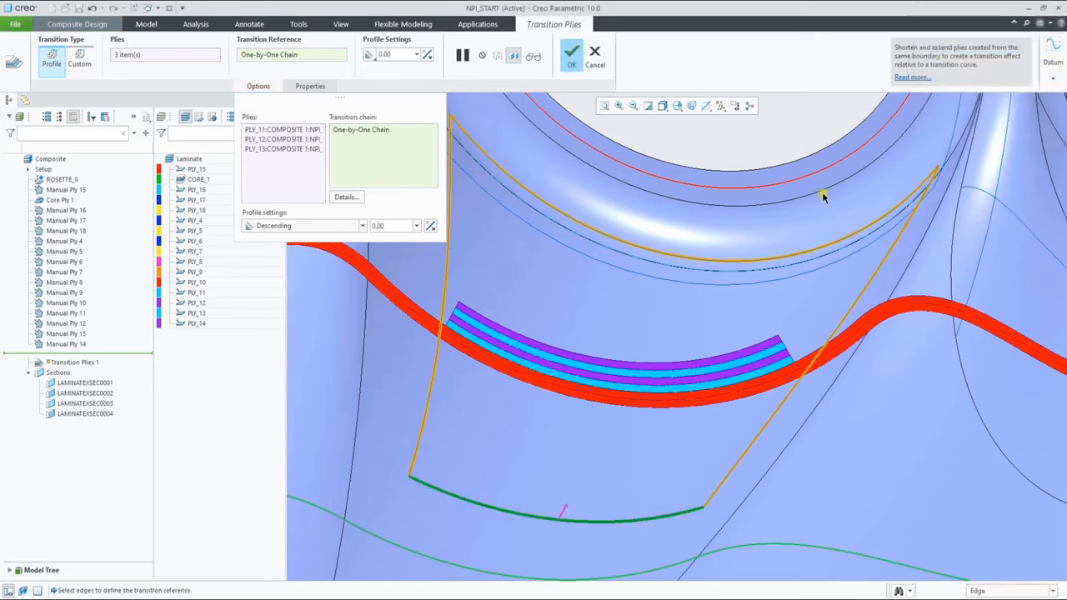
Set an ascending profile with 20.00 offset and a custom 55.00 offset for PLY_13
click(362, 226)
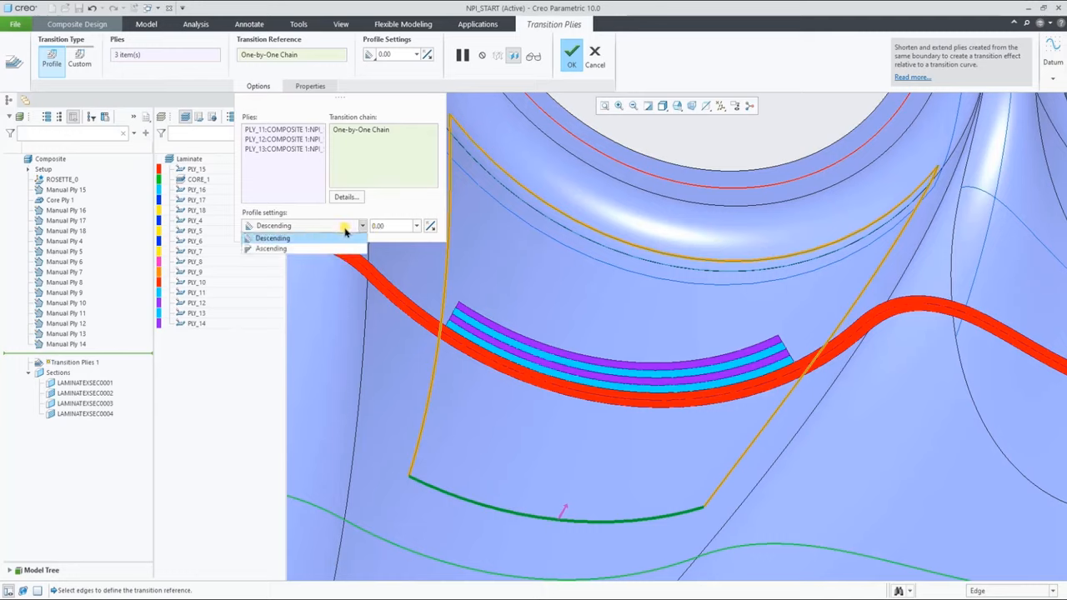
click(270, 248)
text(20)
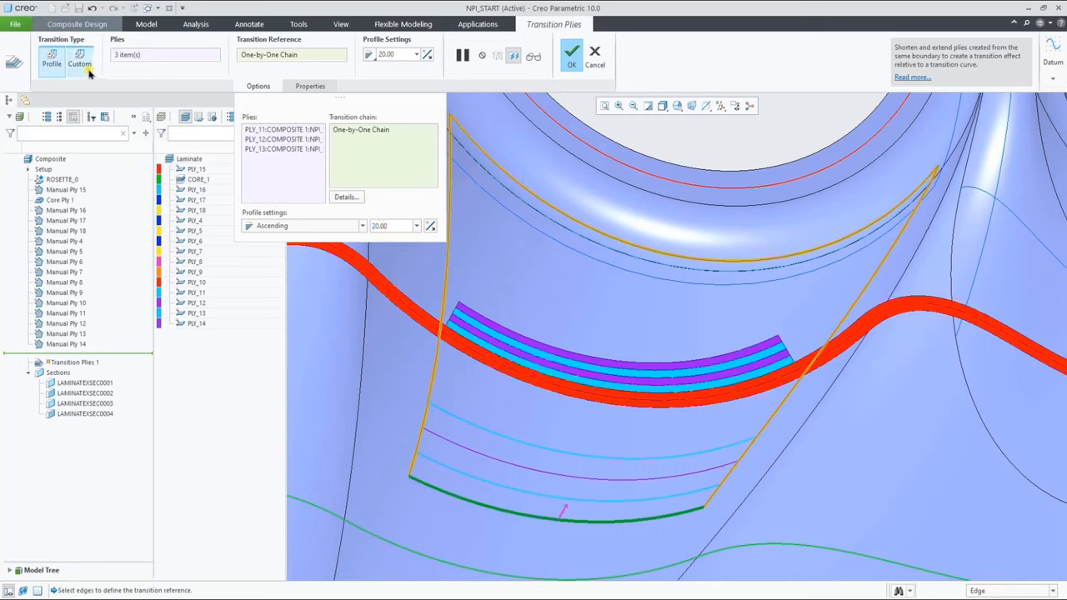
click(81, 62)
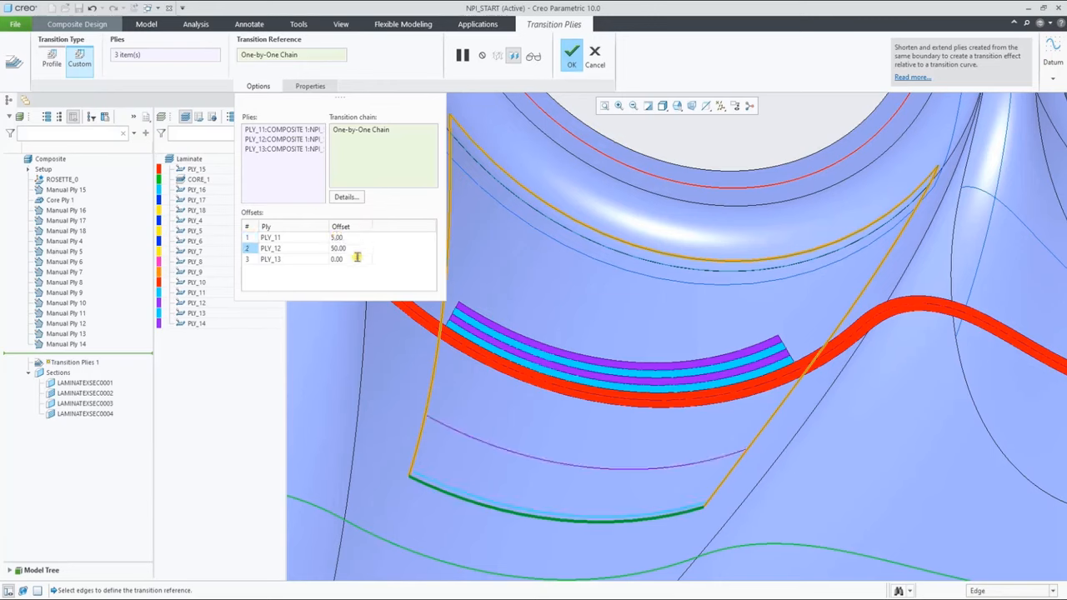
text(55.00)
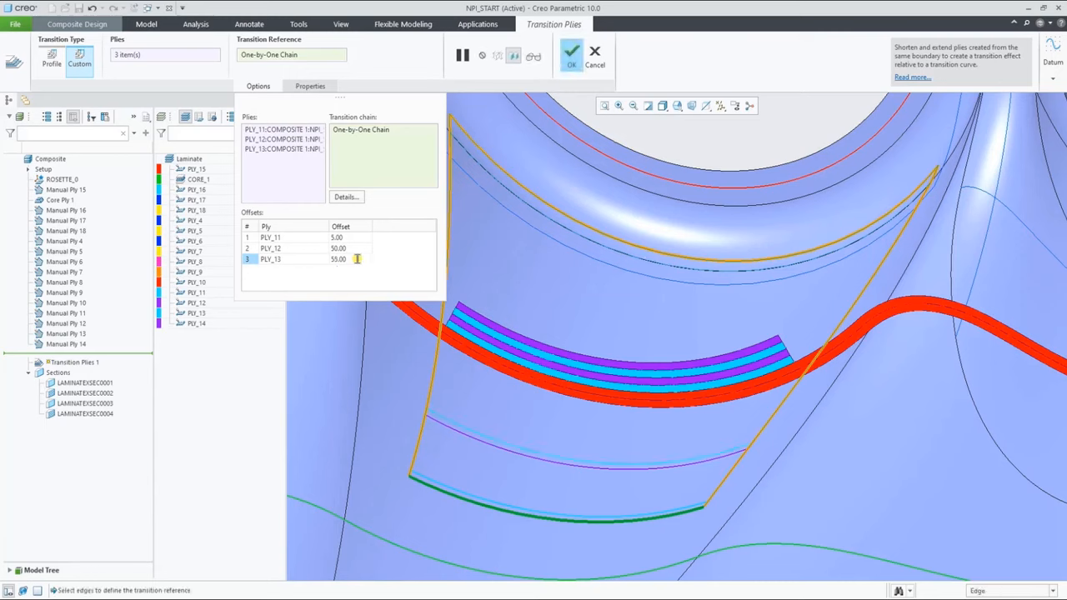
click(53, 65)
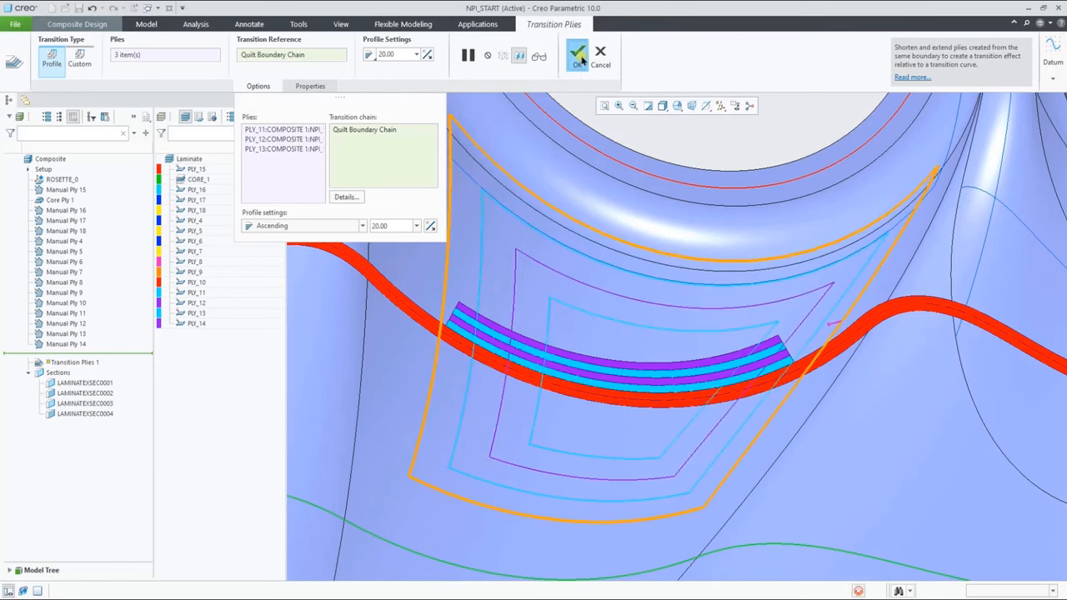
click(576, 55)
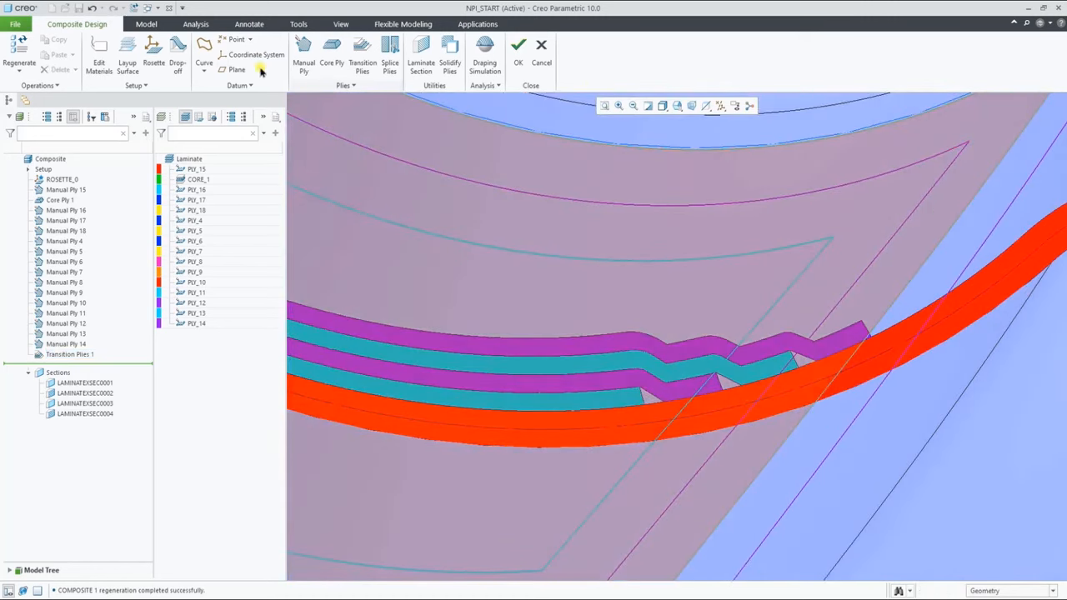
Keep drop-off distance 1.000 and display the Drop-off column in Laminate Tree Columns
click(176, 52)
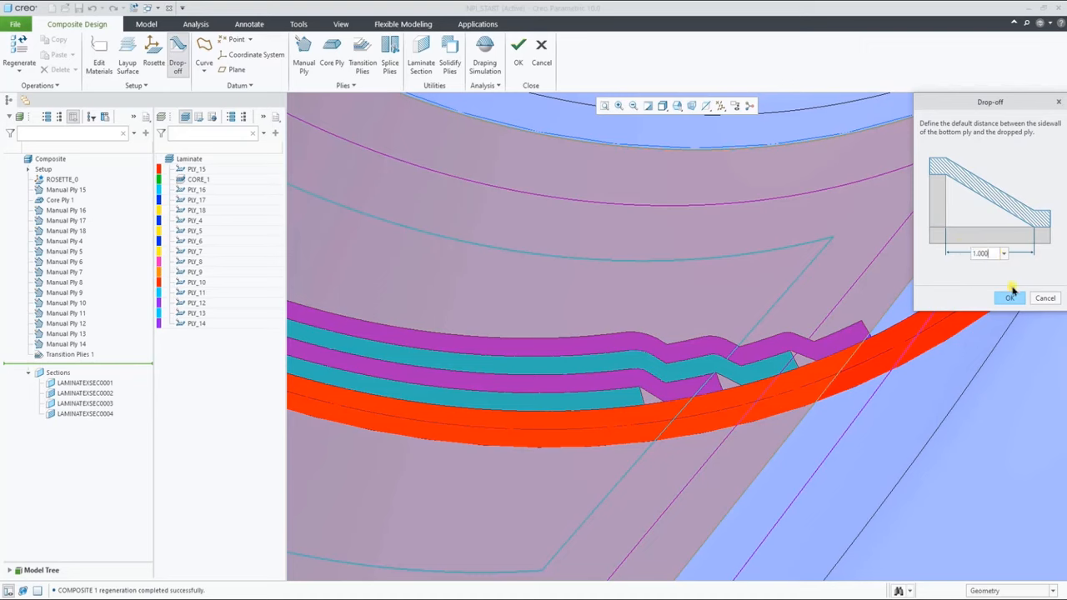
click(1008, 297)
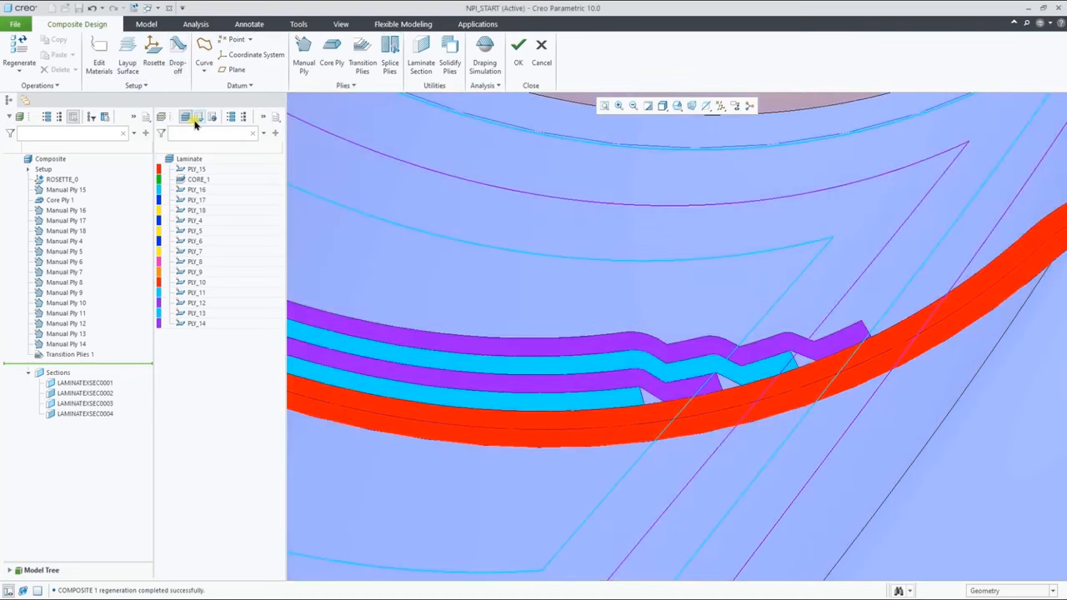
click(197, 117)
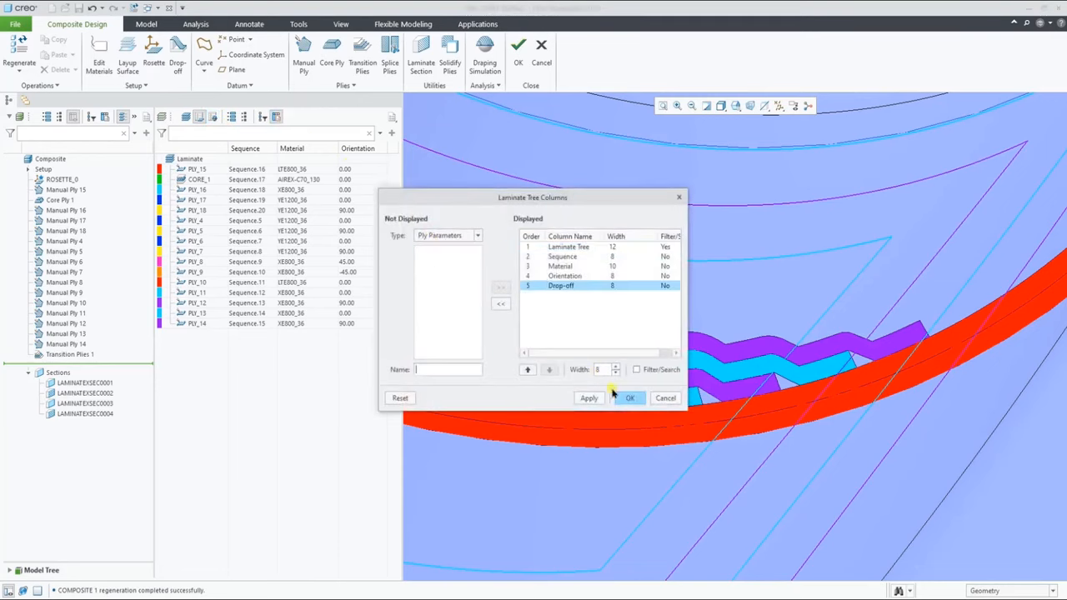
click(629, 397)
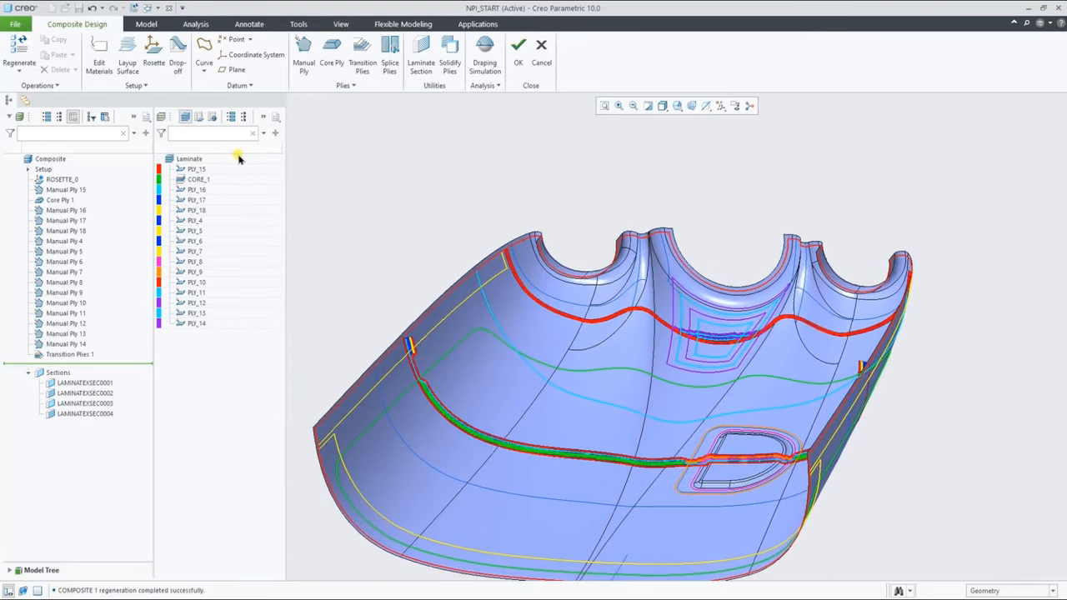
Paste the manual plies as Manual Plies 19–27 and add an LTE800_36 Manual Ply 28
click(82, 393)
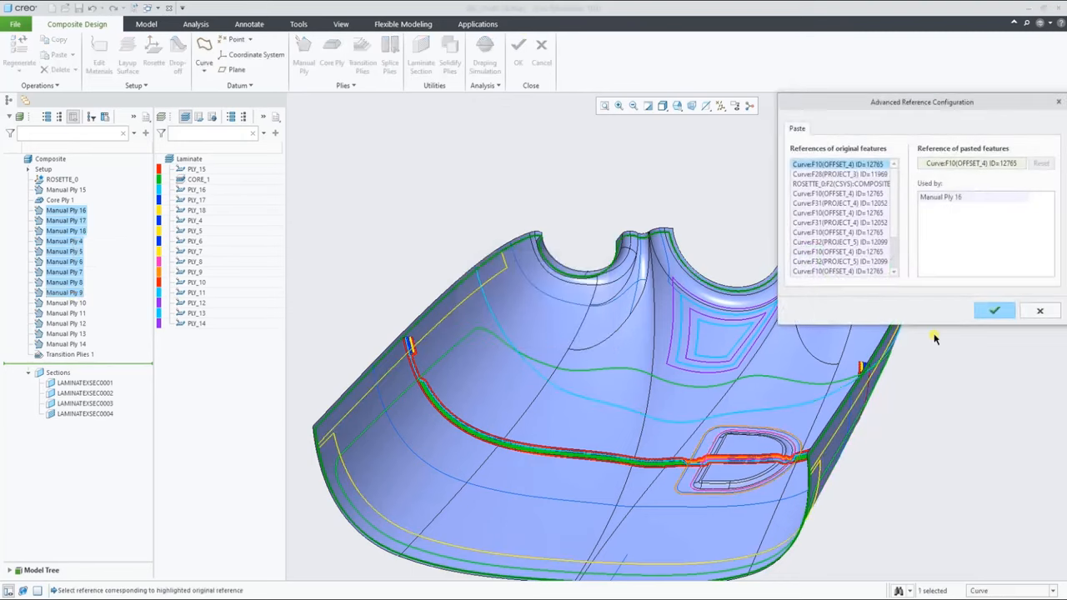
click(994, 310)
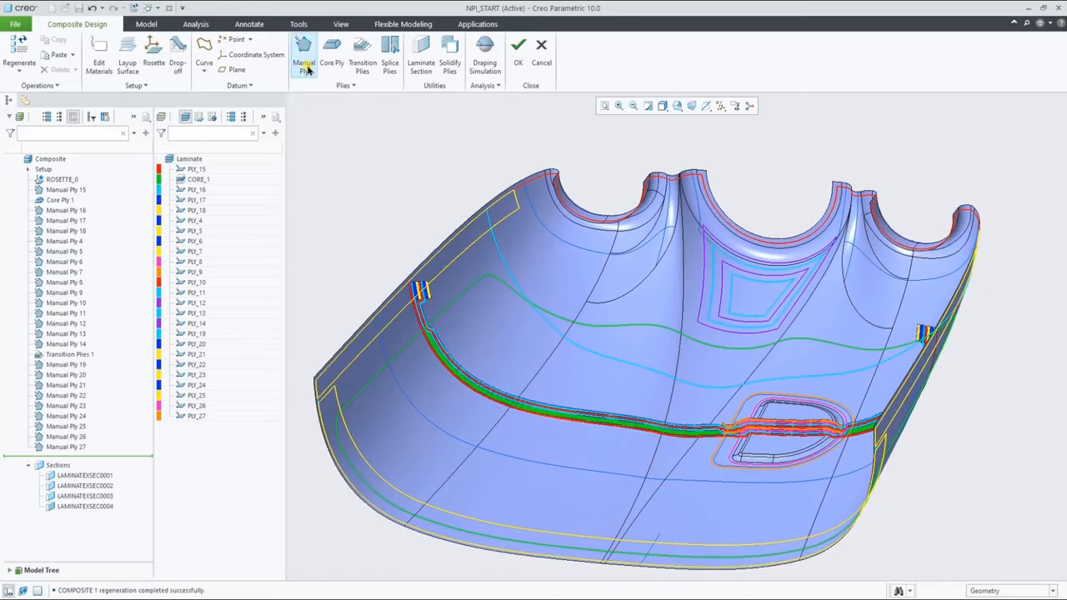
click(301, 61)
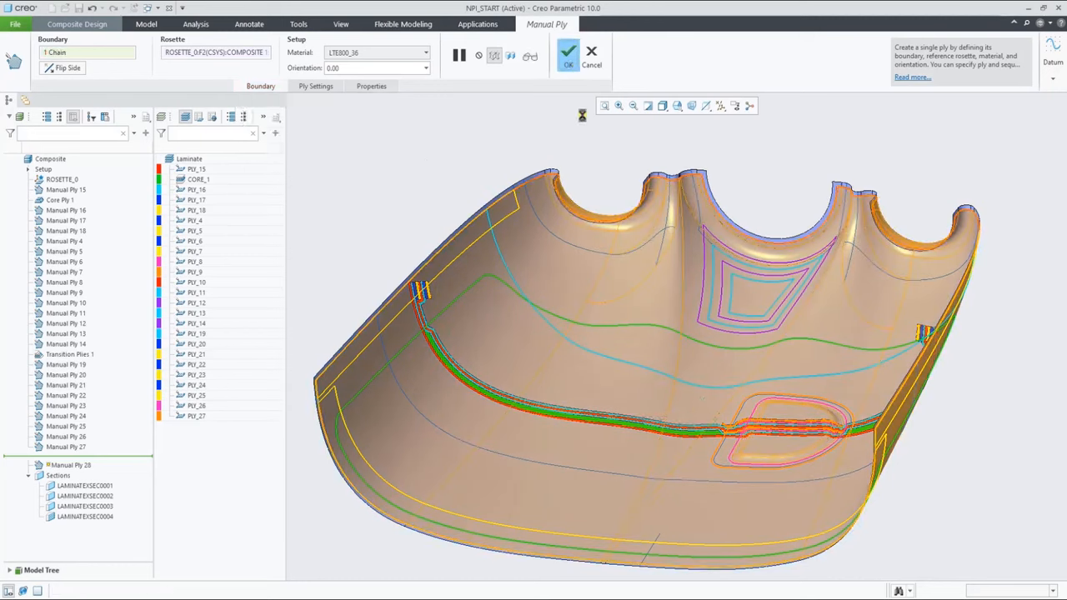
click(570, 55)
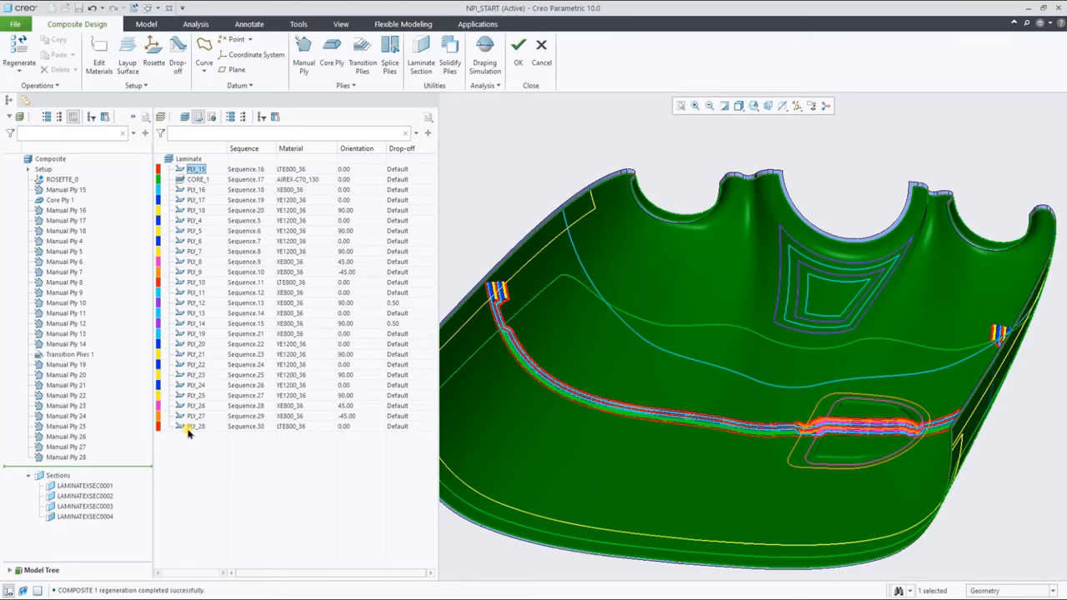
Renumber all ply sequences with prefix SEQ and rename them PLY_1 to PLY_25
right_click(191, 433)
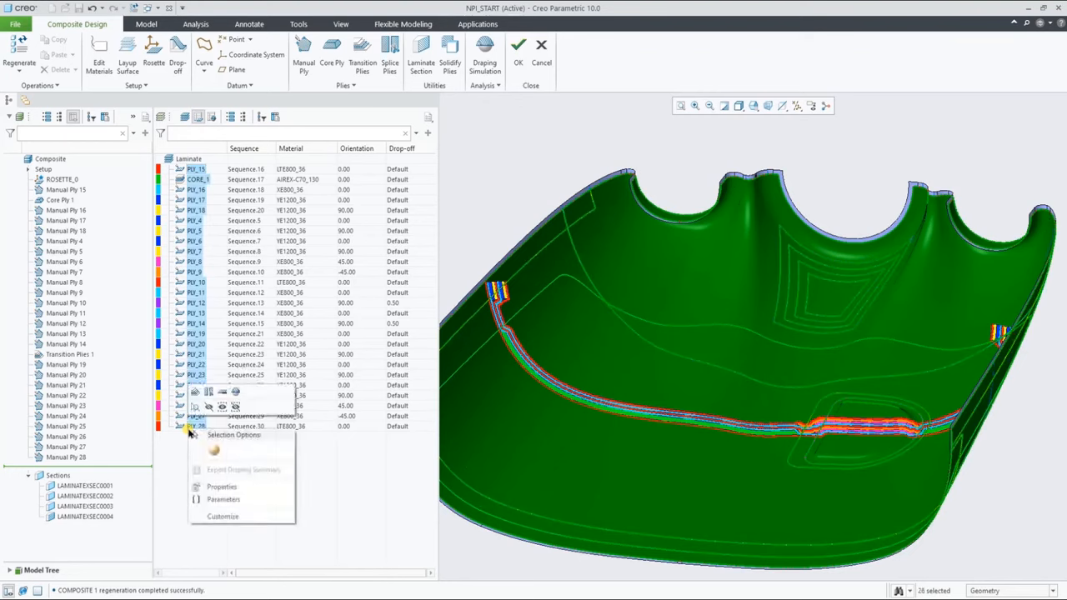
click(221, 487)
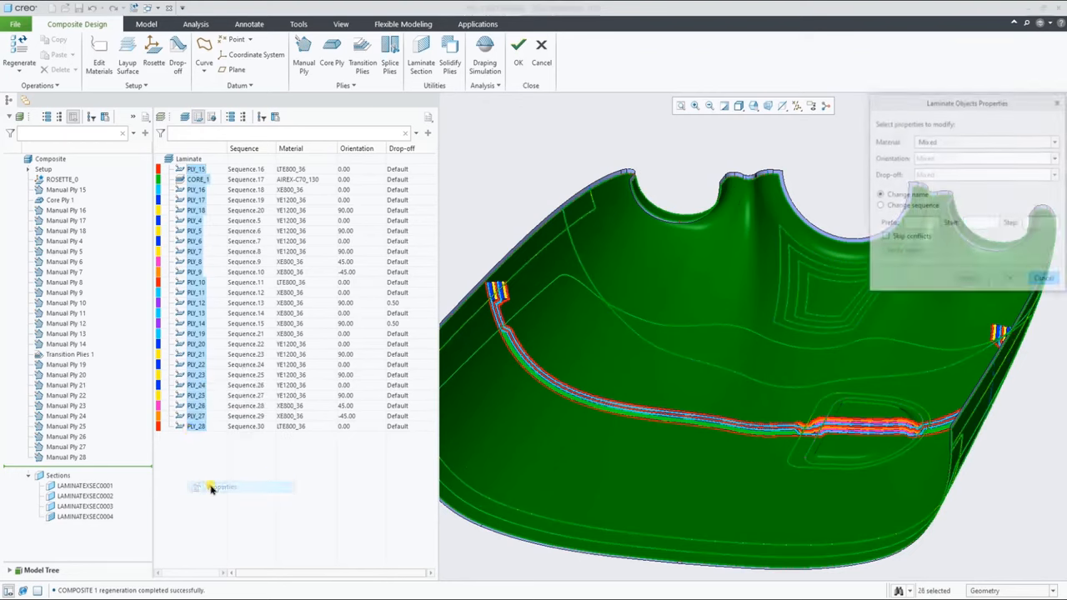
click(881, 206)
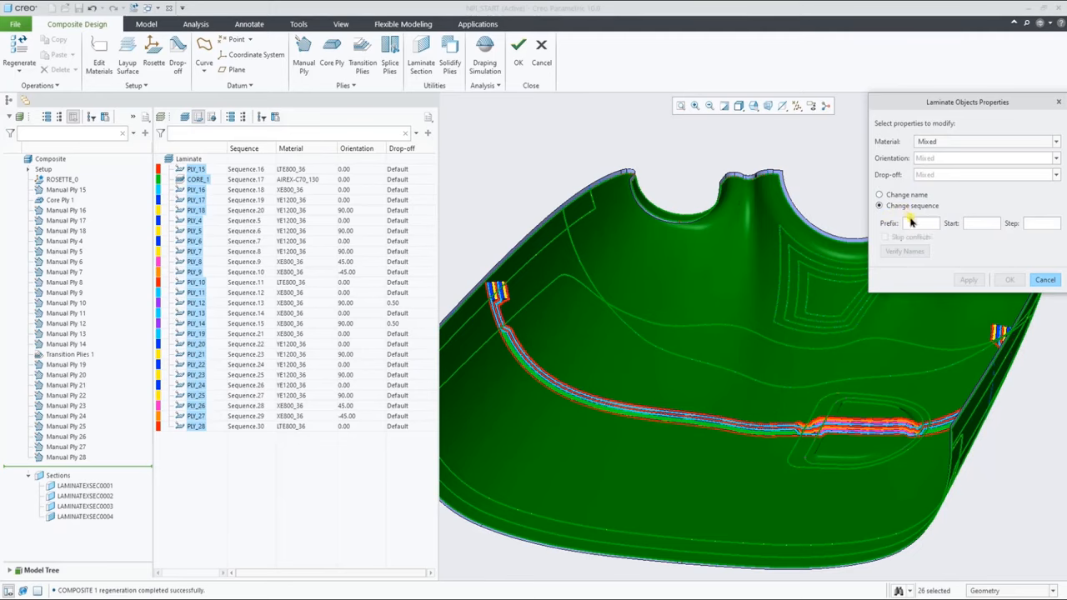
text(SEQ)
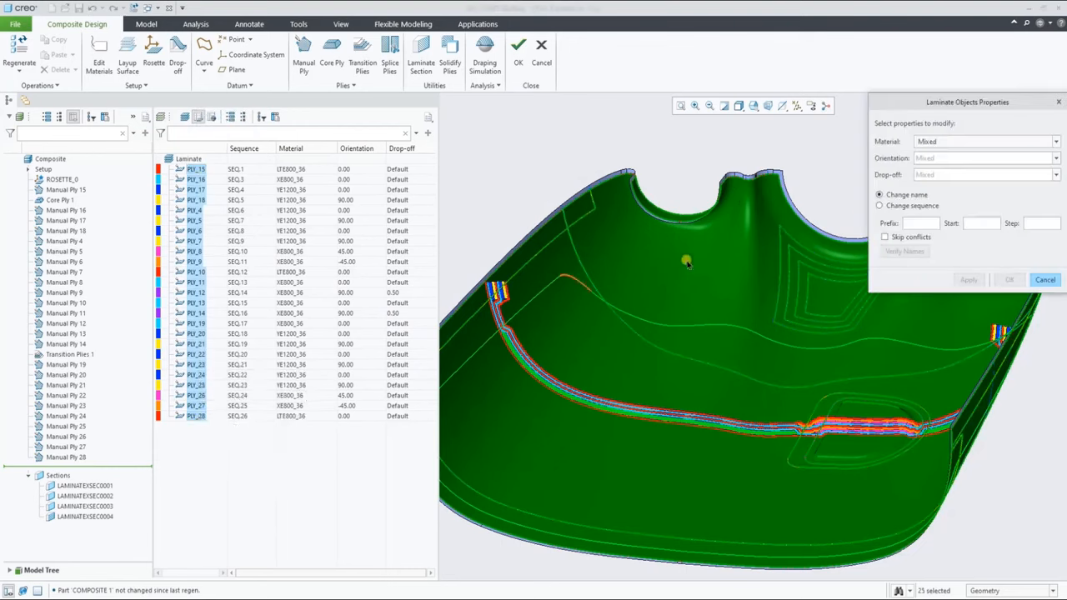
click(921, 222)
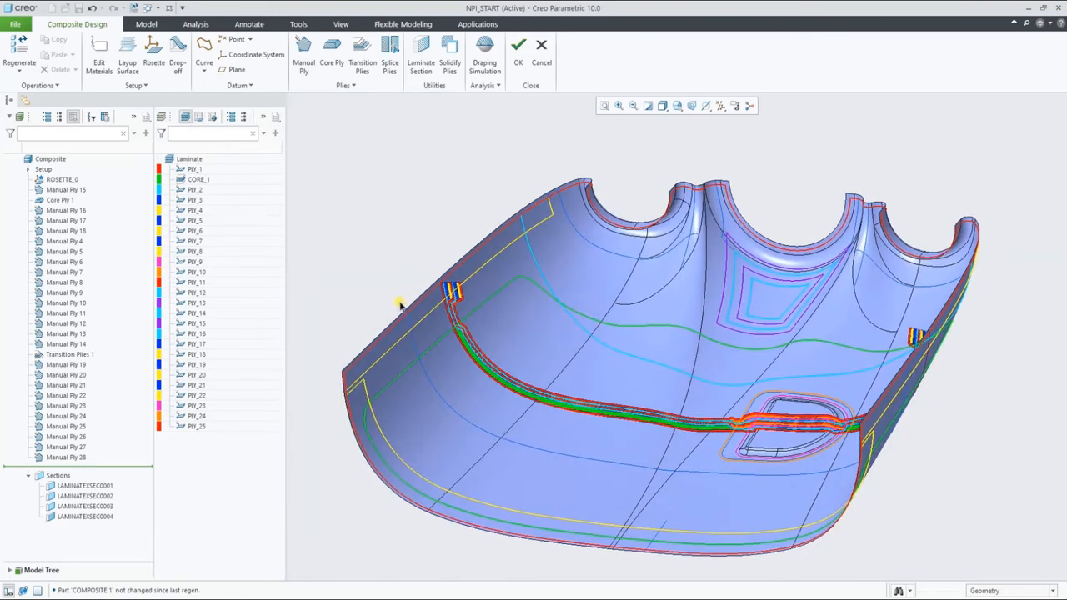
click(83, 505)
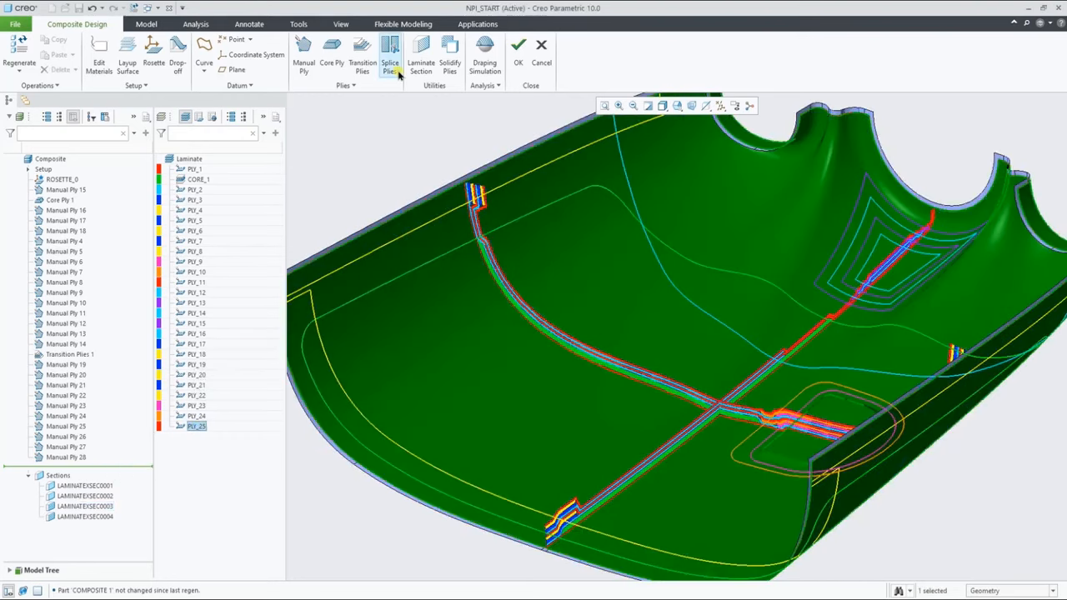
mouse_move(394, 67)
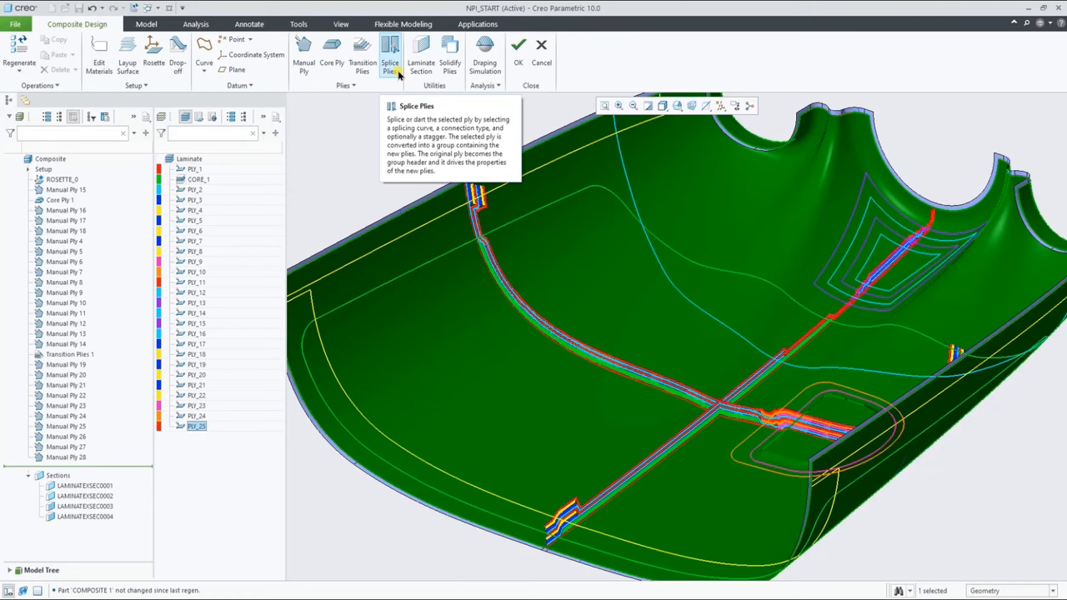
Splice PLY_25 along the crossing curve with 10.00 overlap into PLY_25_1 and PLY_25_2
click(396, 54)
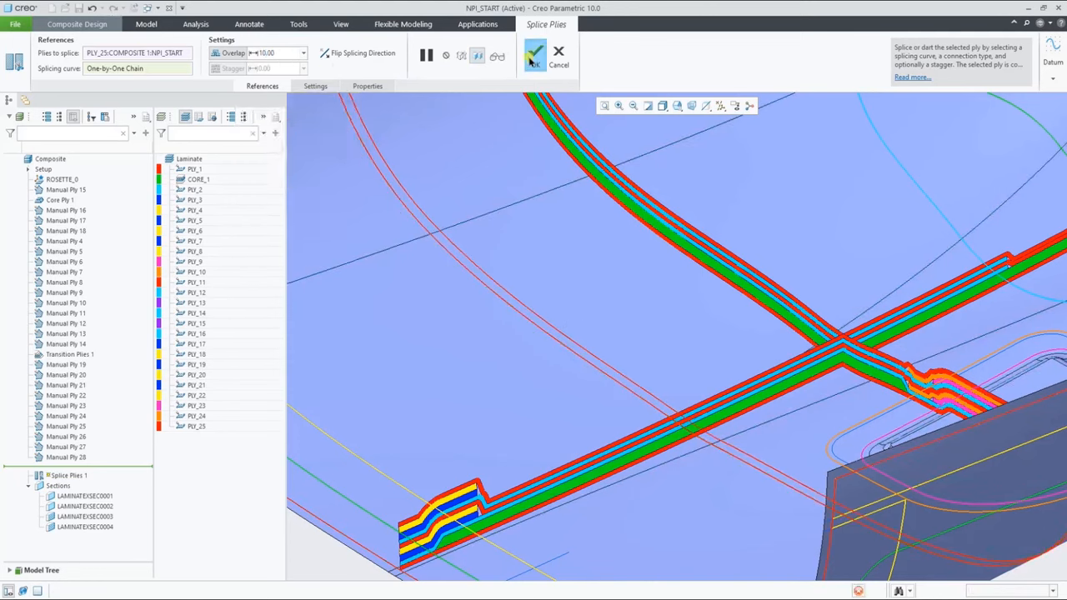
click(533, 53)
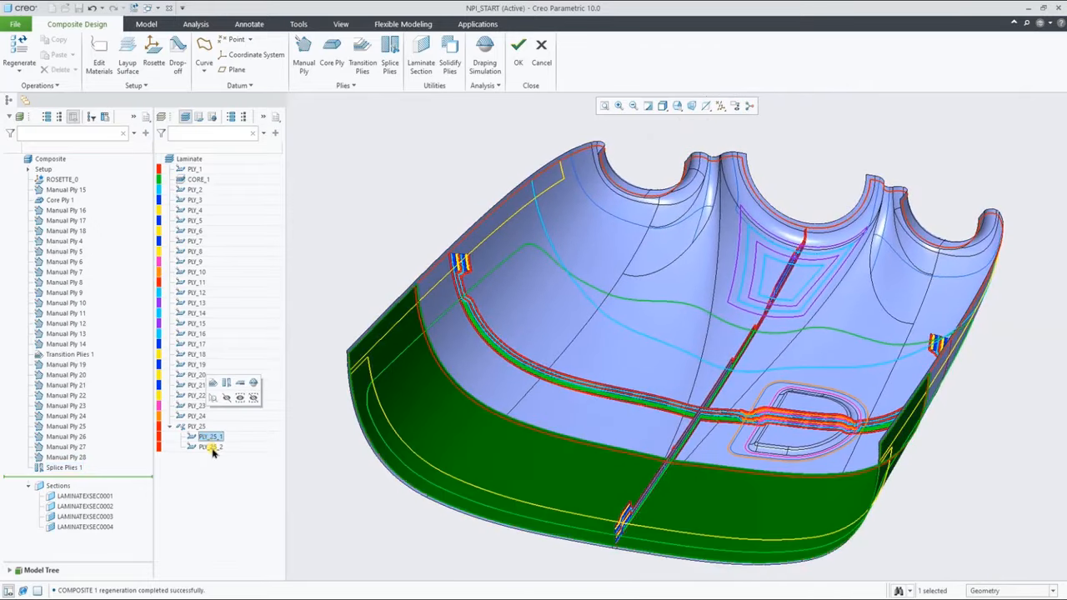
click(207, 437)
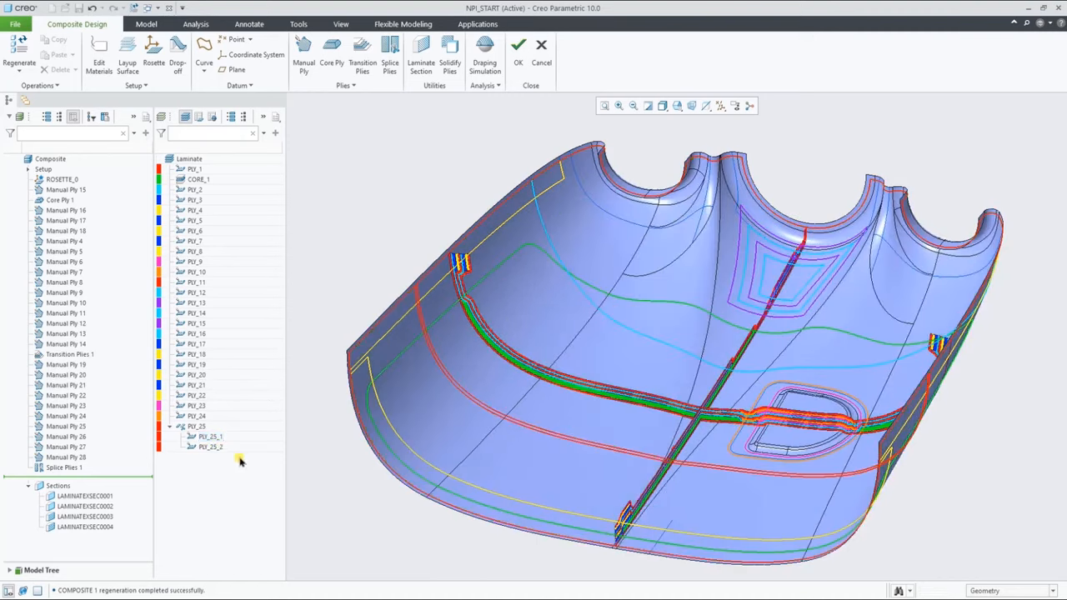
click(82, 516)
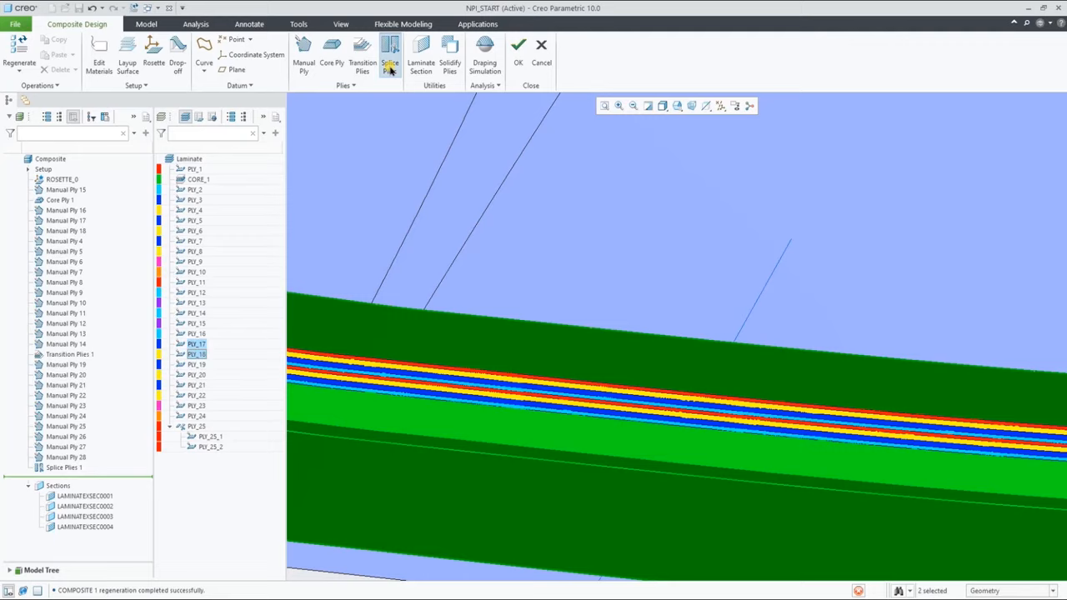
Splice PLY_17 and PLY_18 with 10.00 overlap and a stagger into _1 and _2 pieces
click(392, 60)
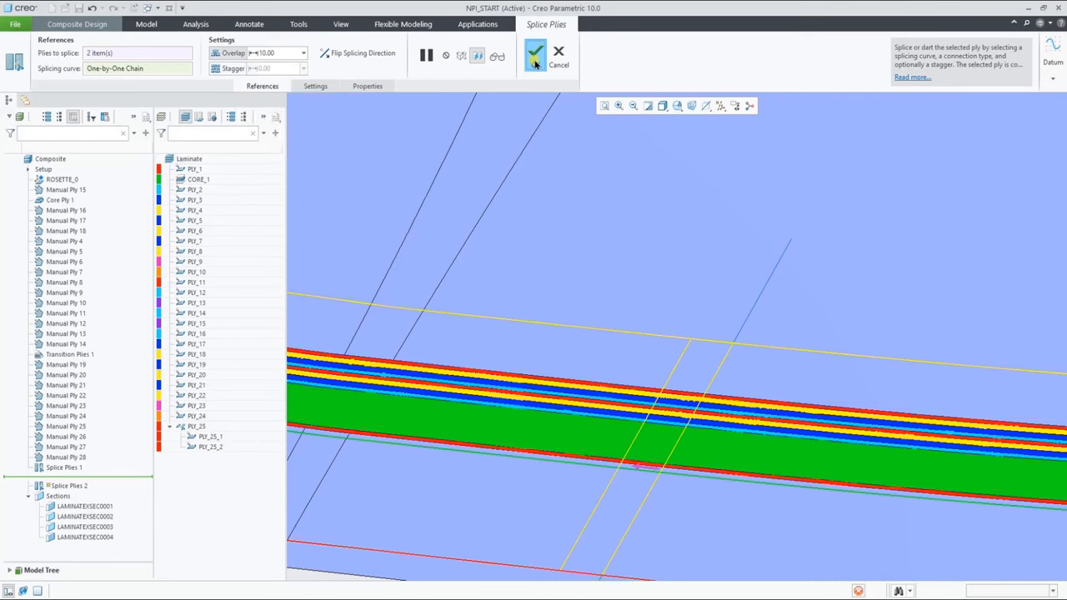
click(534, 54)
text(20)
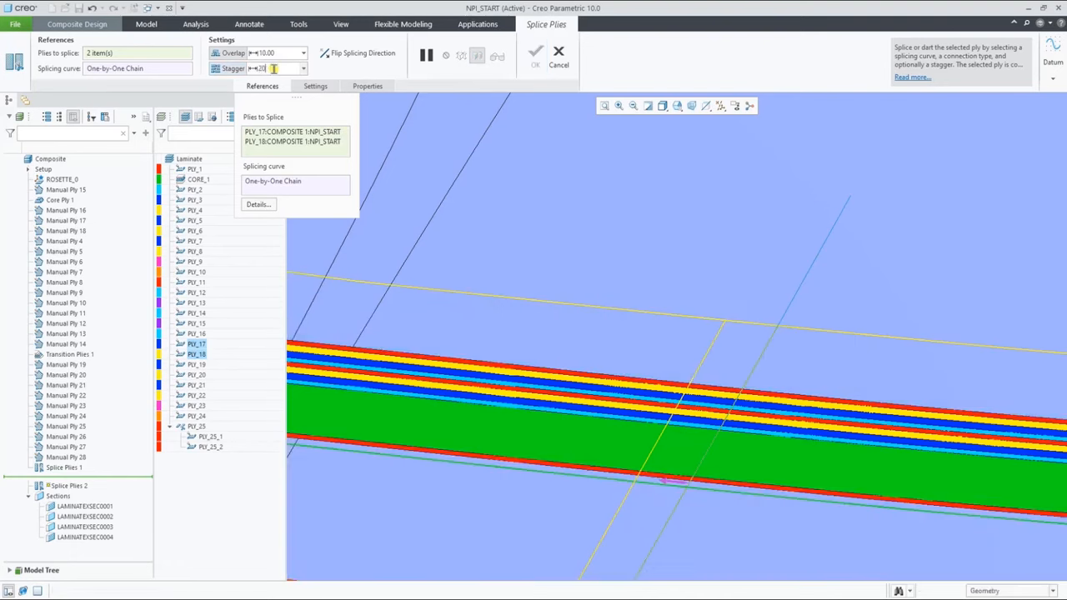
click(521, 48)
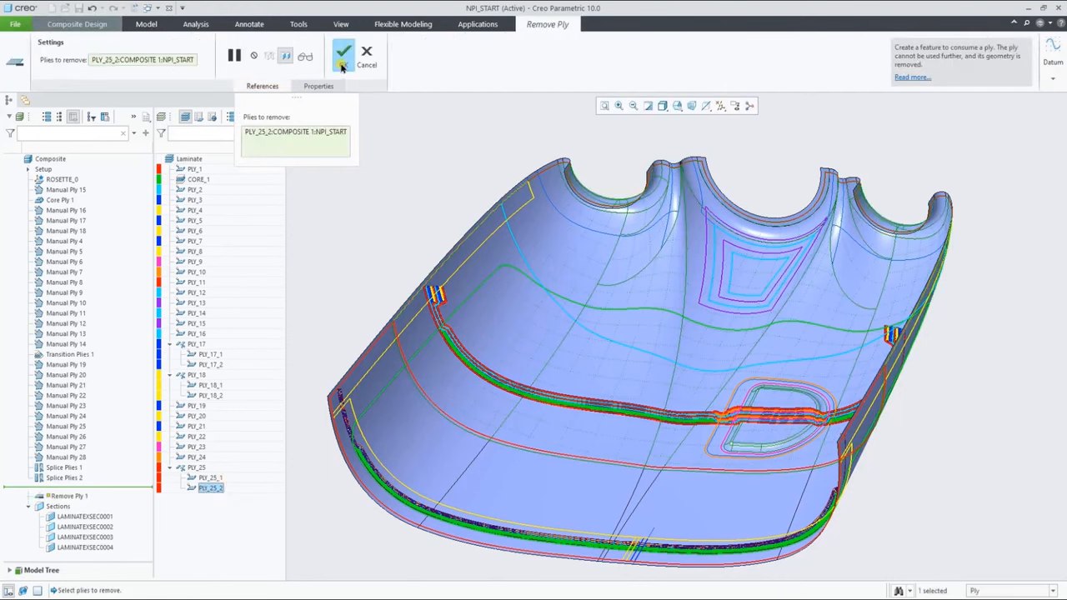
Consume PLY_25_2 with Remove Ply and hide consumed plies from the laminate tree
click(344, 55)
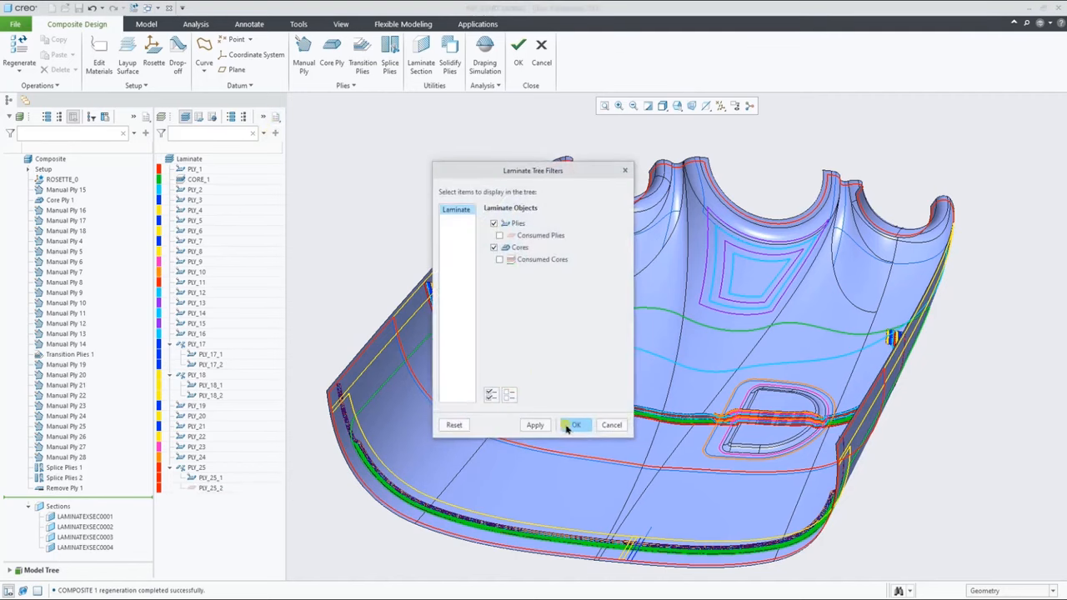
click(576, 425)
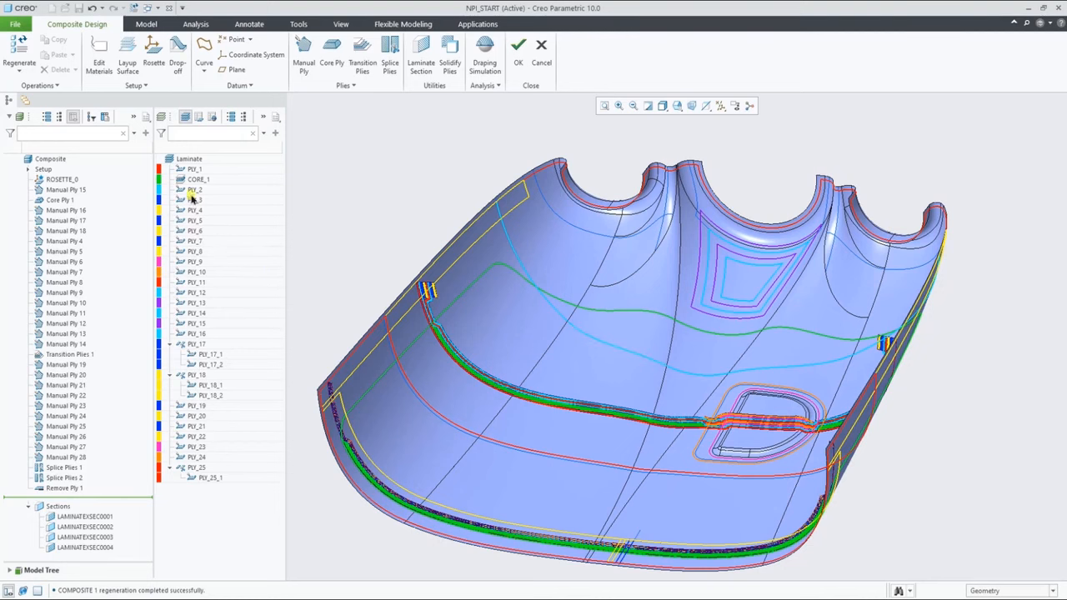
click(189, 168)
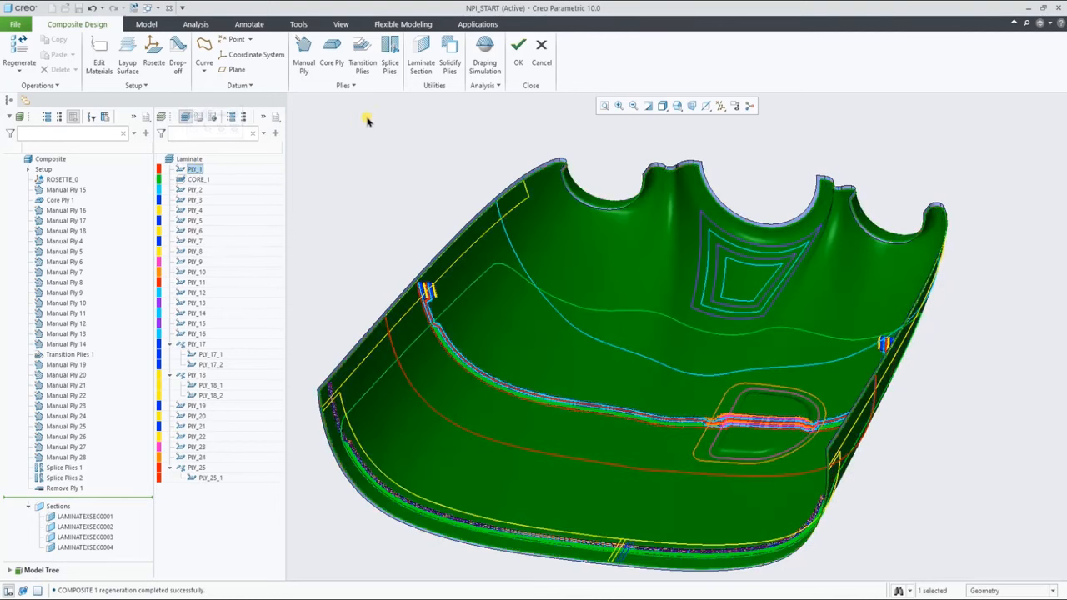
click(484, 50)
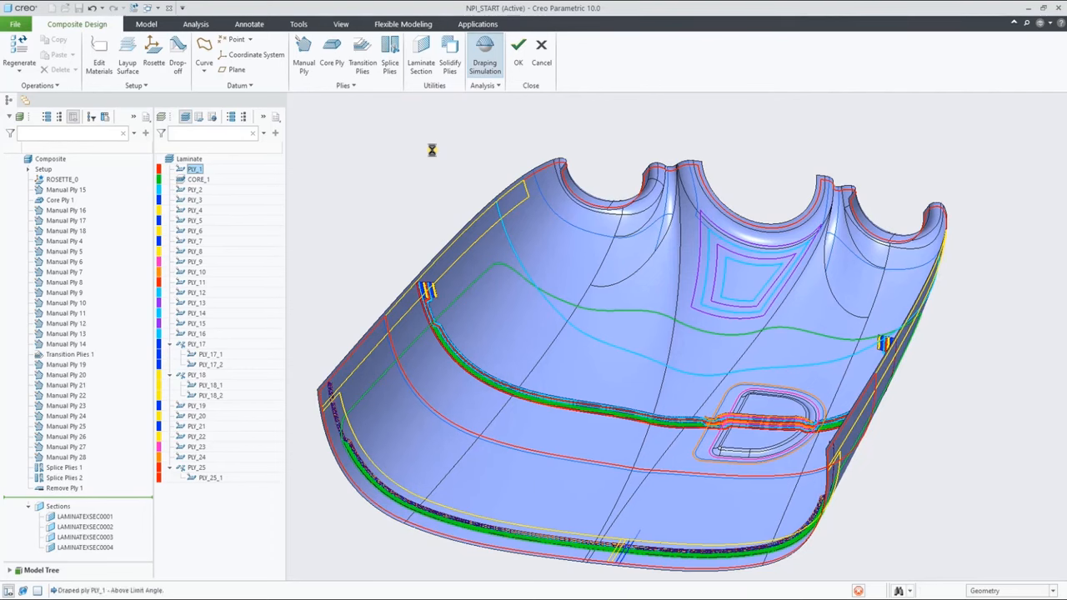
Drape PLY_1 from the default seed point after removing the picked seed point
click(485, 49)
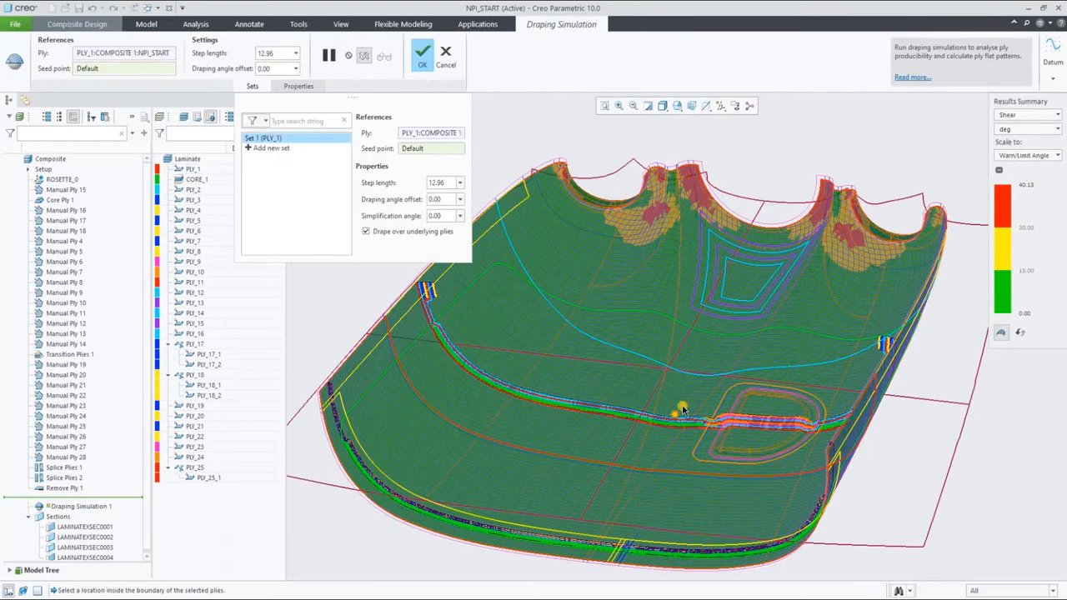
click(673, 414)
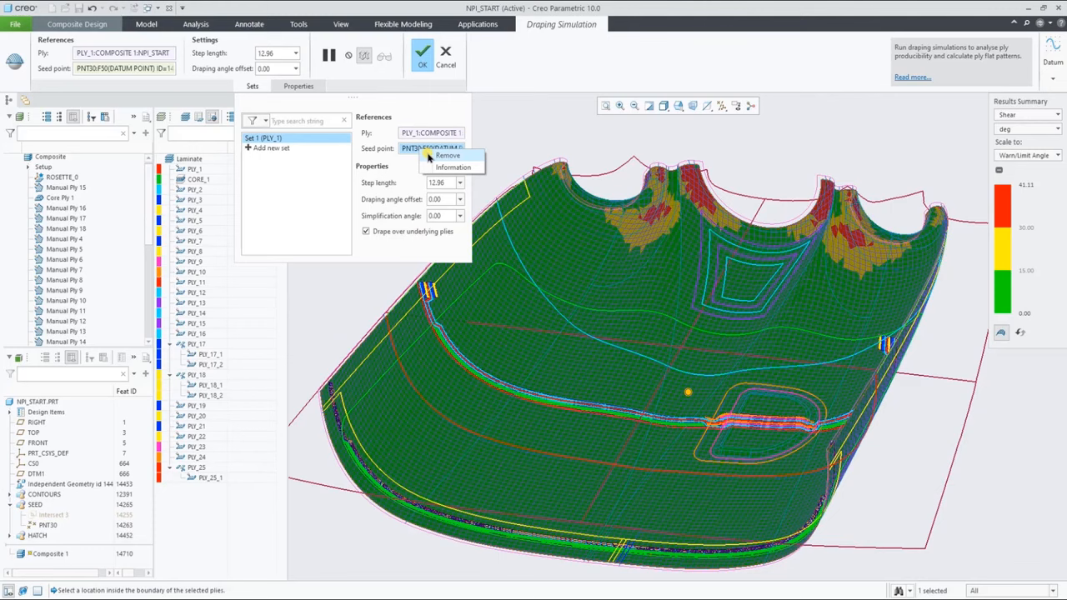
click(441, 156)
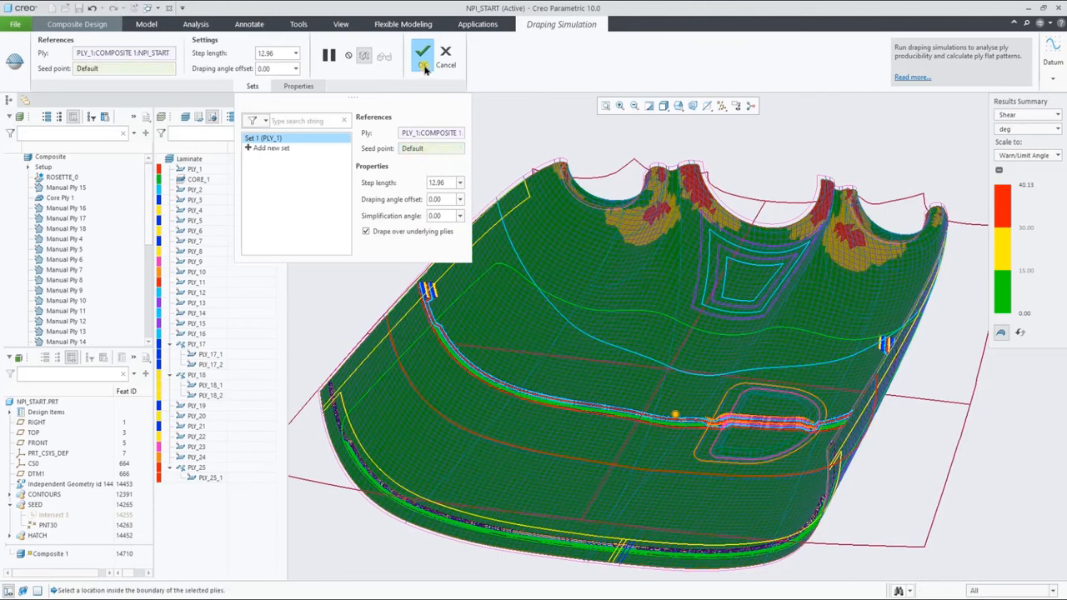
click(427, 53)
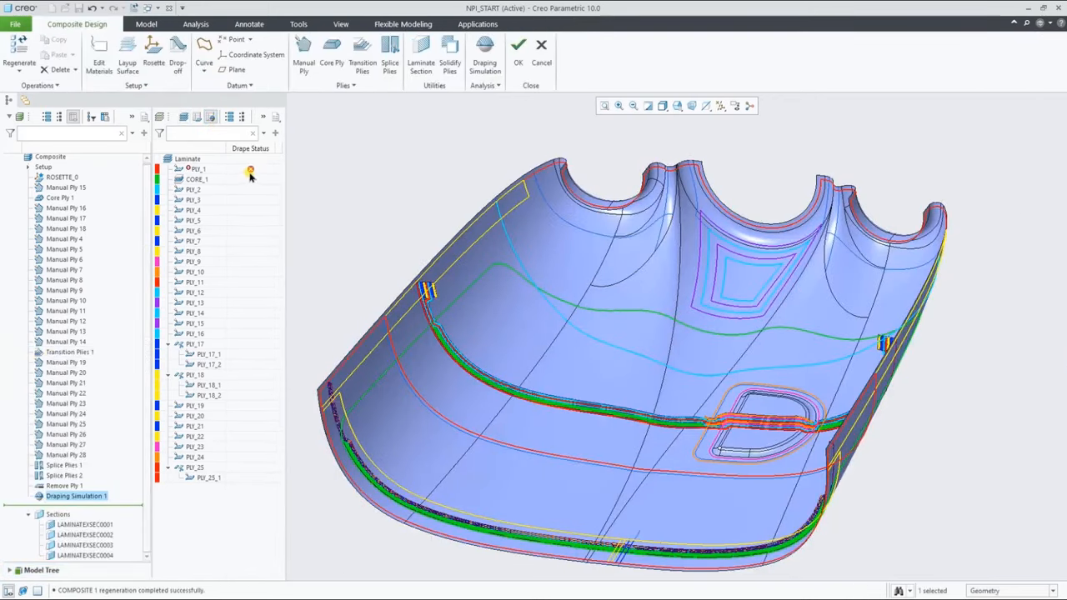
mouse_move(250, 173)
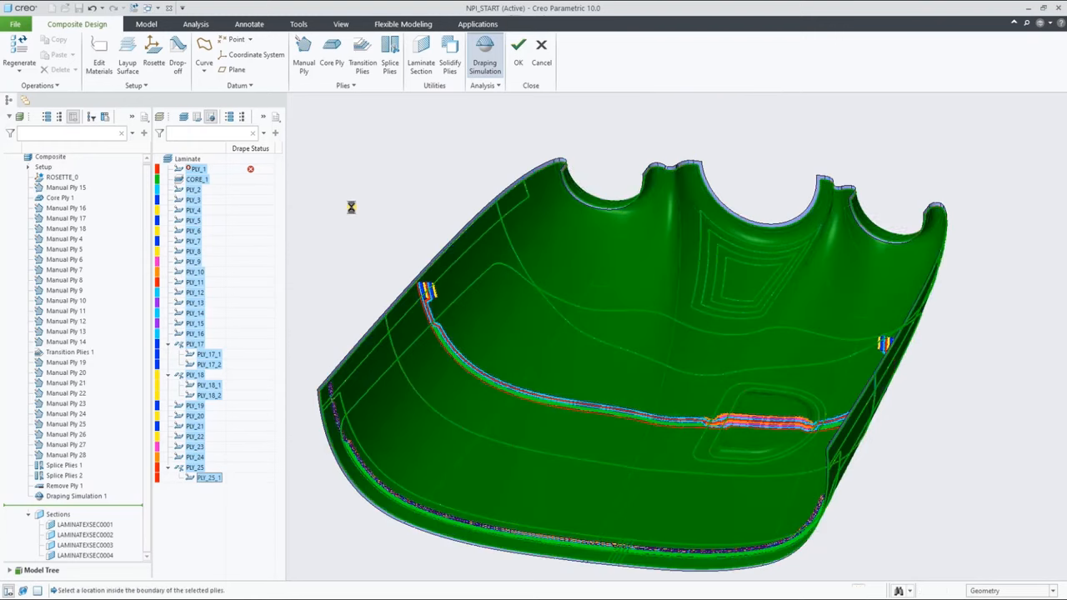
Drape every ply at once, reviewing the CORE_1 shear results before confirming
click(480, 50)
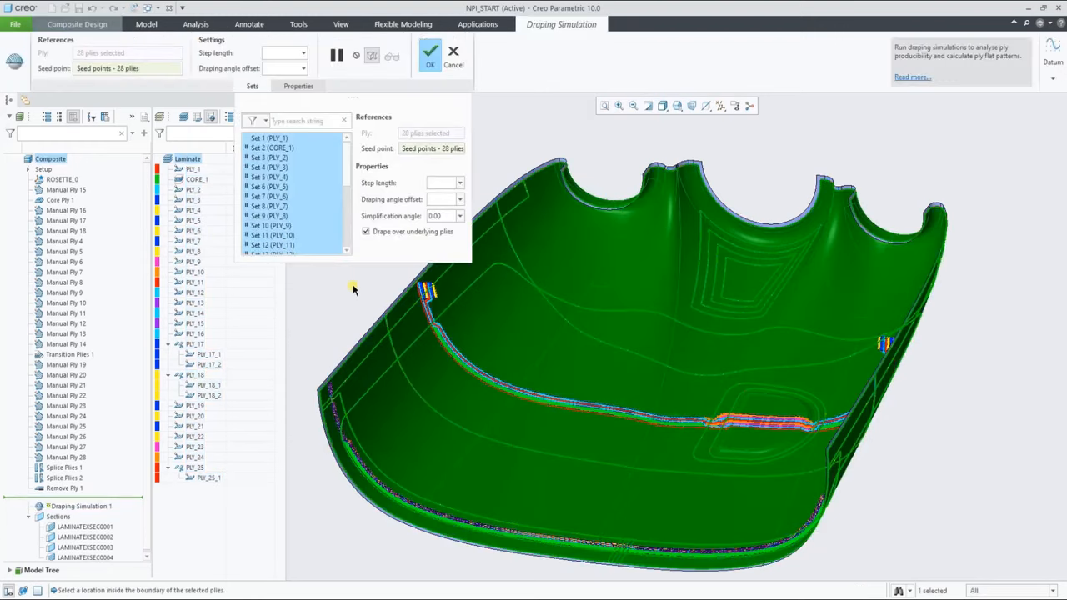
click(271, 148)
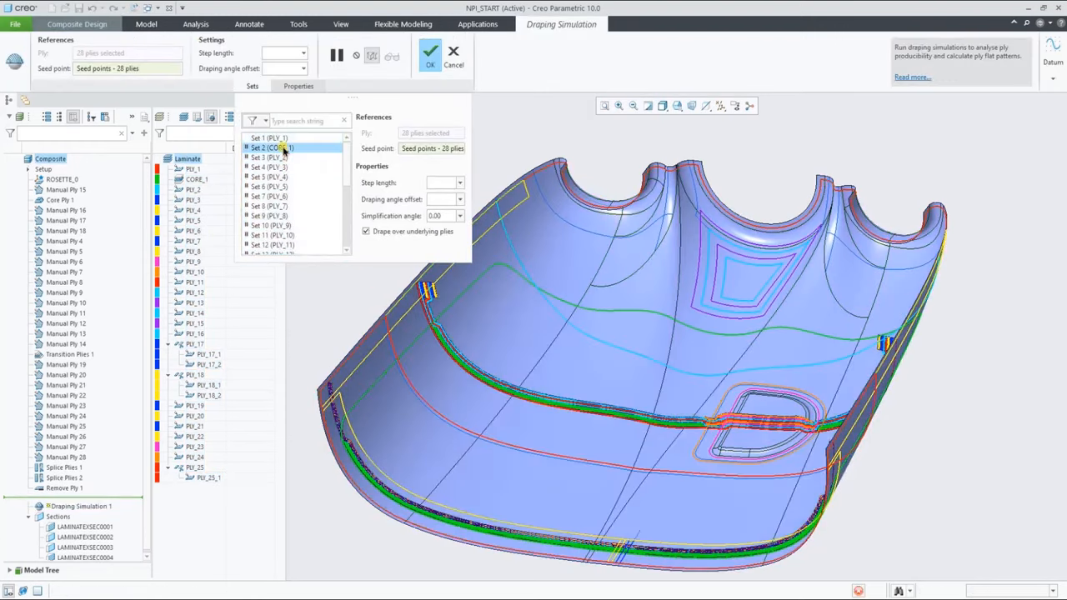
click(269, 148)
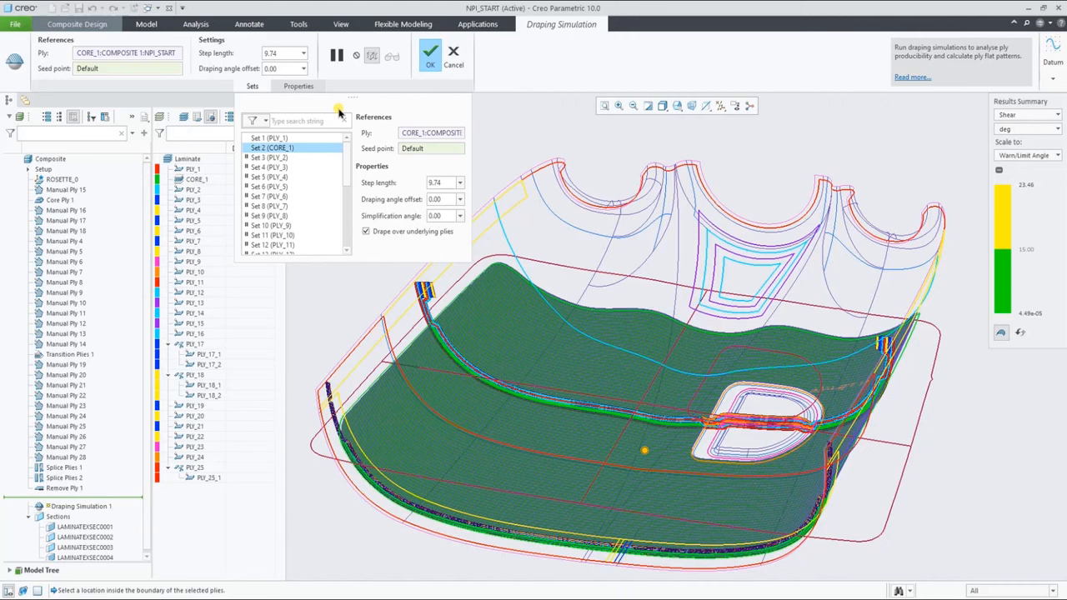
mouse_move(430, 60)
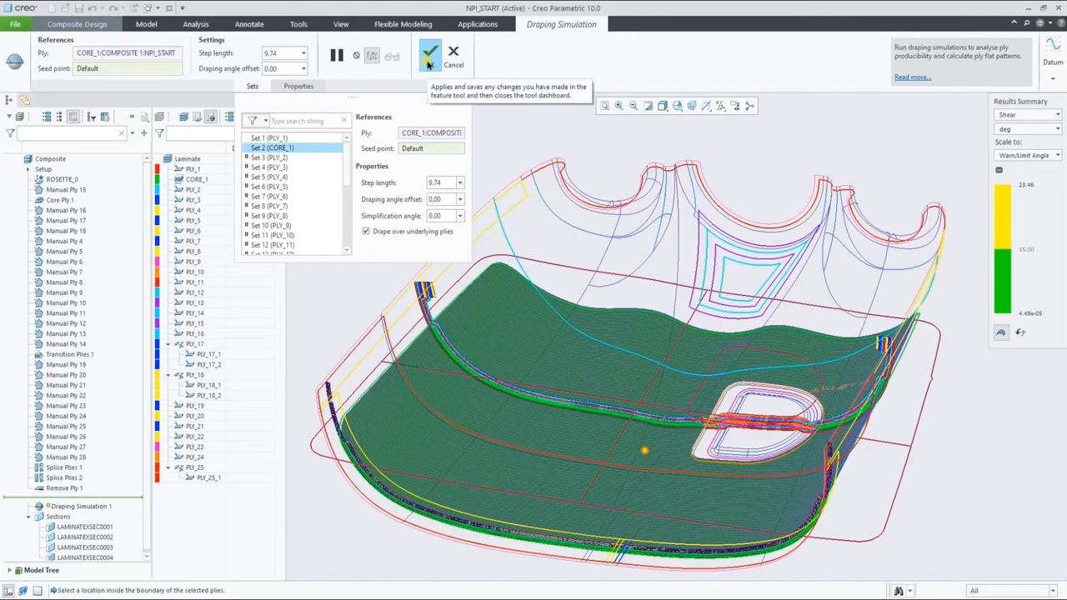
click(427, 53)
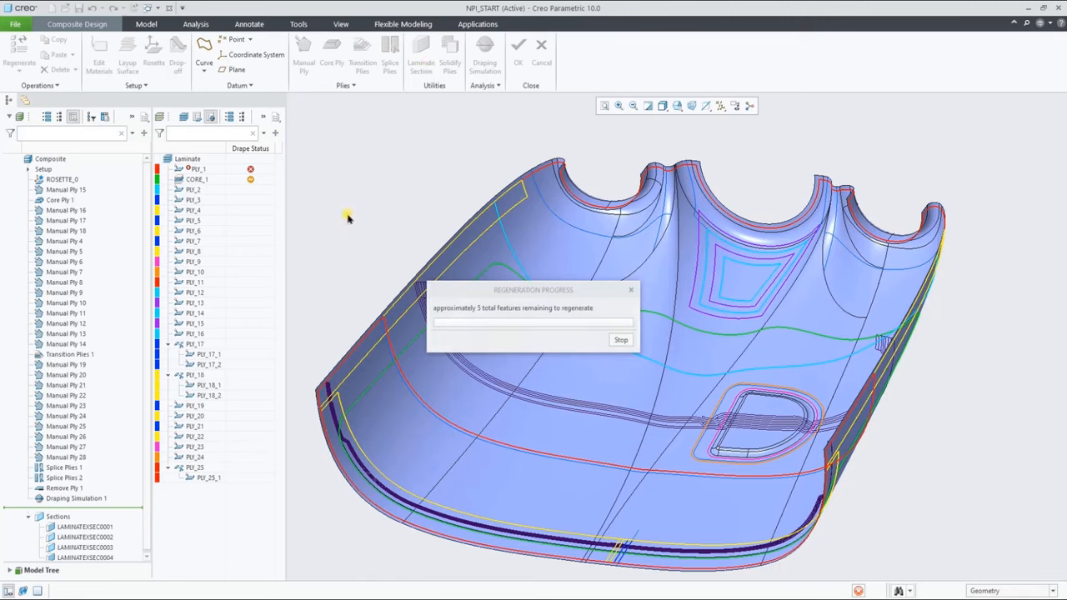
mouse_move(344, 221)
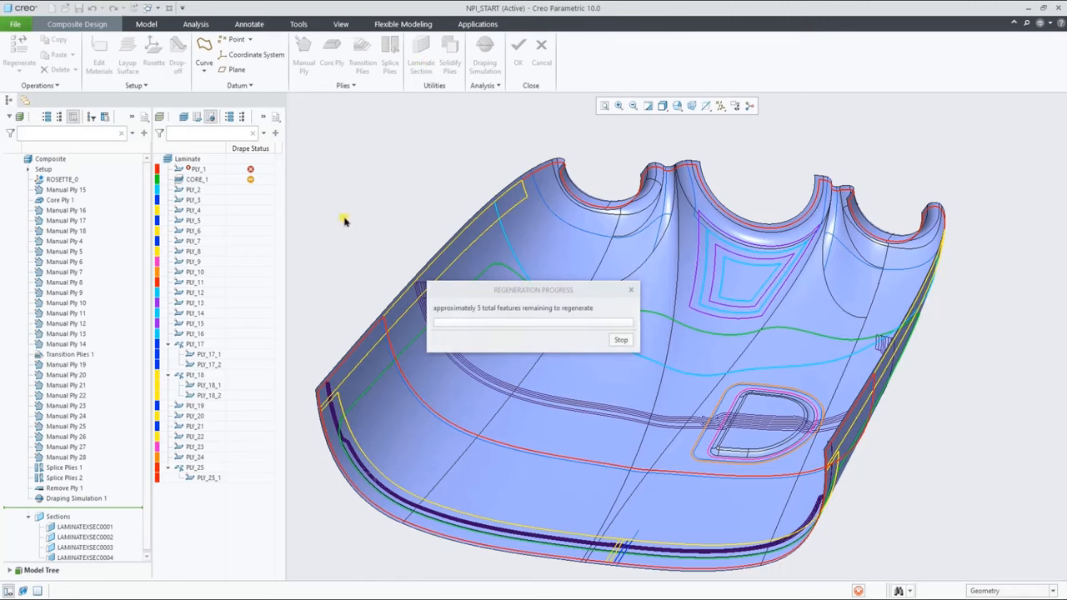
mouse_move(344, 221)
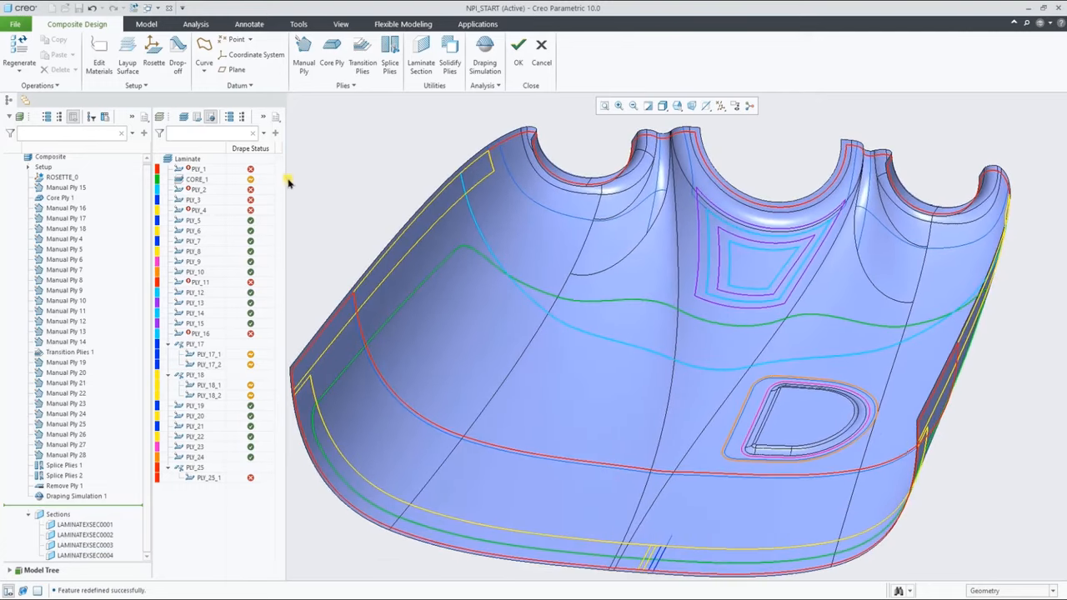
Display and clear drape shear results for PLY_1, PLY_11 and other plies
click(194, 168)
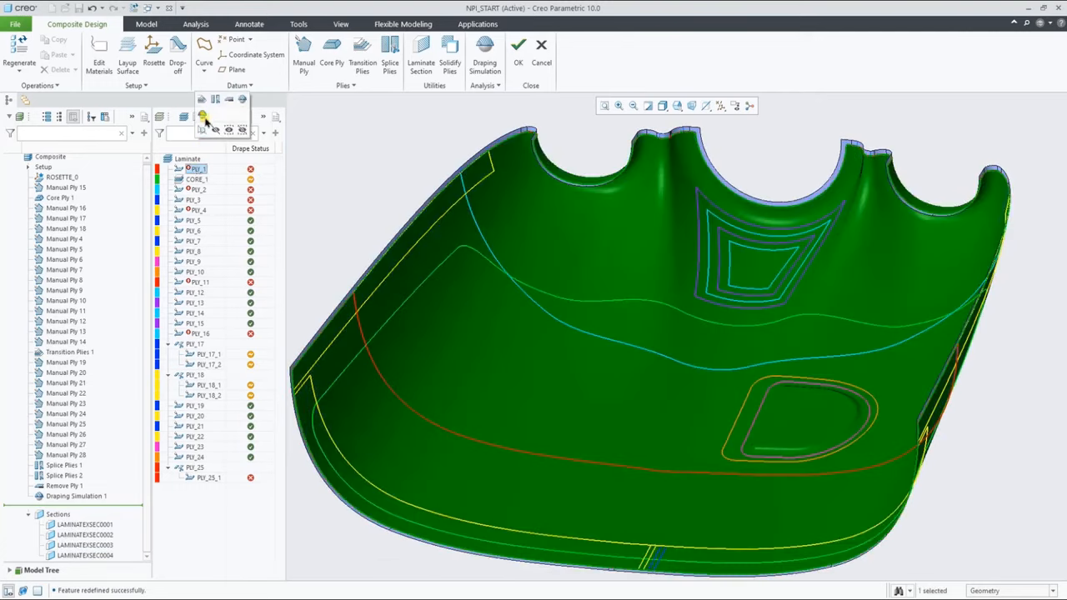
click(198, 179)
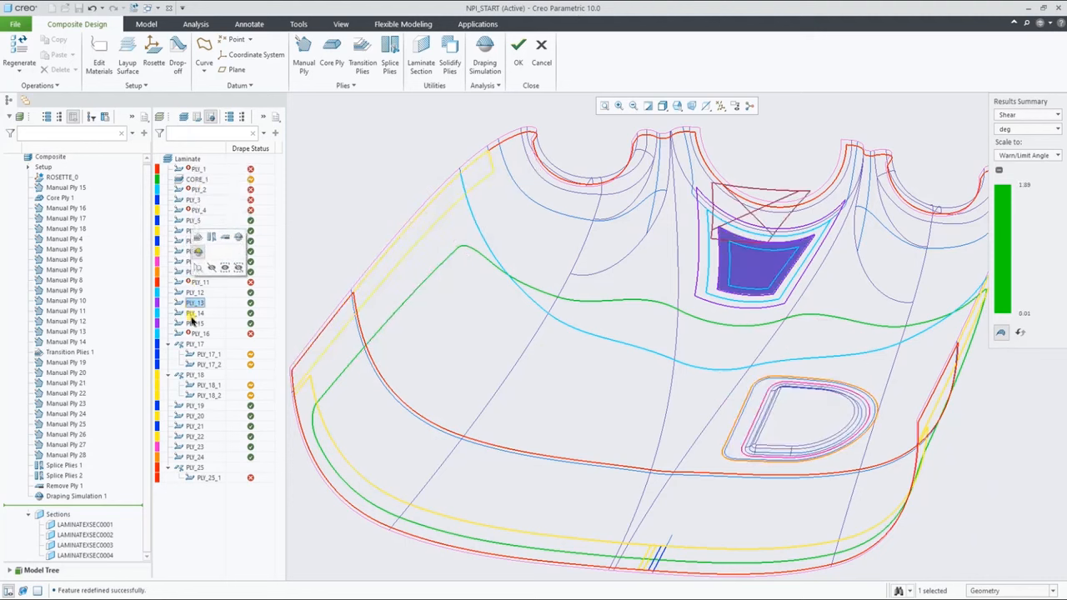
click(208, 354)
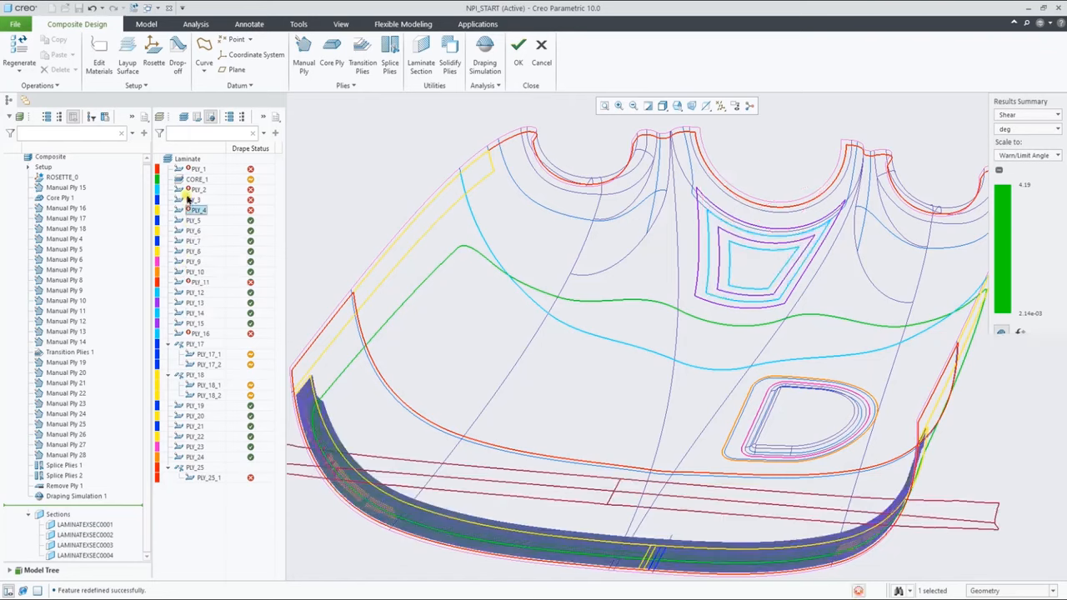
click(197, 190)
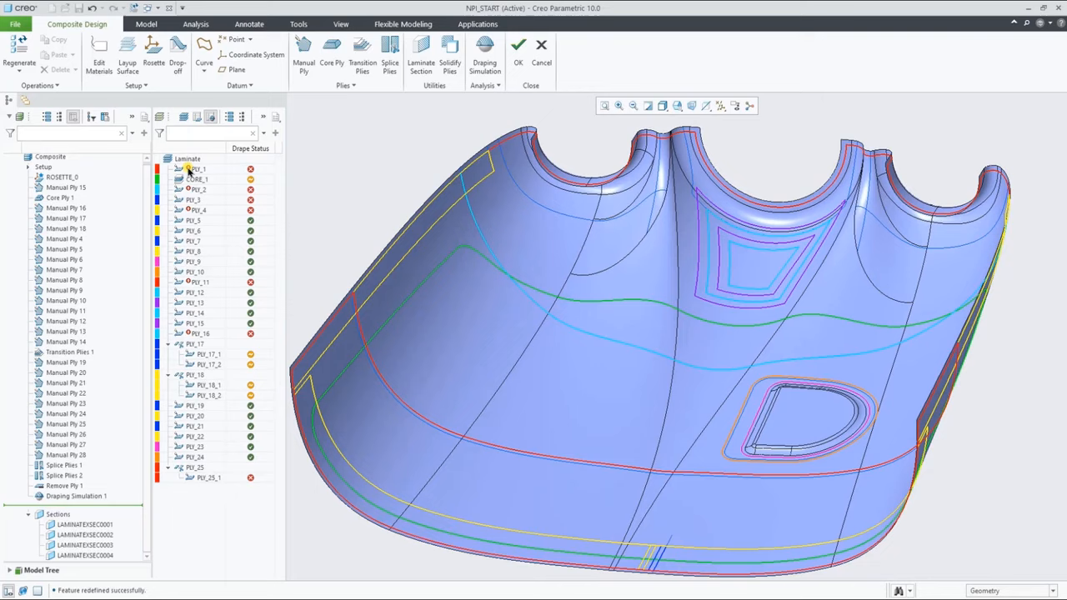
mouse_move(192, 169)
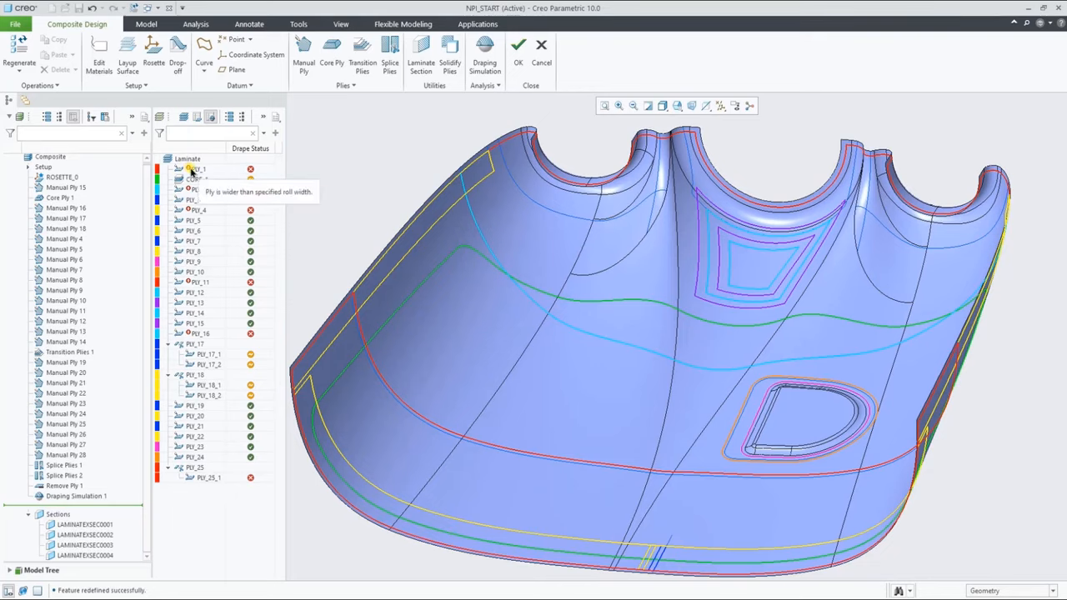
mouse_move(194, 282)
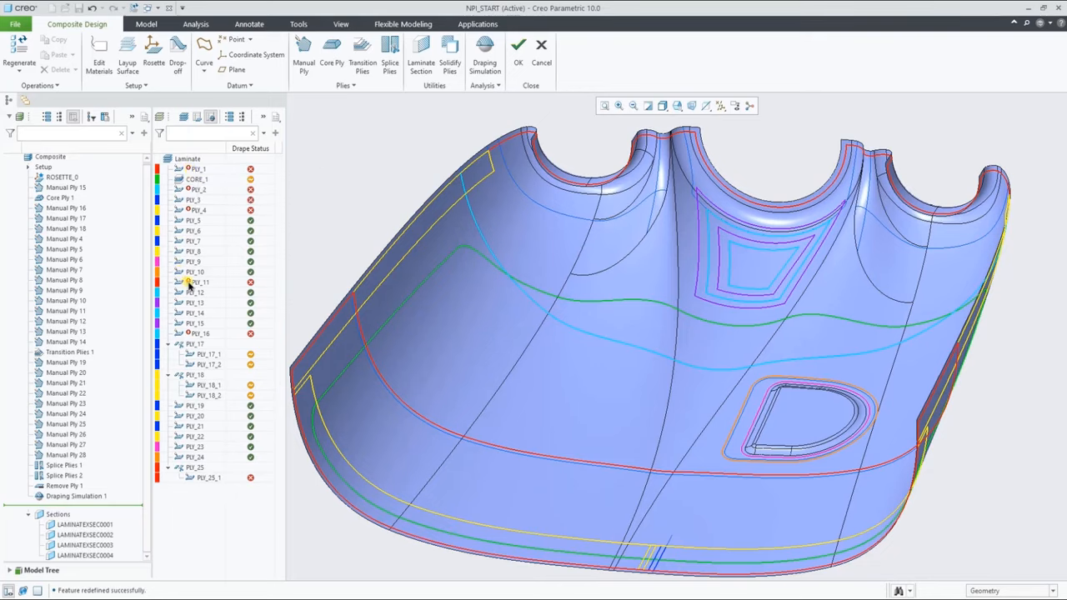
click(198, 282)
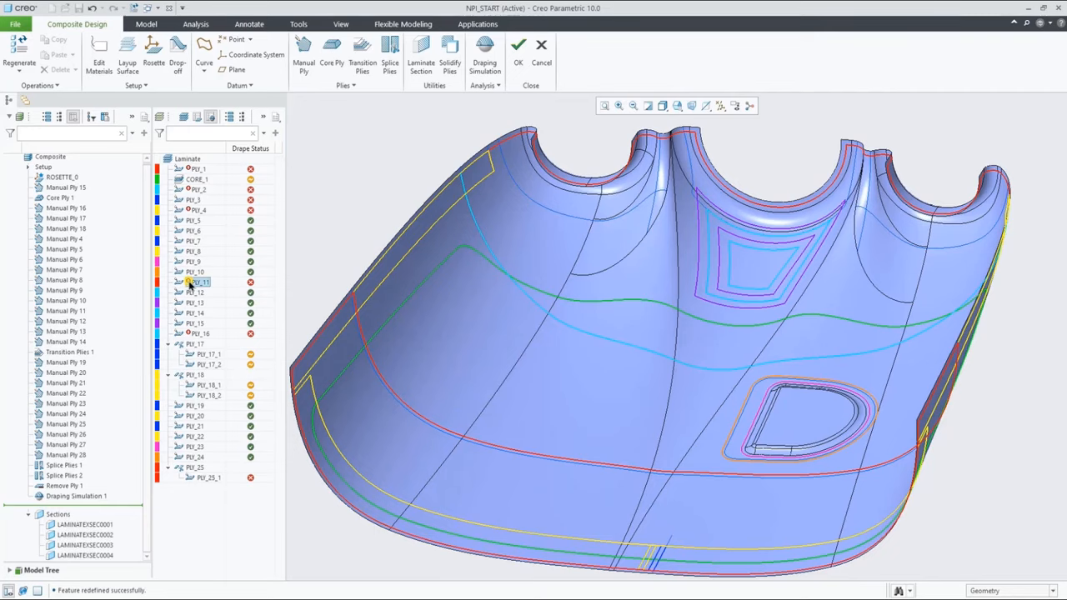
click(198, 281)
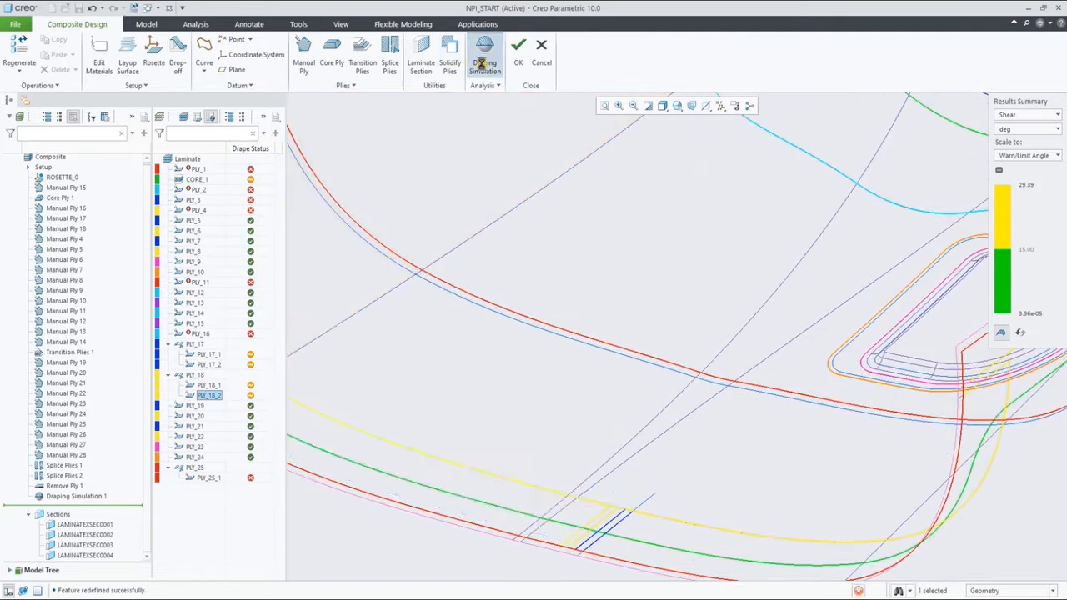
Toggle 'Drape over underlying plies' to compare, leave it on, and apply the redefinition
click(484, 52)
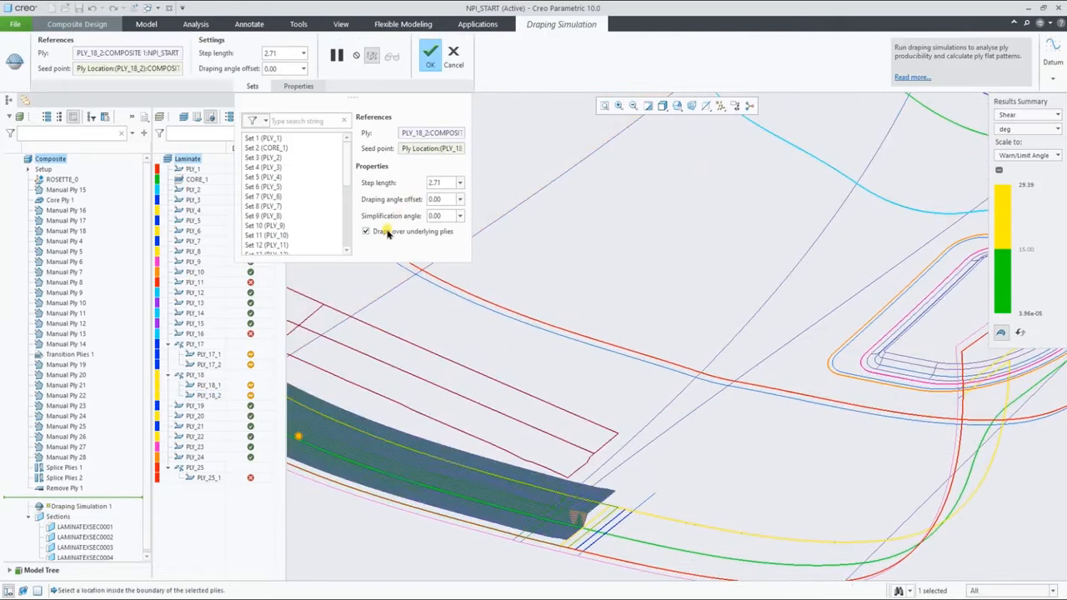
click(365, 231)
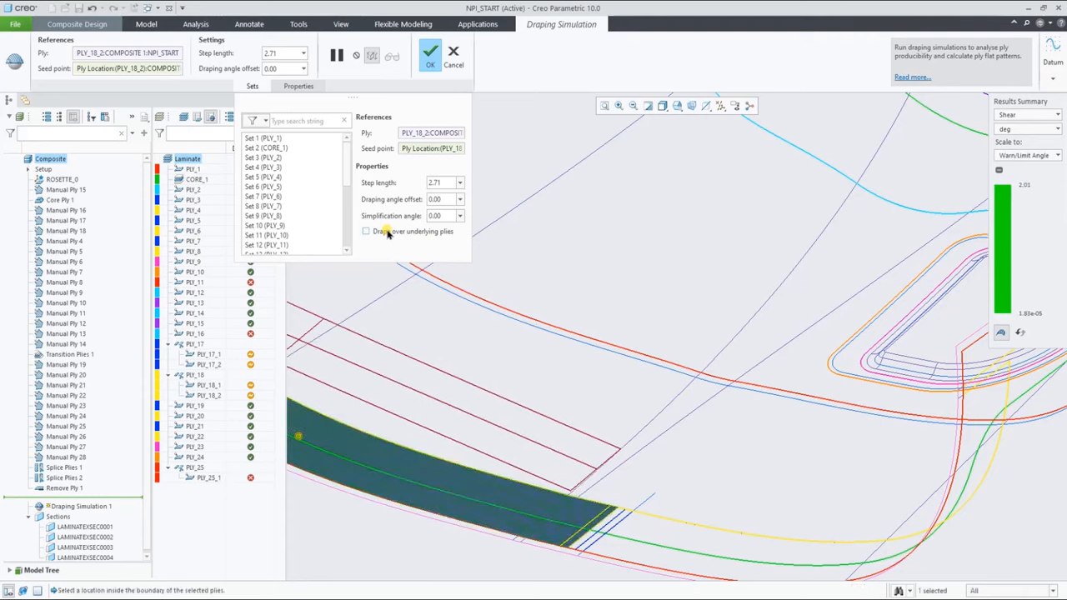
click(365, 230)
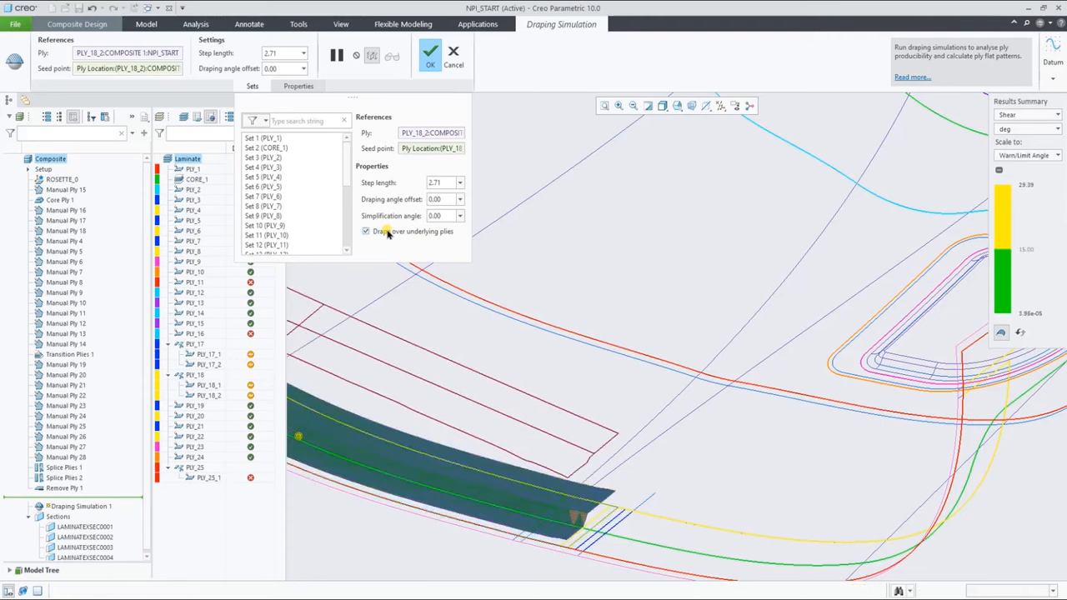
click(366, 232)
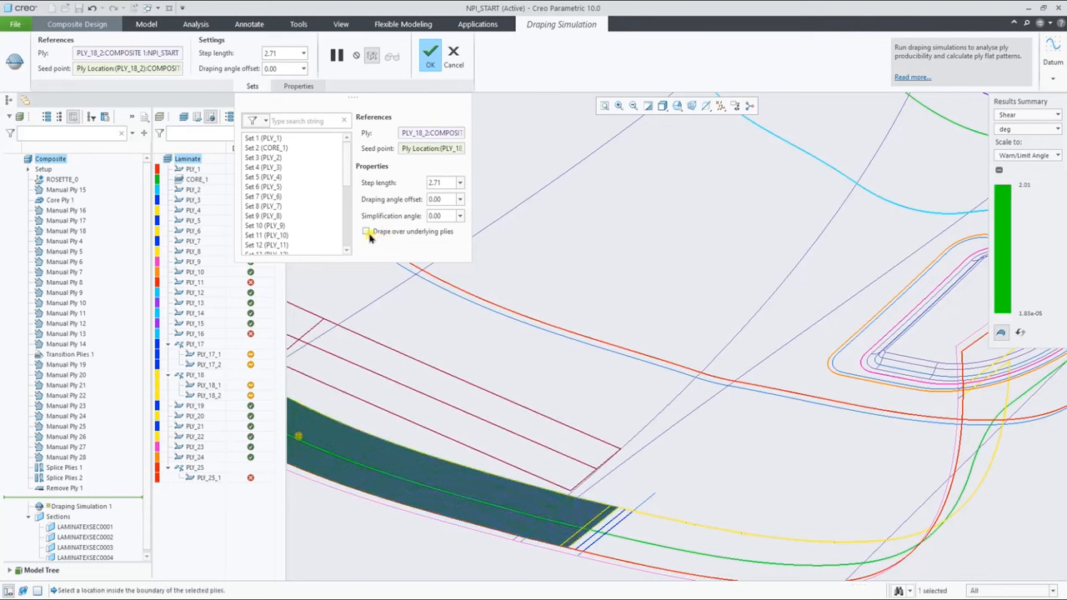
click(367, 231)
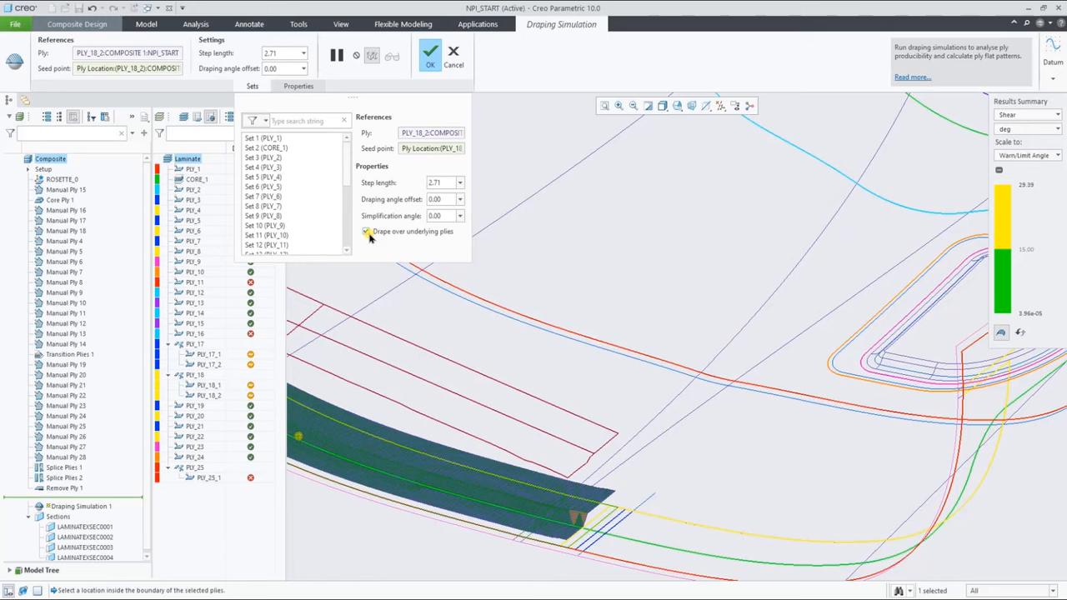
click(367, 232)
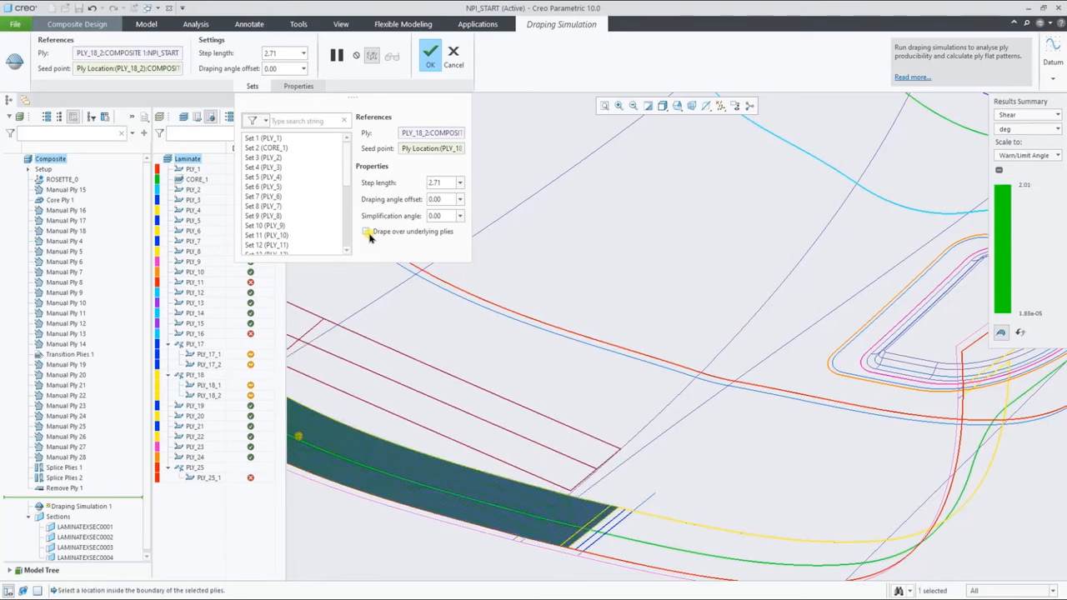
click(368, 232)
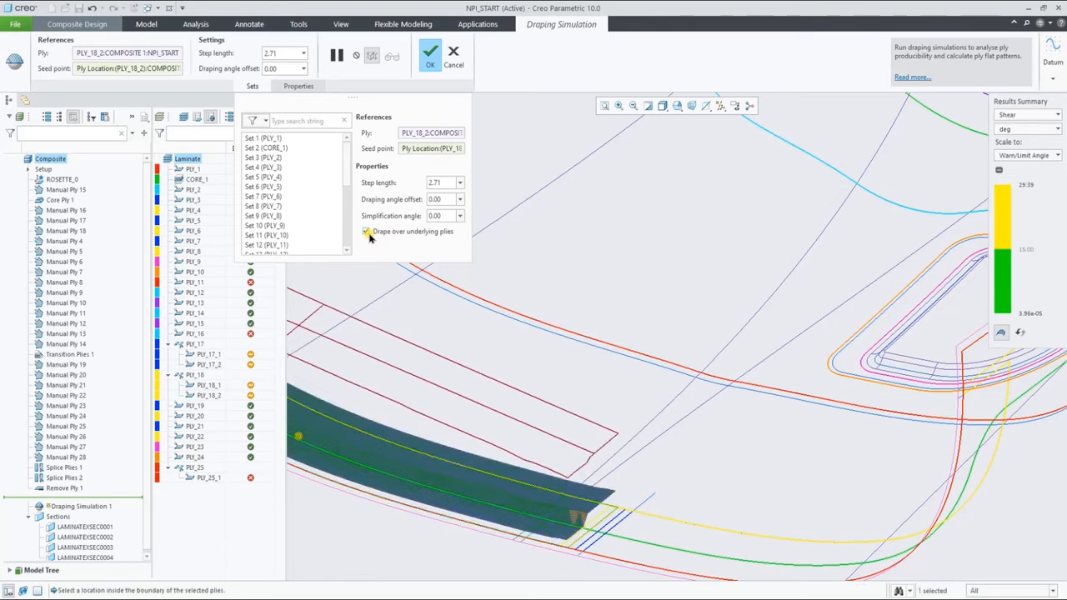
click(427, 54)
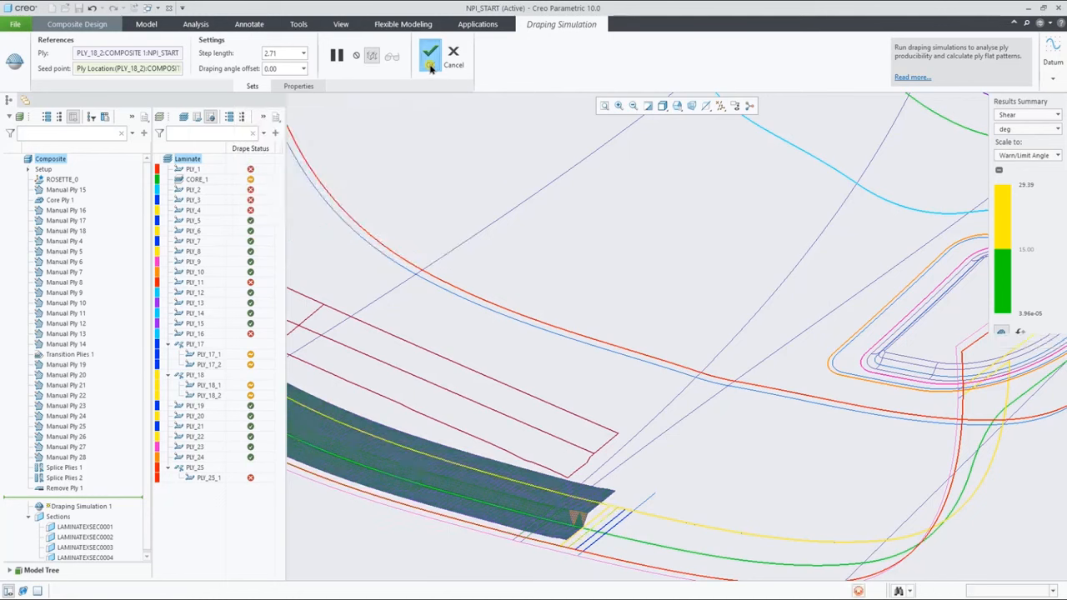
click(428, 52)
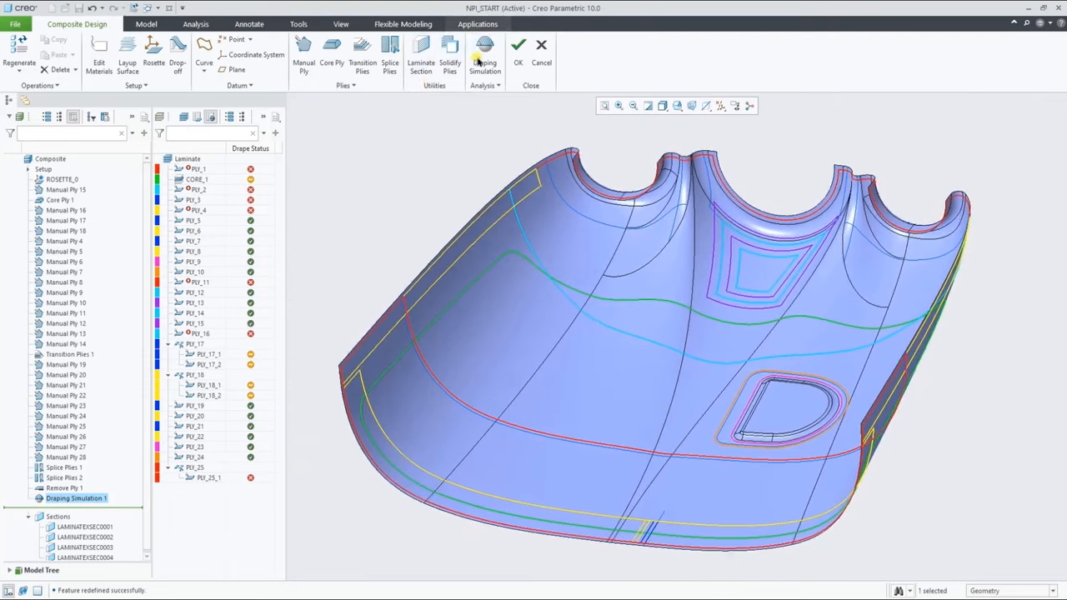
click(485, 85)
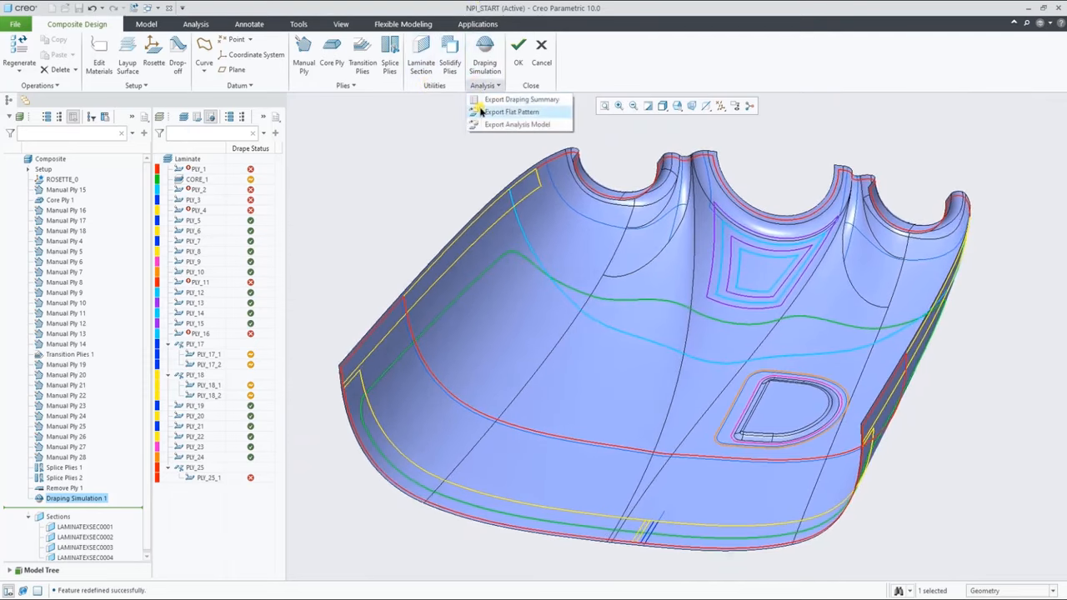
click(510, 111)
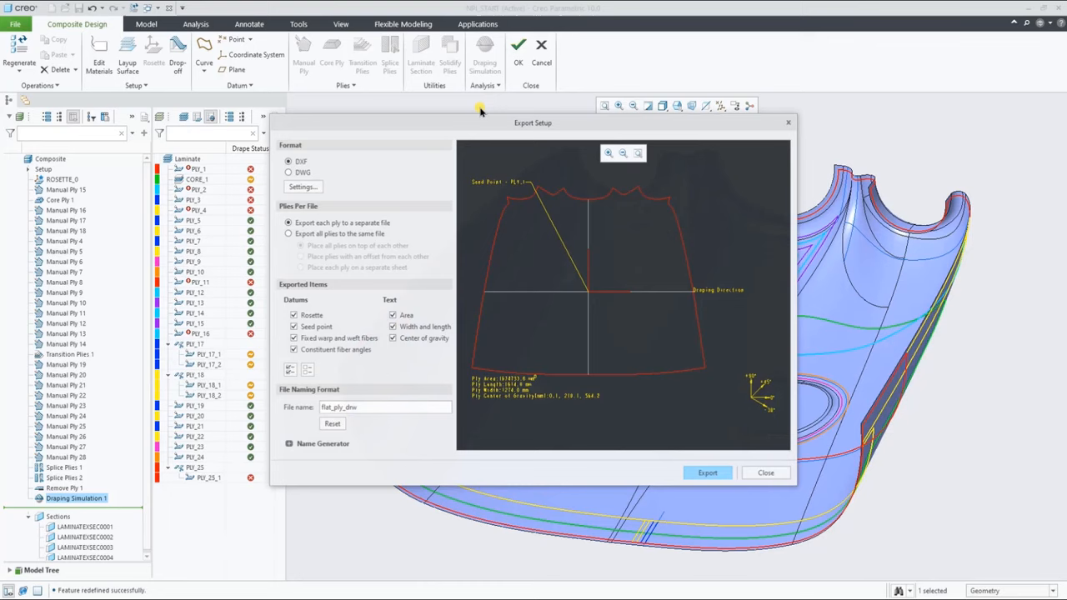
click(288, 172)
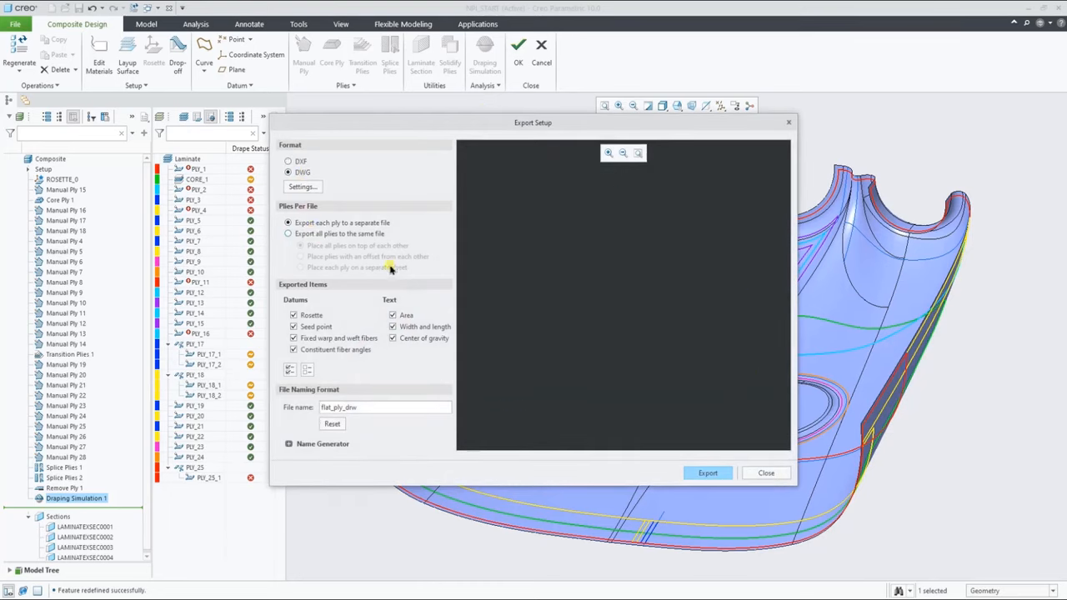
click(288, 234)
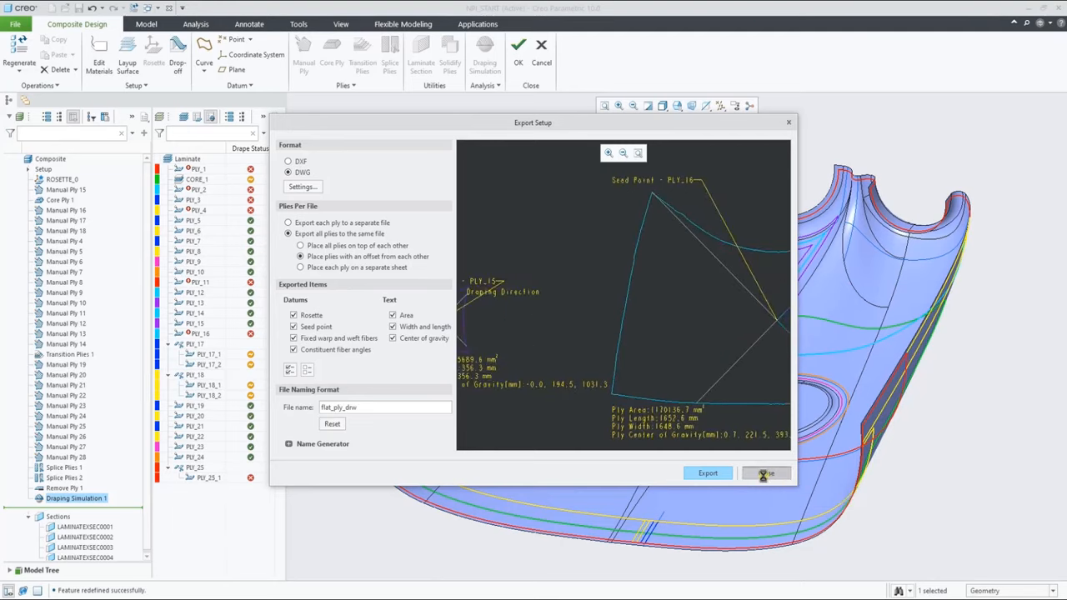
click(766, 472)
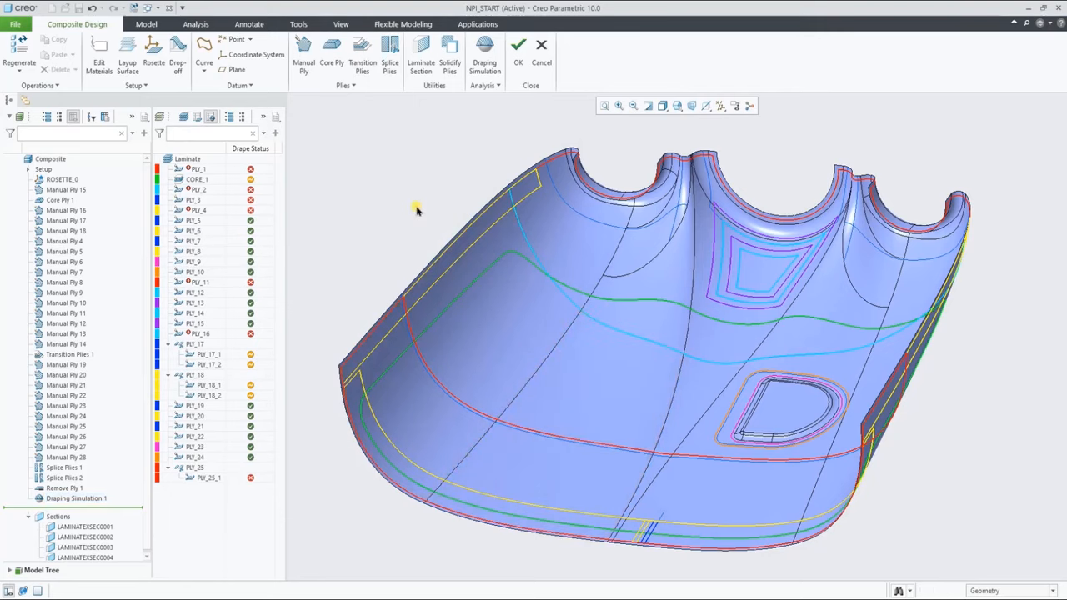
click(487, 85)
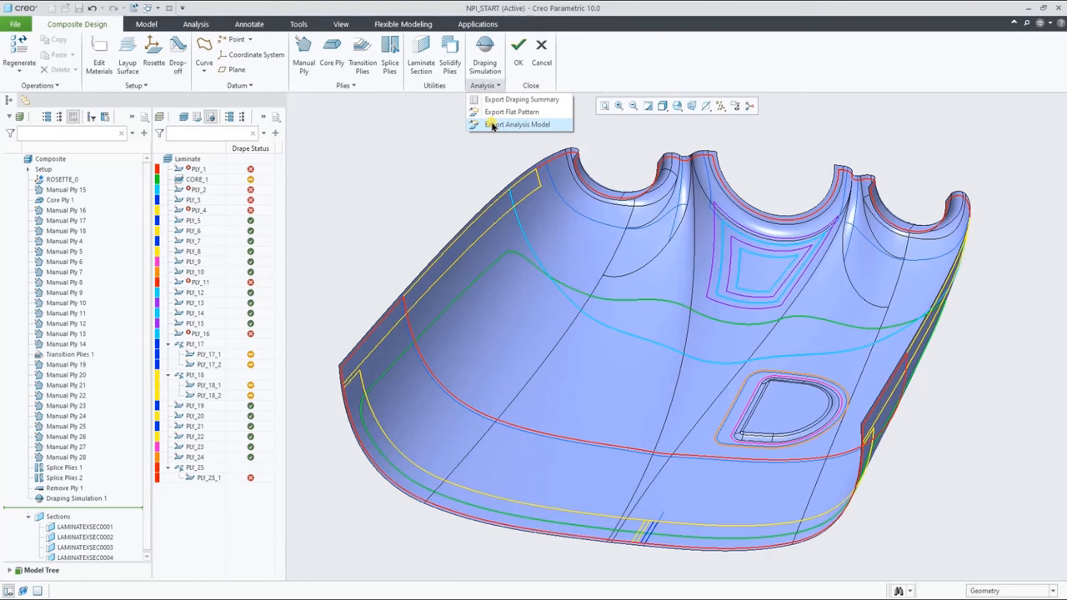
click(514, 130)
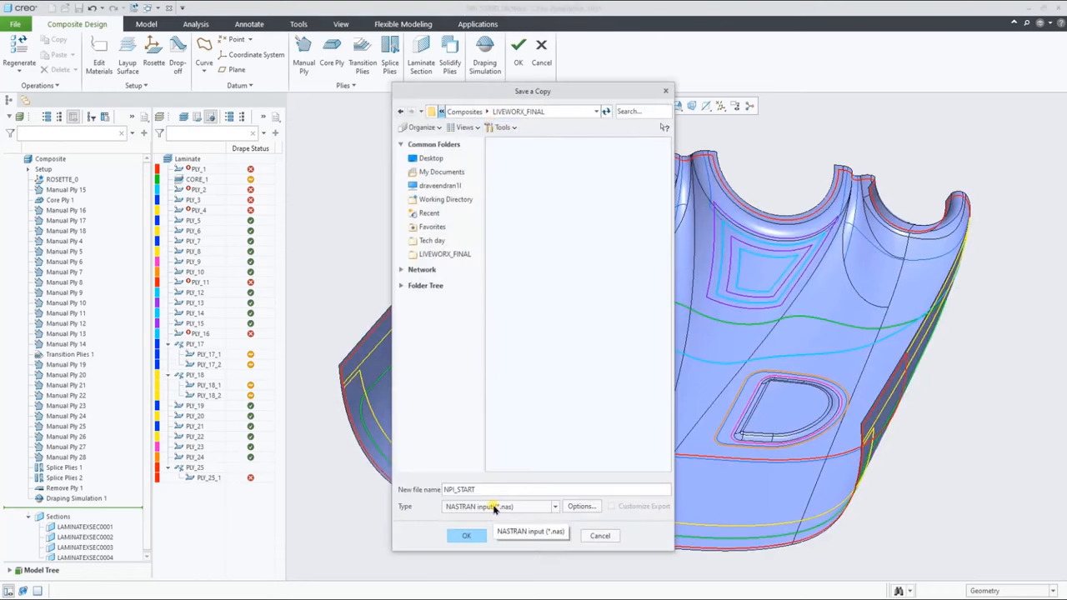
click(554, 505)
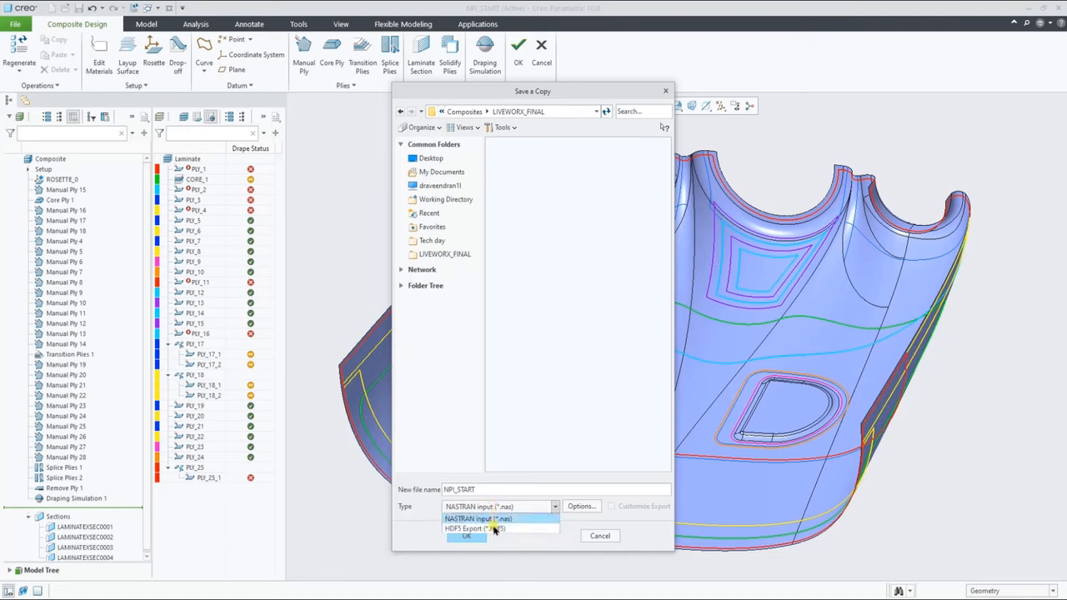
click(475, 529)
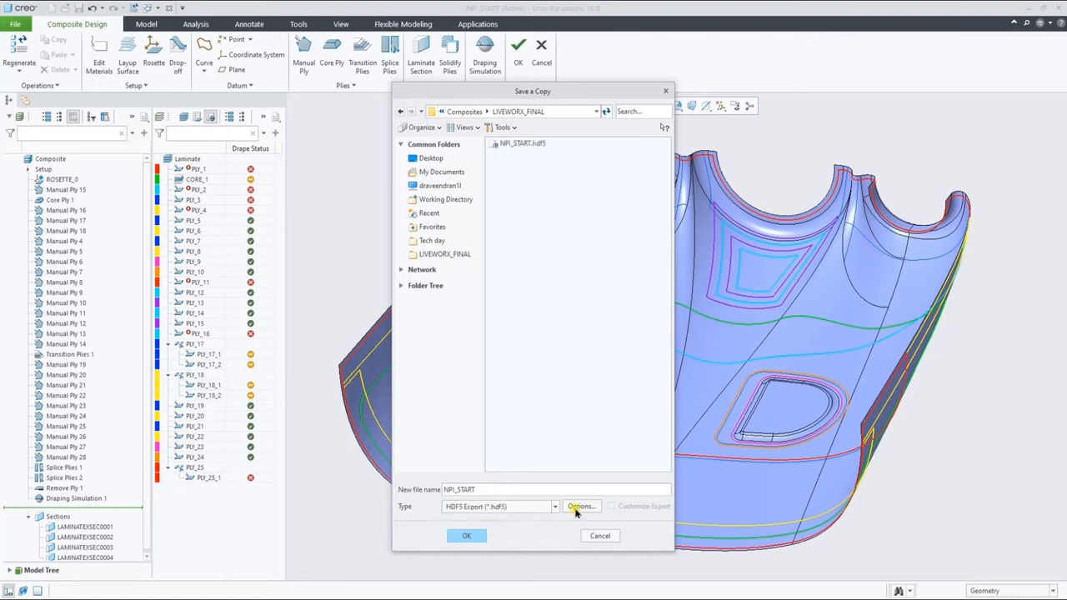
click(581, 506)
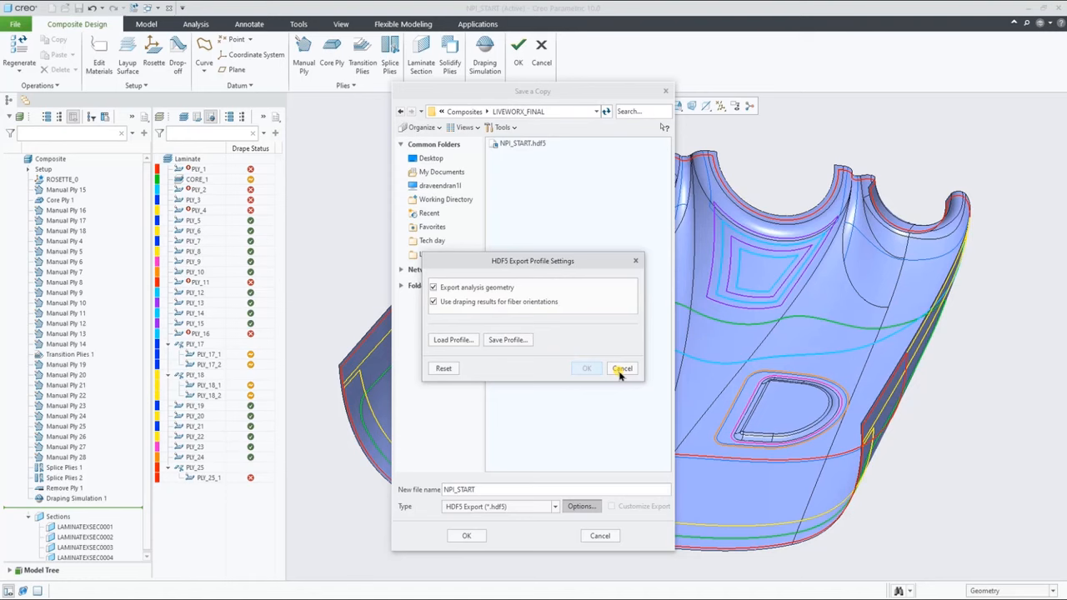
click(622, 368)
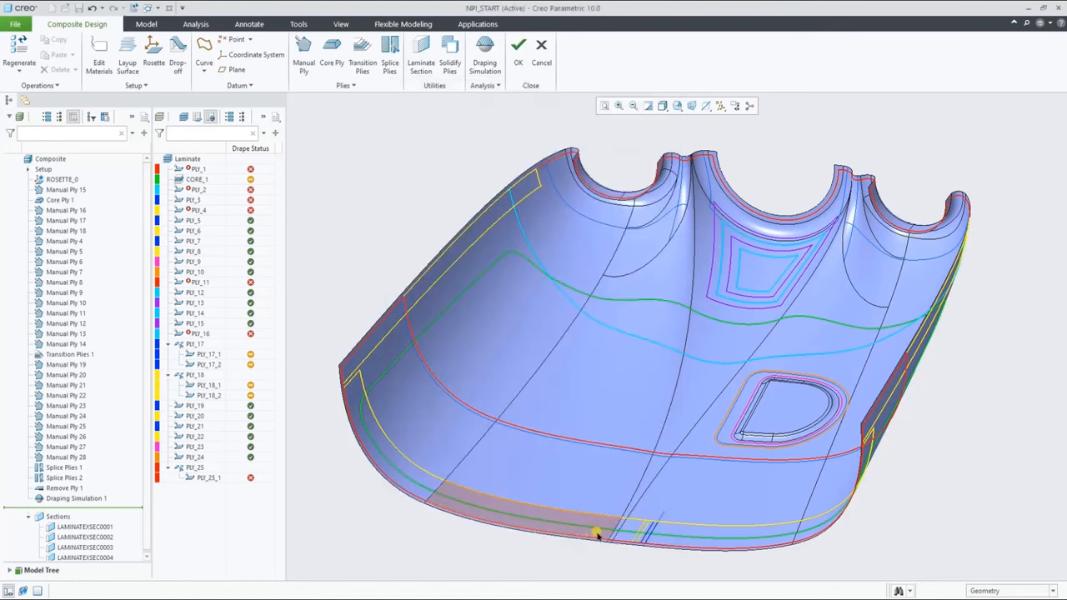
Exit Composite Design into Simulate and confirm the 10000 N downward load
click(521, 47)
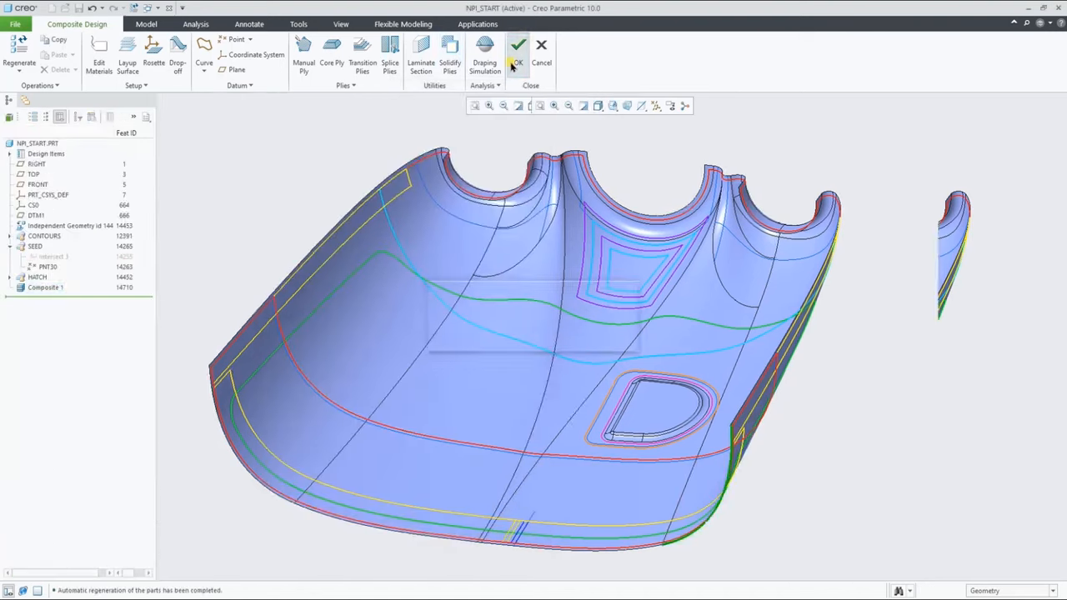
click(522, 48)
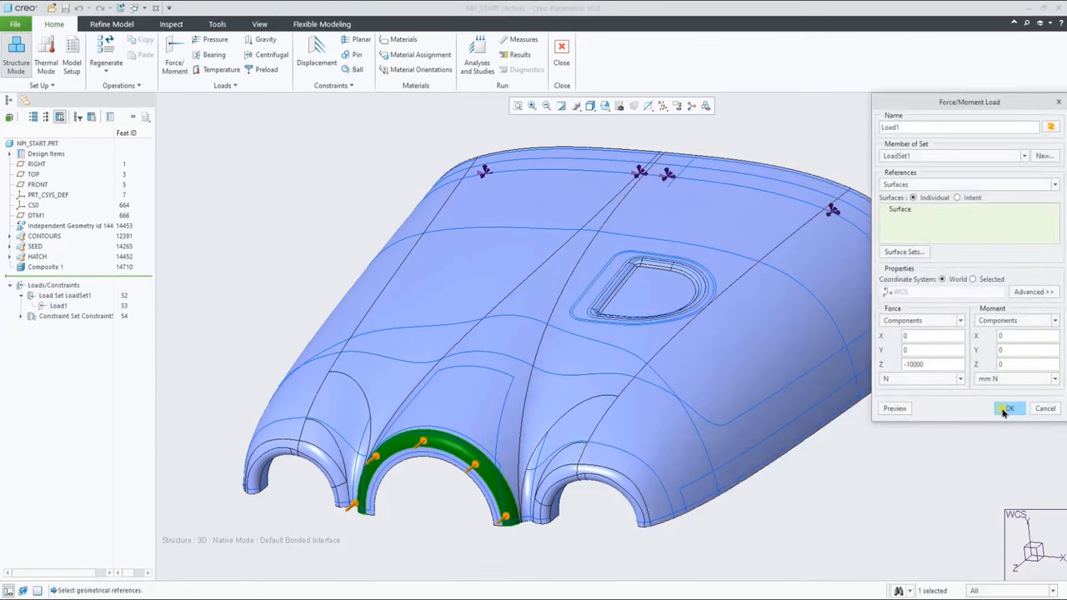
click(1009, 408)
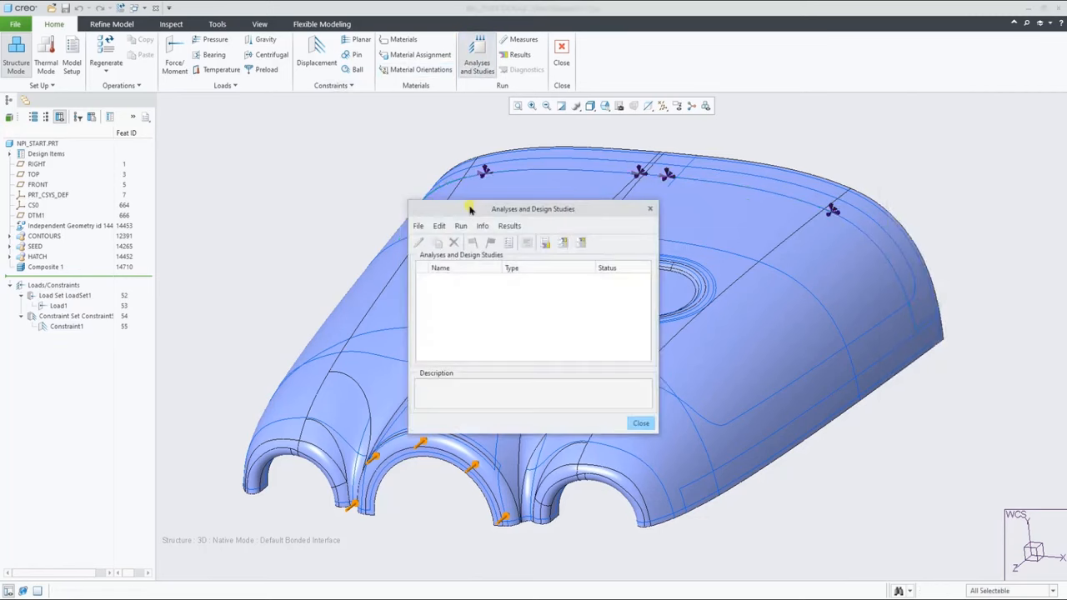
Create static Analysis1 and start running it
click(418, 242)
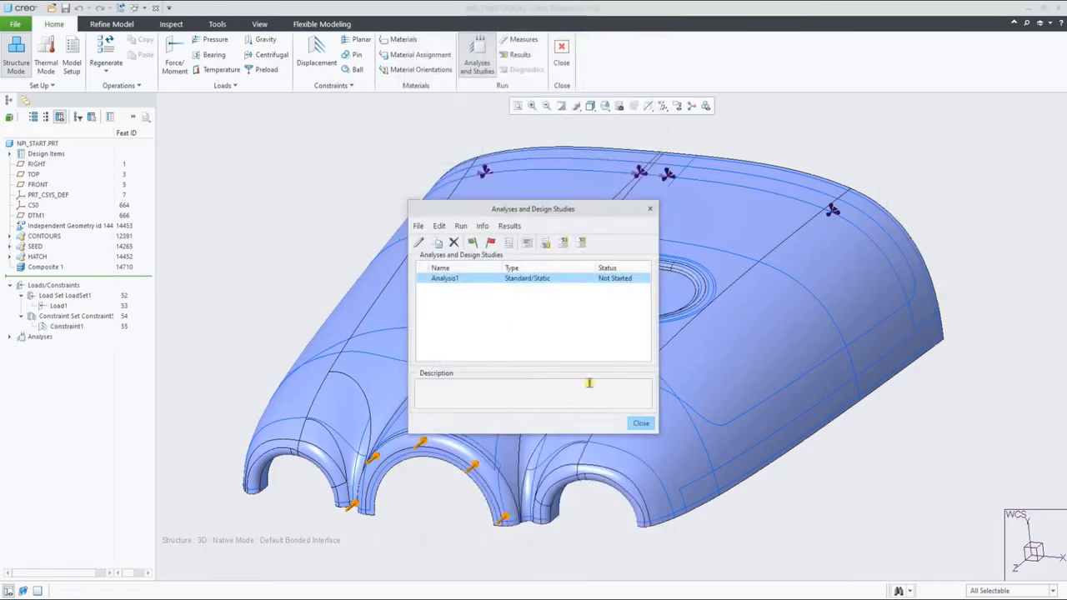
click(640, 423)
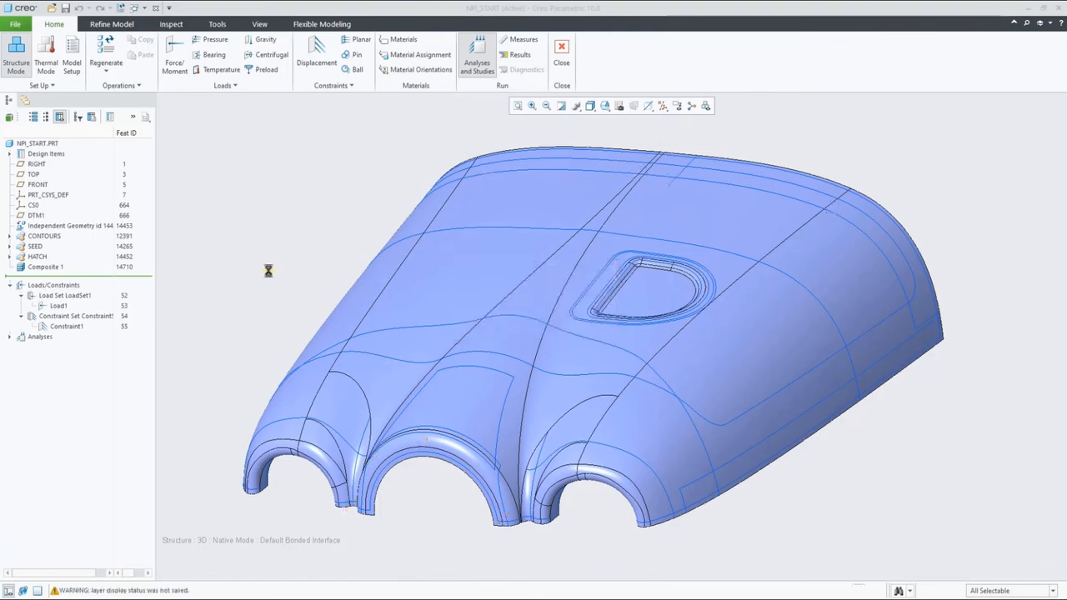
click(474, 51)
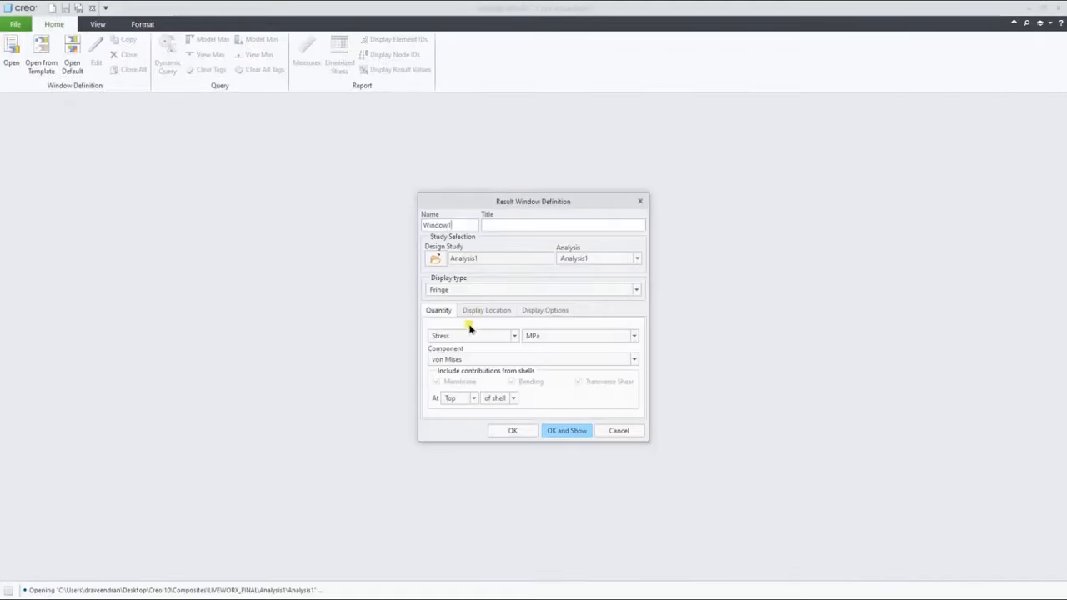
Show Analysis1 displacement deformed with undeformed overlay and element edges, exiting without saving
click(545, 310)
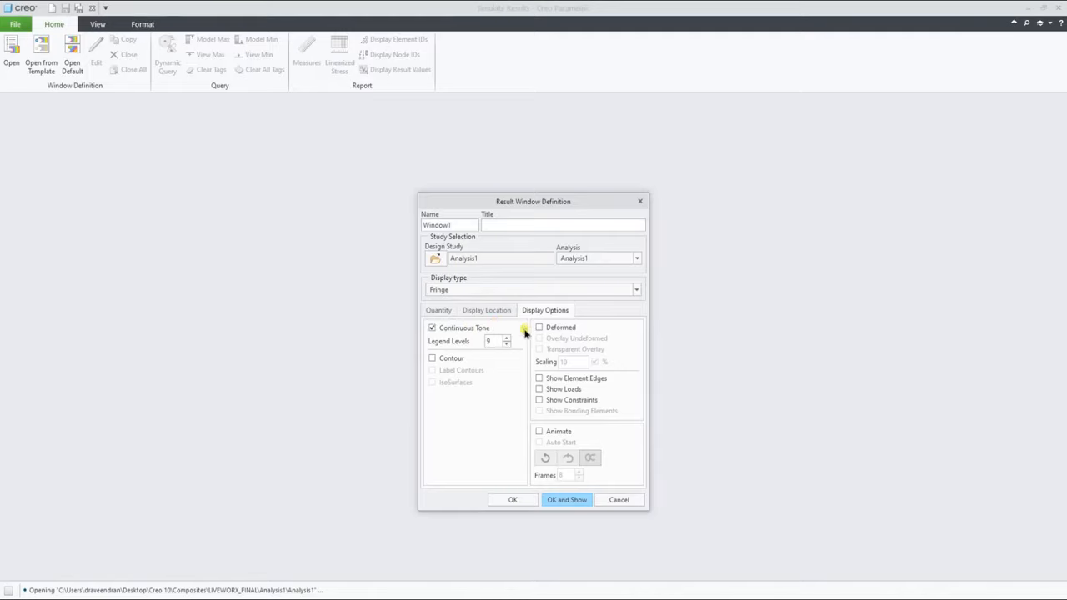
click(566, 499)
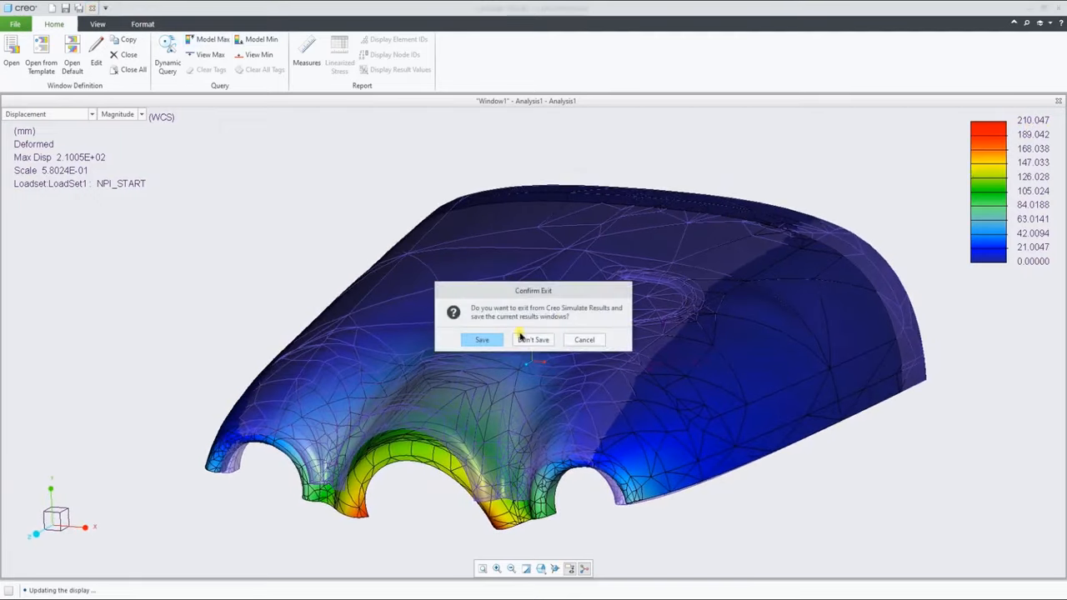
click(533, 339)
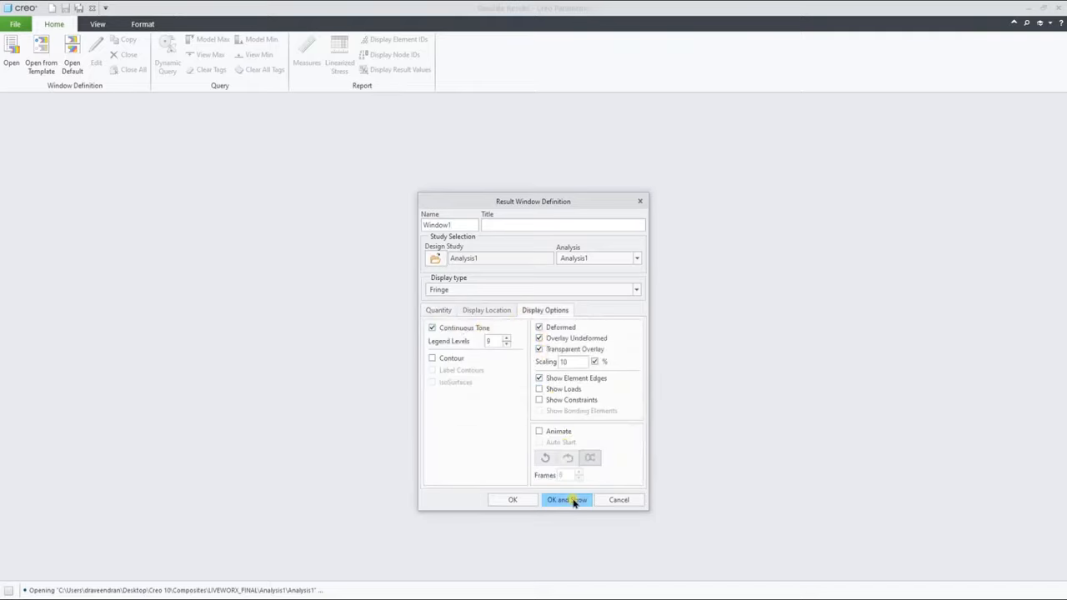
click(566, 500)
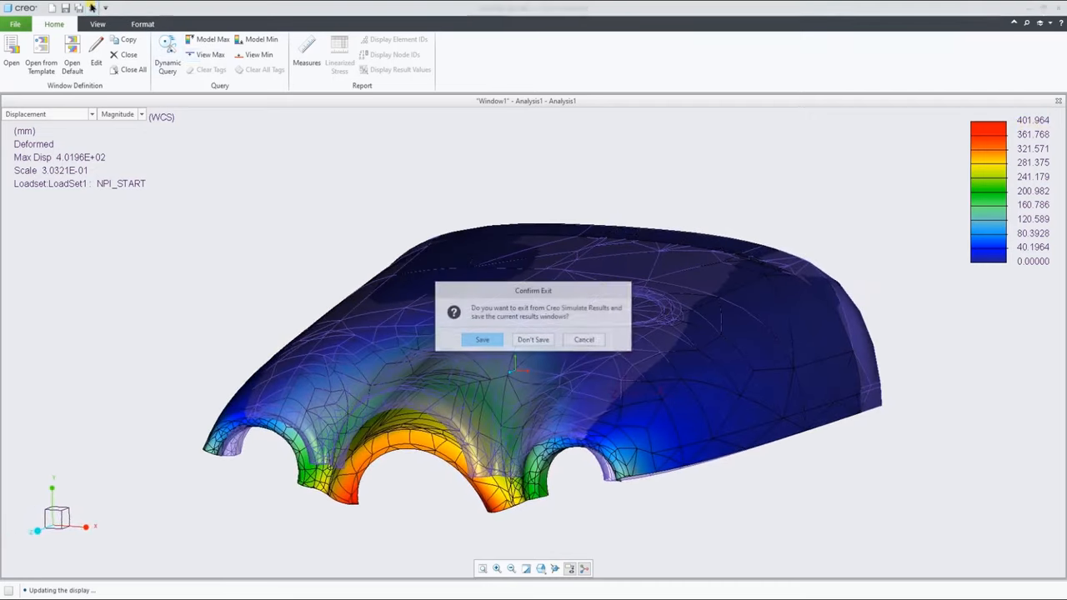
click(531, 340)
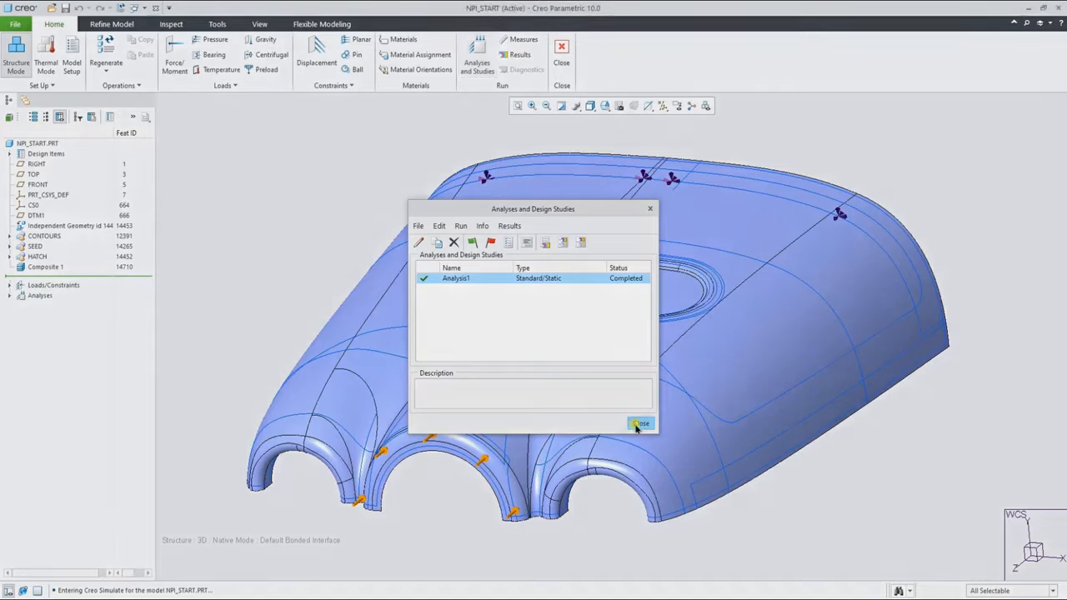
Close the analyses list and add Mass Properties Params columns PRO_MP_MASS and PRO_MP_AREA
click(641, 423)
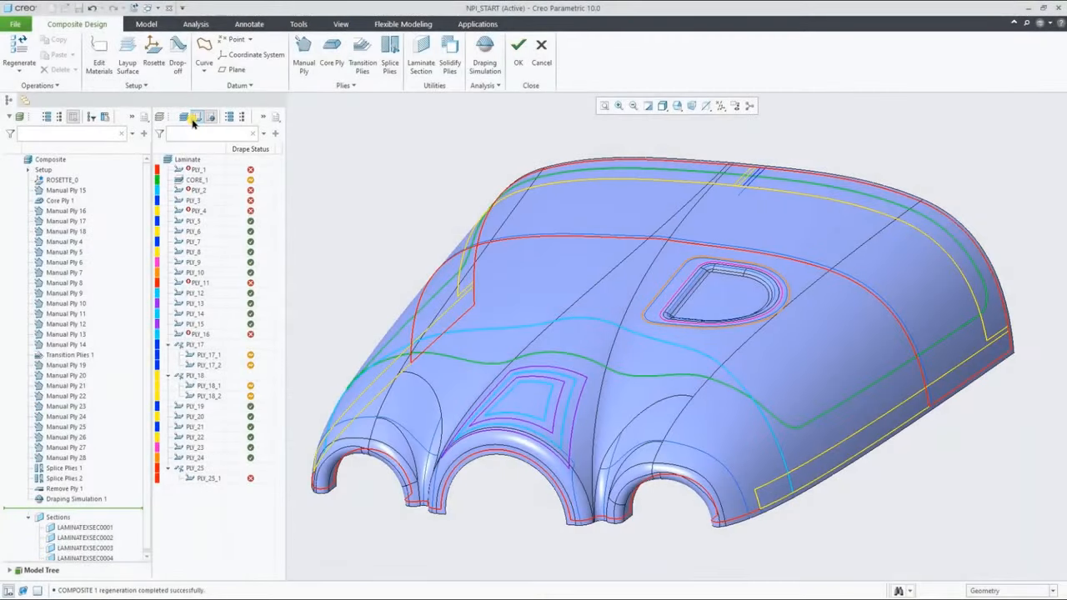
click(274, 116)
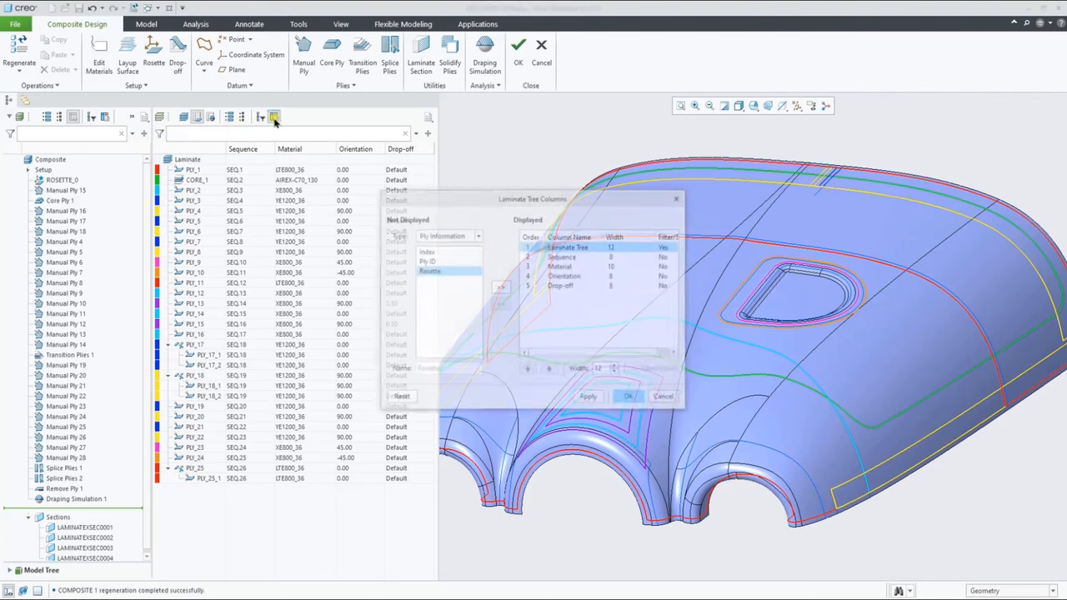
click(450, 276)
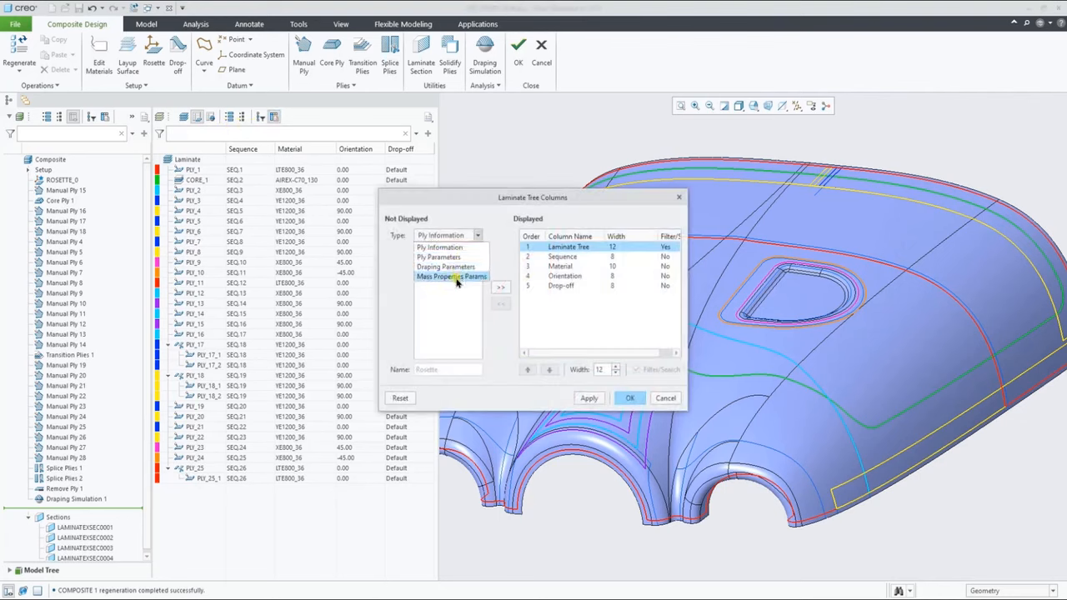
click(451, 275)
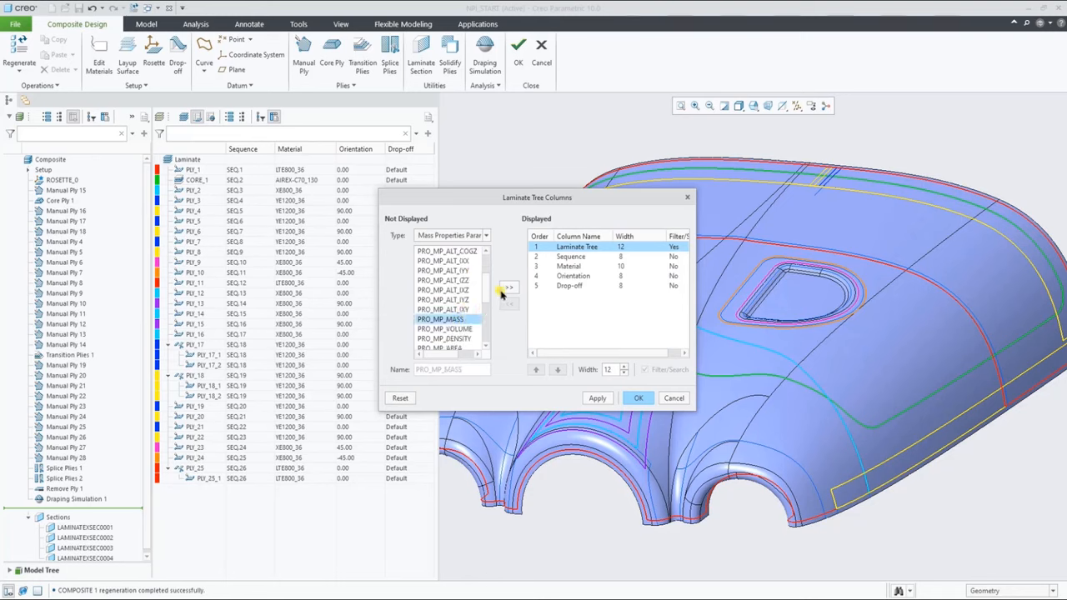
click(509, 287)
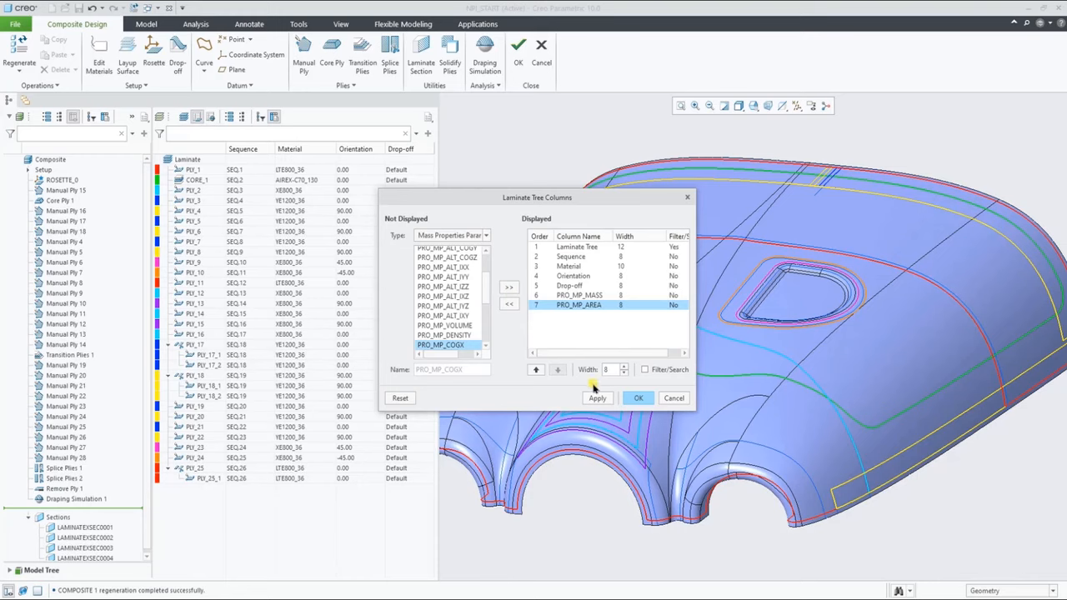
click(638, 397)
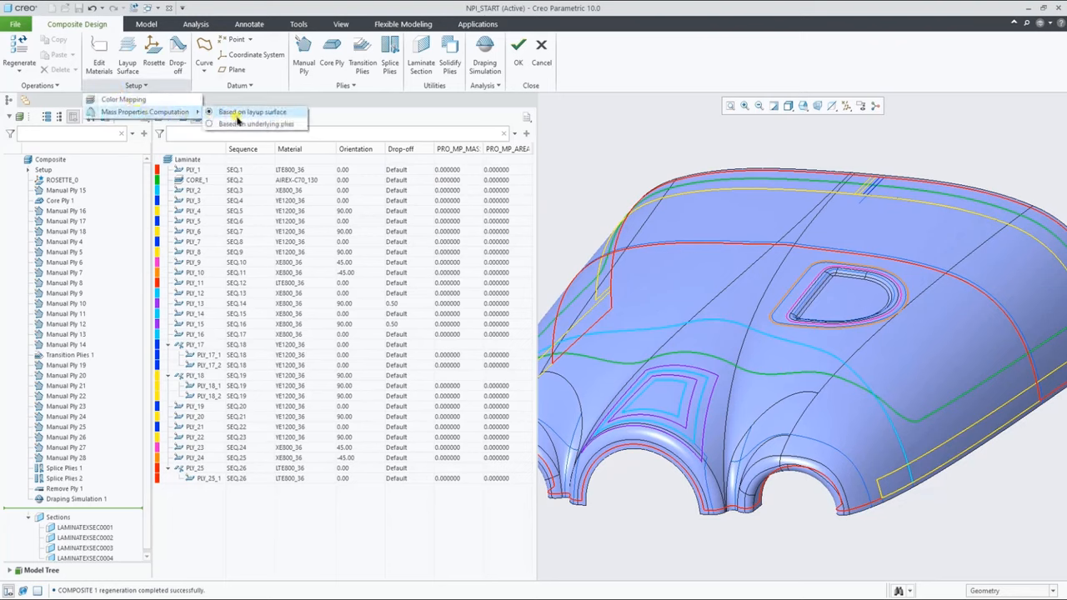
mouse_move(246, 126)
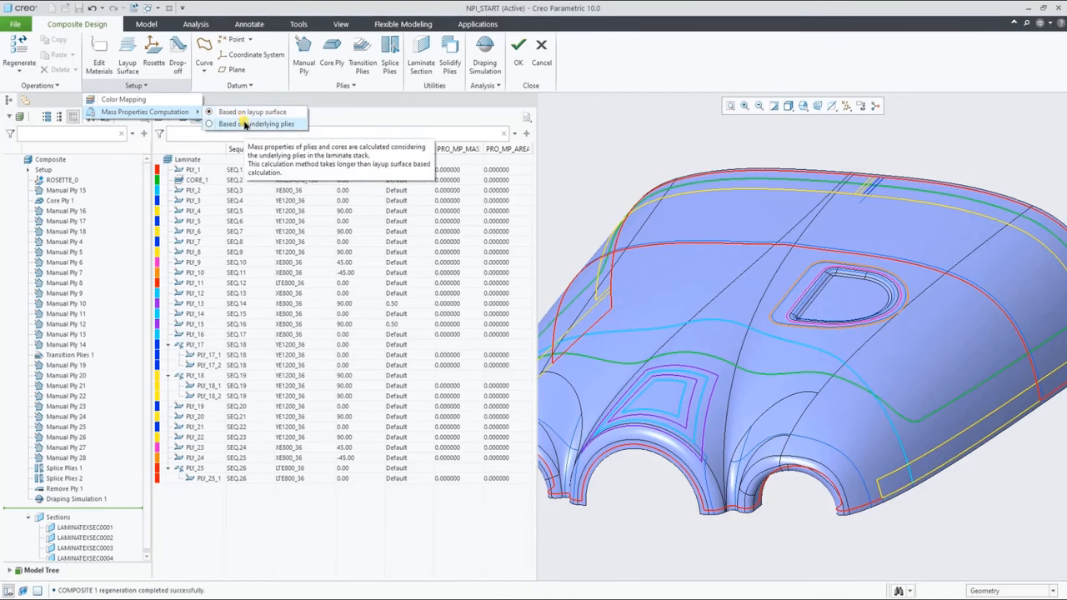
Select PLY_1 and run a Mass Properties analysis on that single ply
click(256, 124)
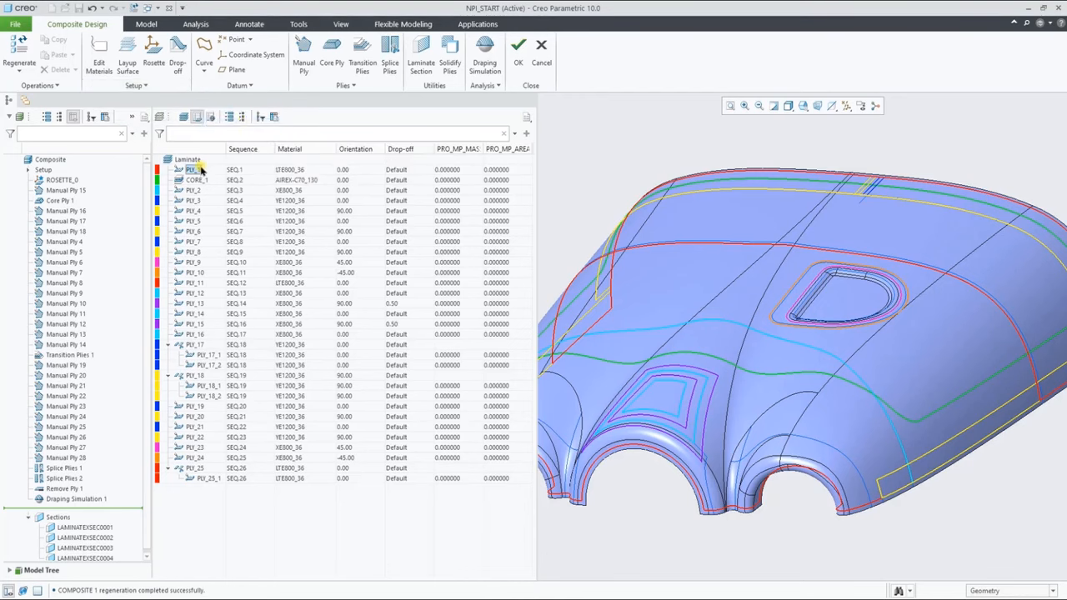
click(194, 170)
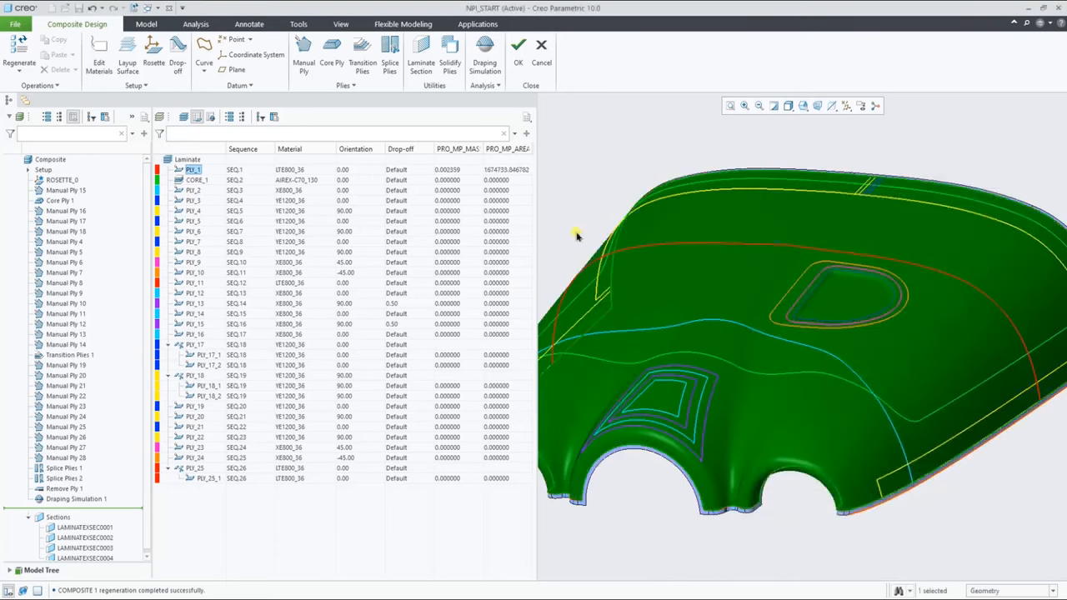
mouse_move(126, 63)
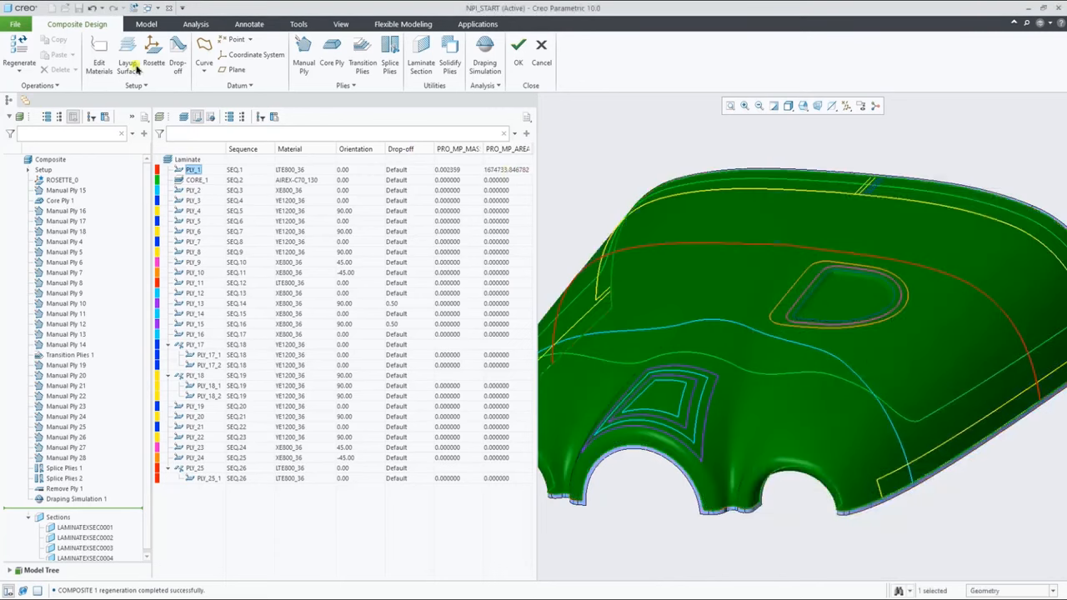
click(275, 39)
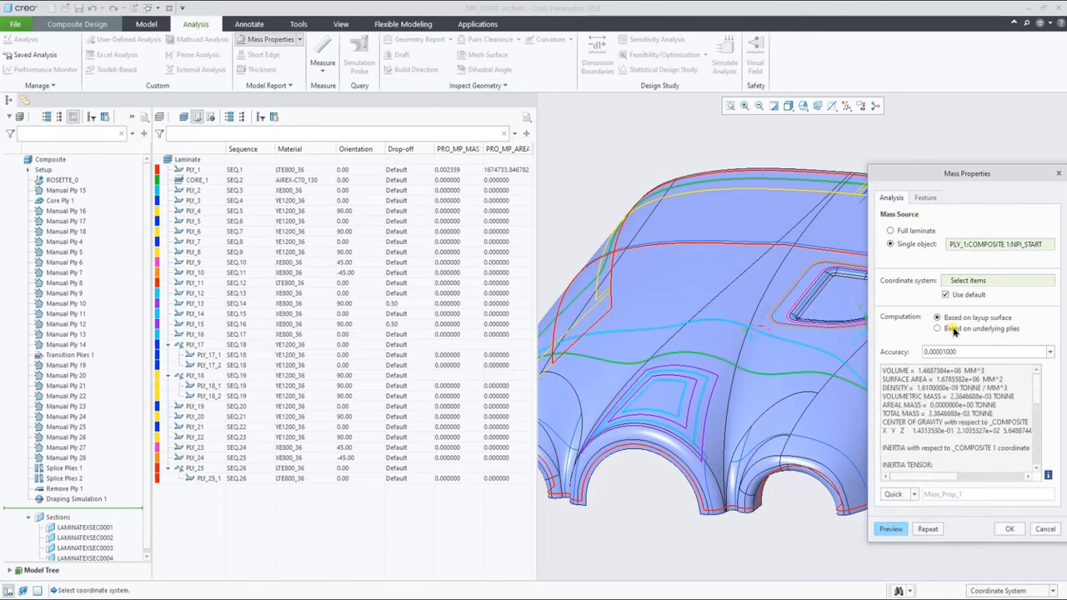
Compute Full laminate mass properties Based on underlying plies, preview, and accept
click(938, 329)
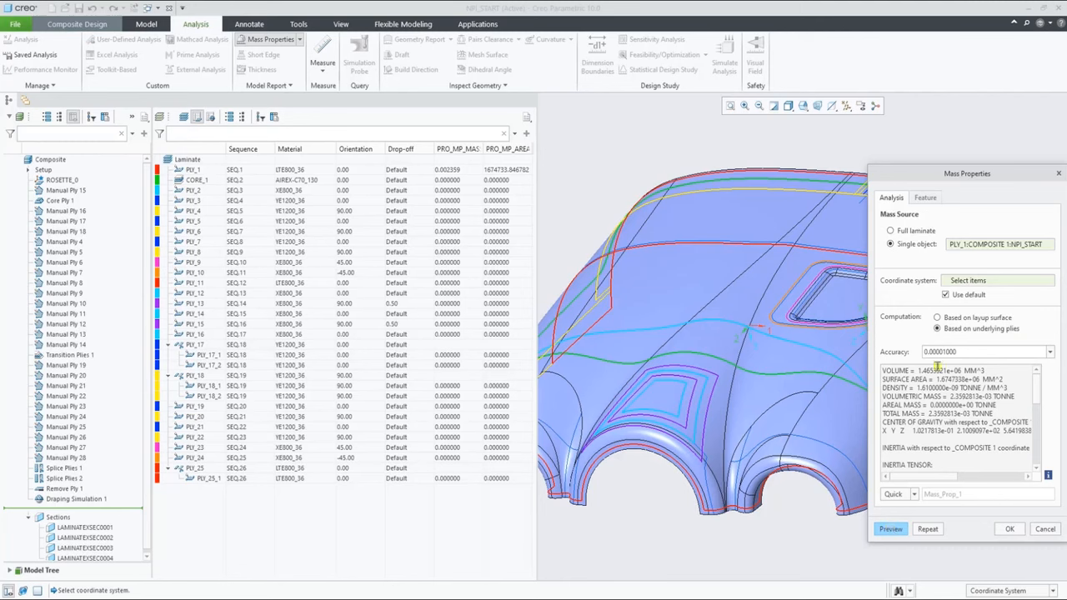
click(889, 231)
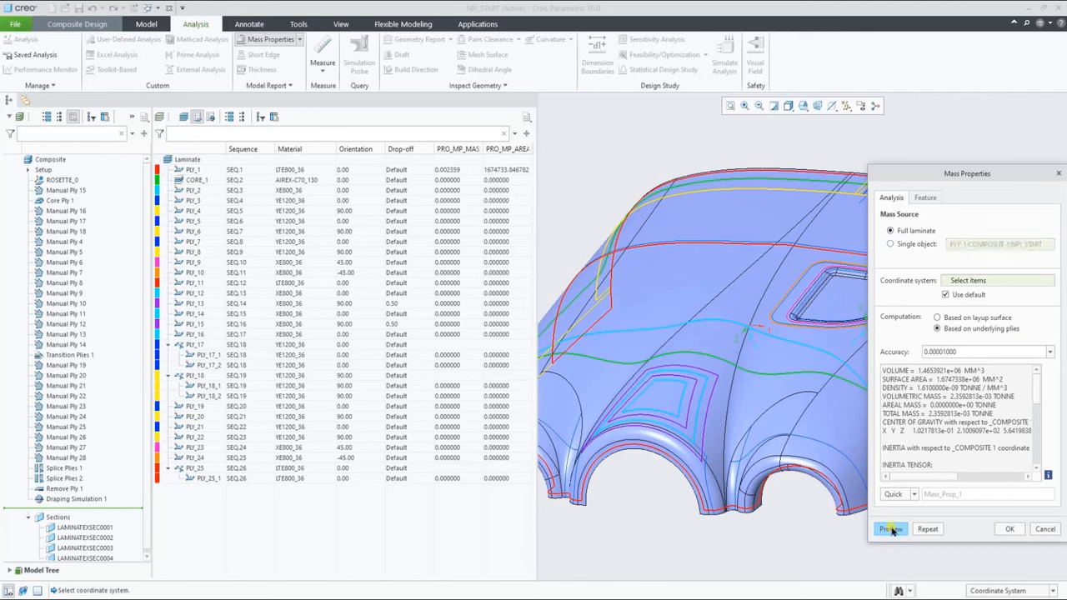
click(891, 528)
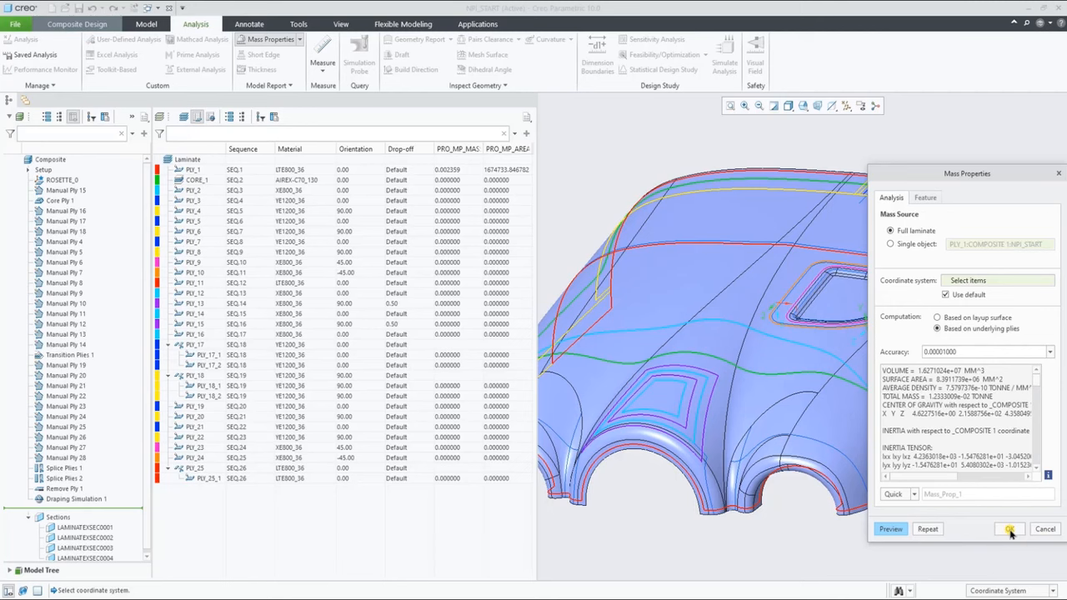
click(1007, 529)
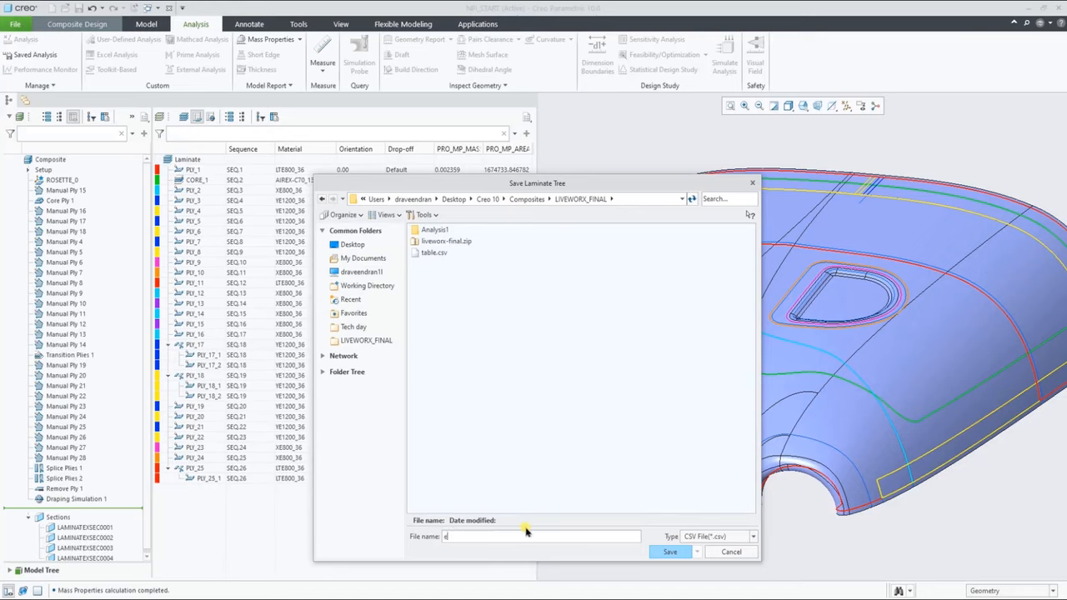
Save the laminate tree as example.csv and return to the Composite Design tab
text(xample)
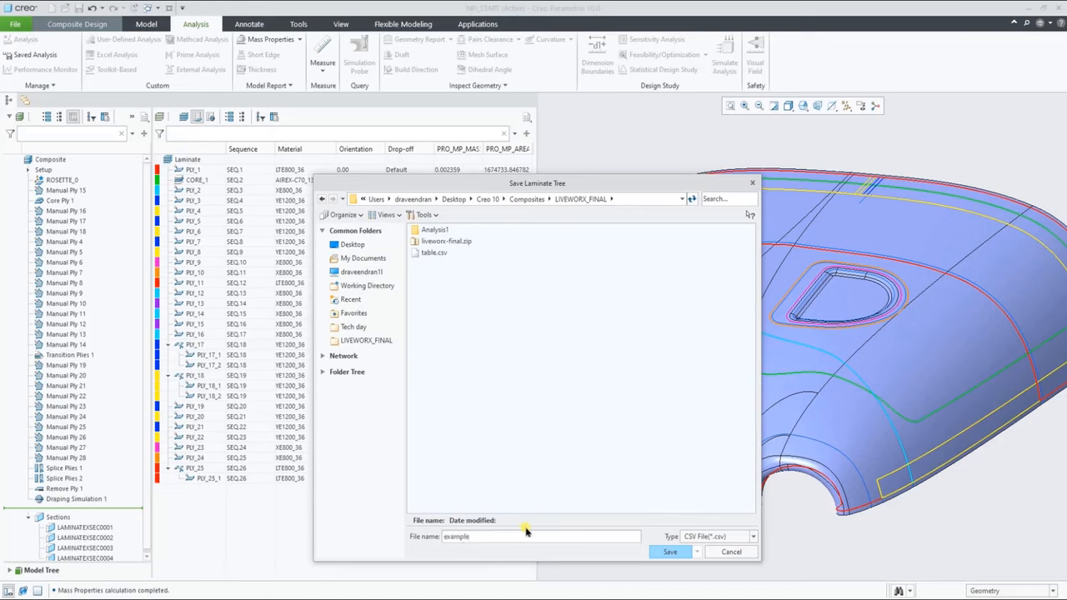
click(667, 552)
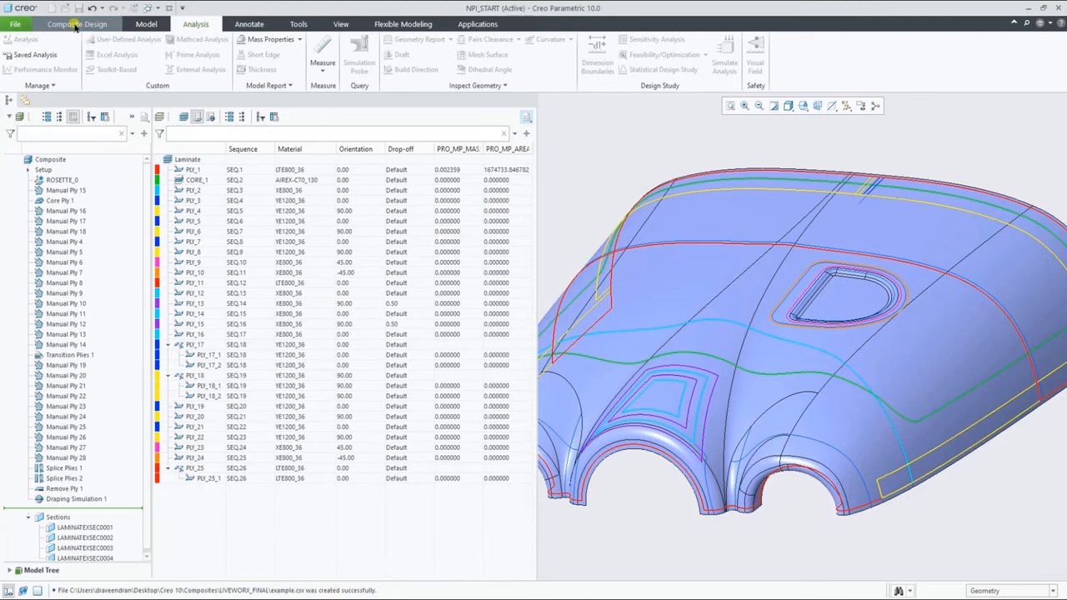
click(77, 22)
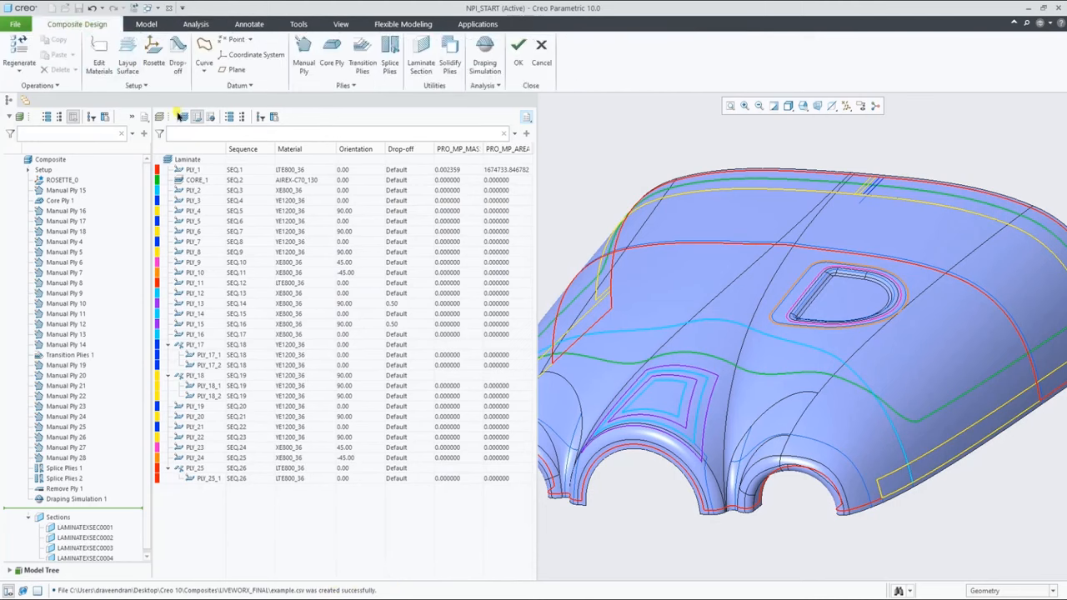
click(189, 116)
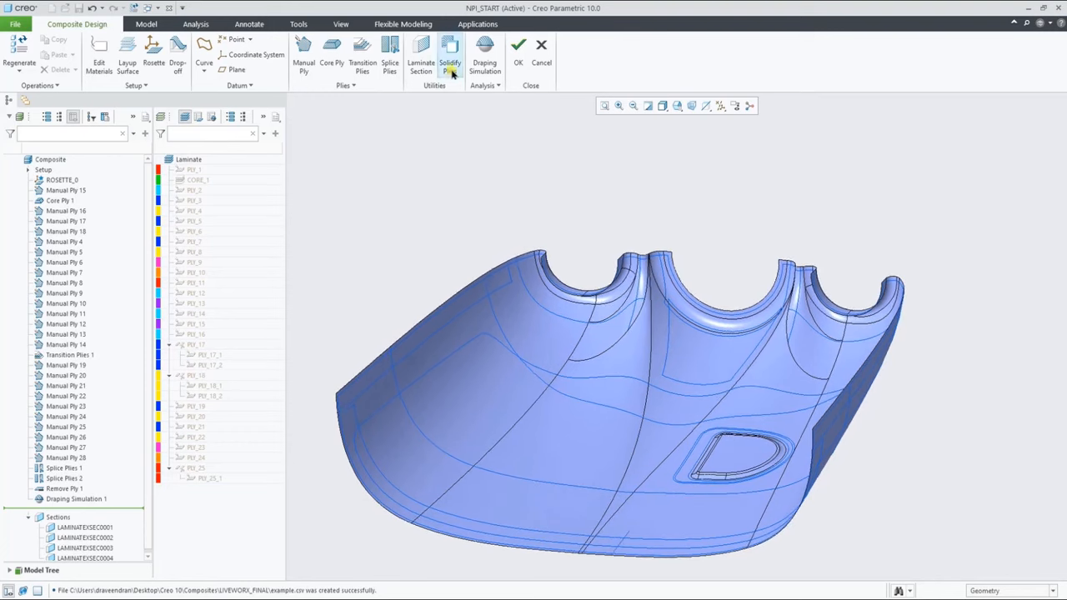
Solidify the plies with Create IML surface checked, then exit Composite Design
click(451, 54)
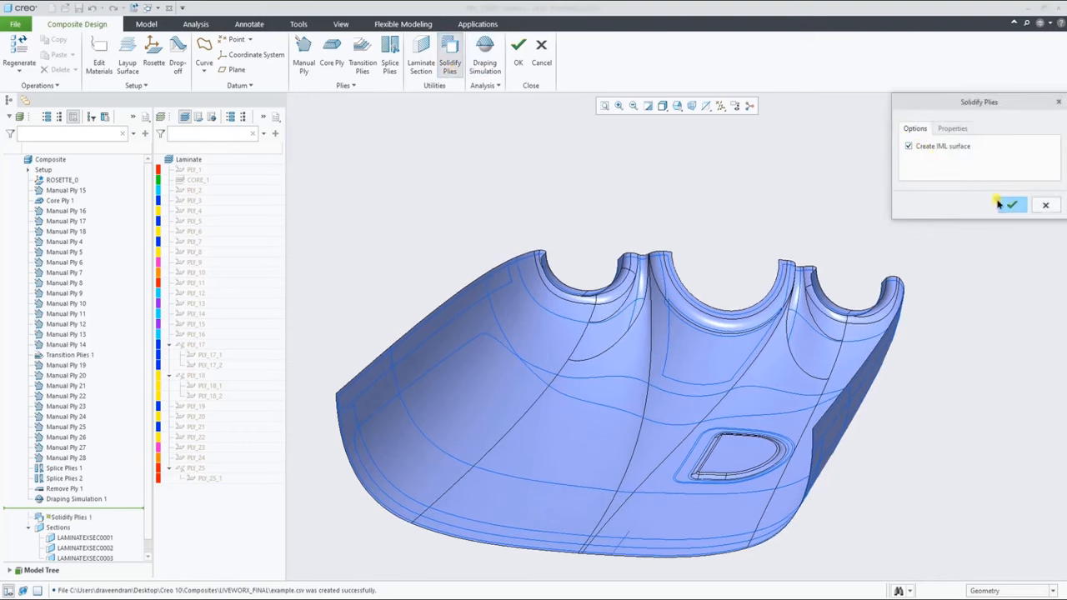
click(1013, 205)
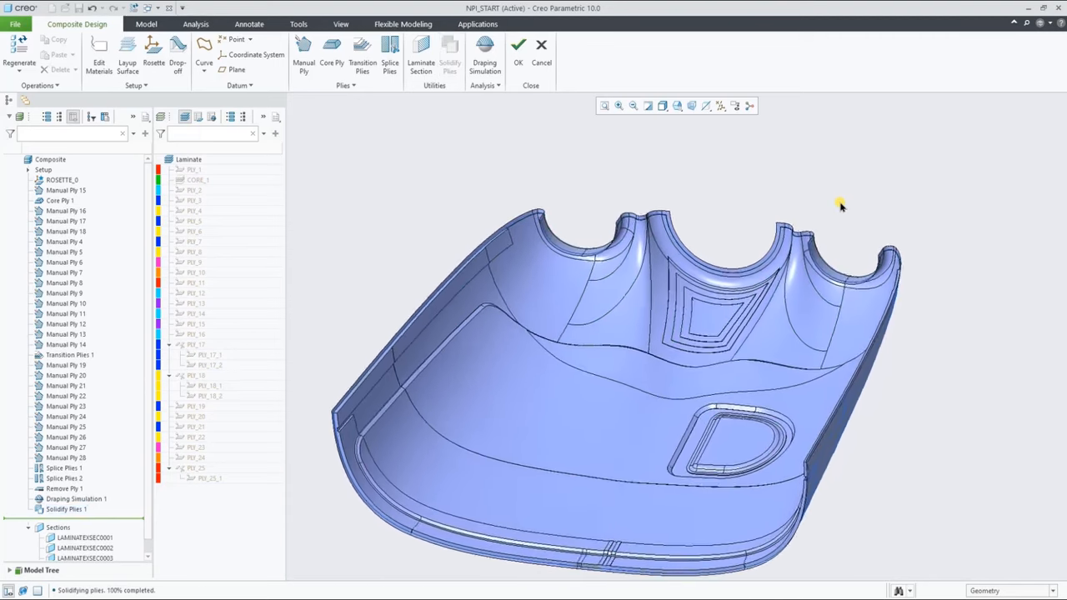
click(522, 52)
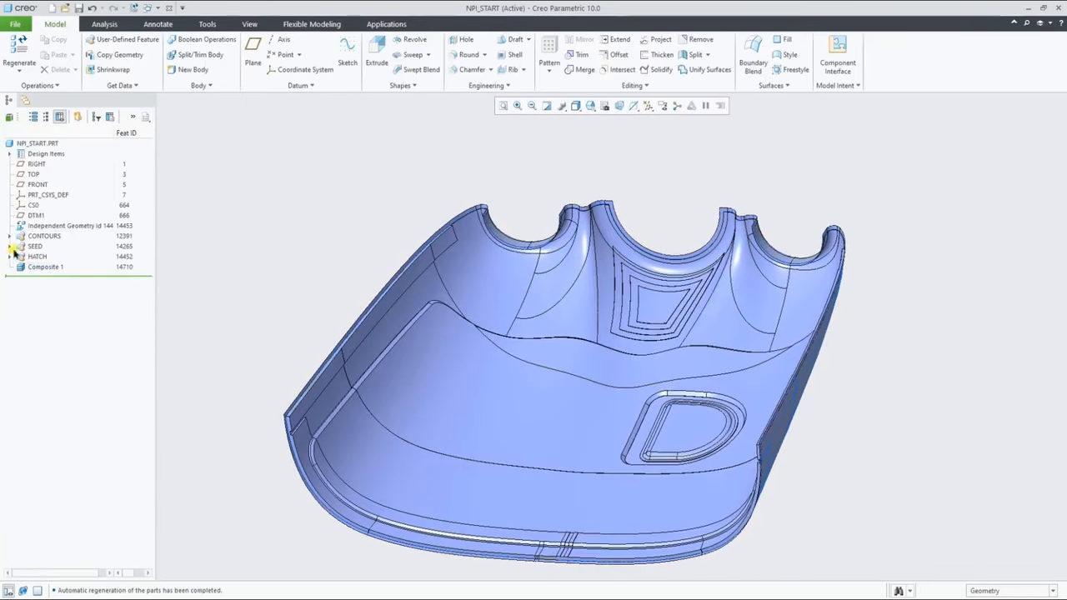
Hide the other quilts and solidify Quilt 21 with Remove Material
click(9, 153)
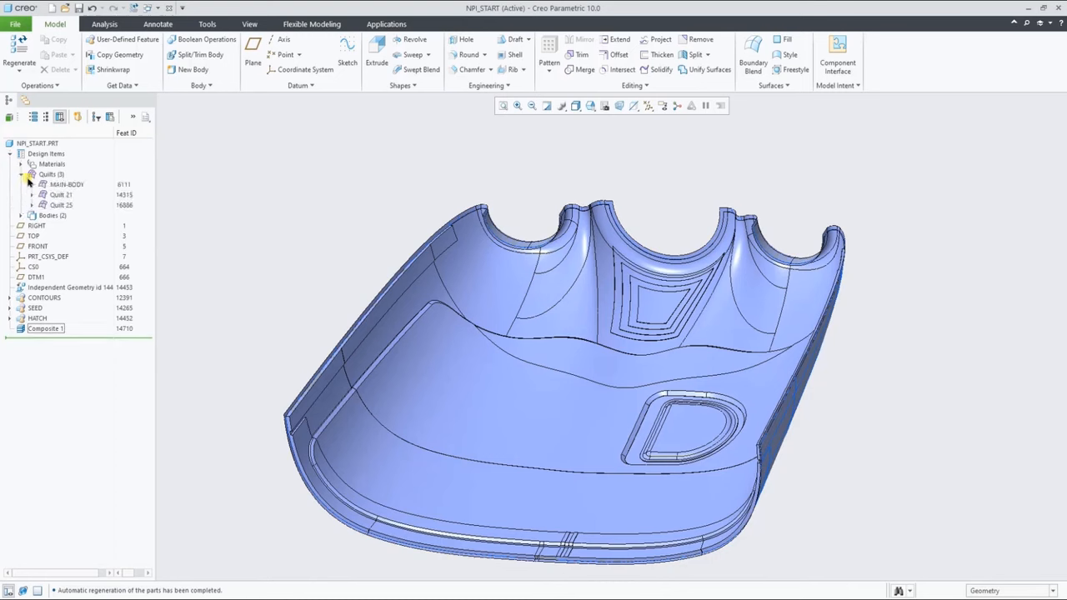
click(62, 205)
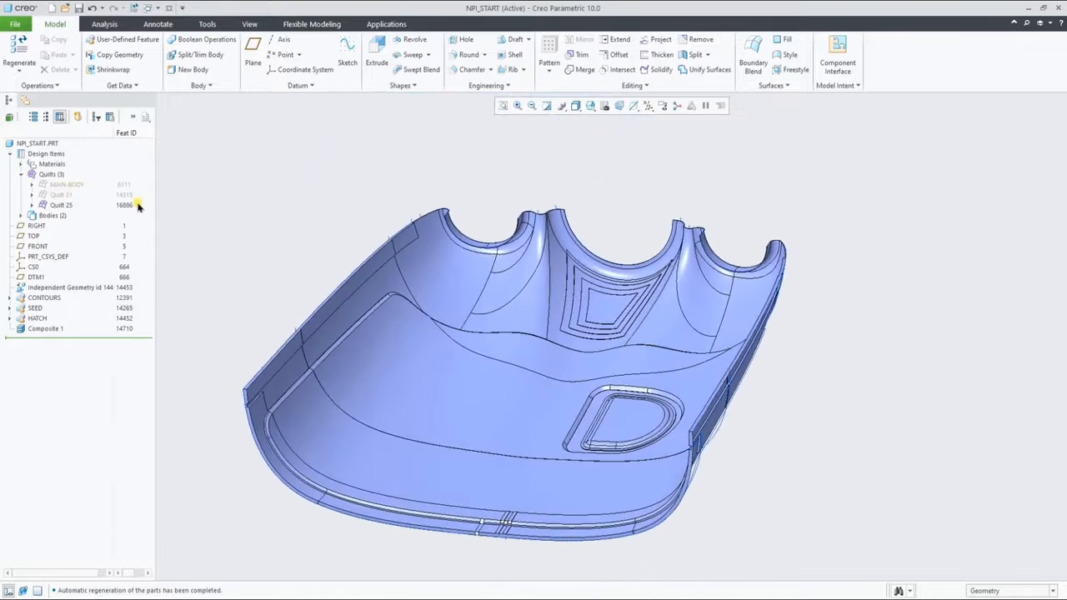
click(31, 215)
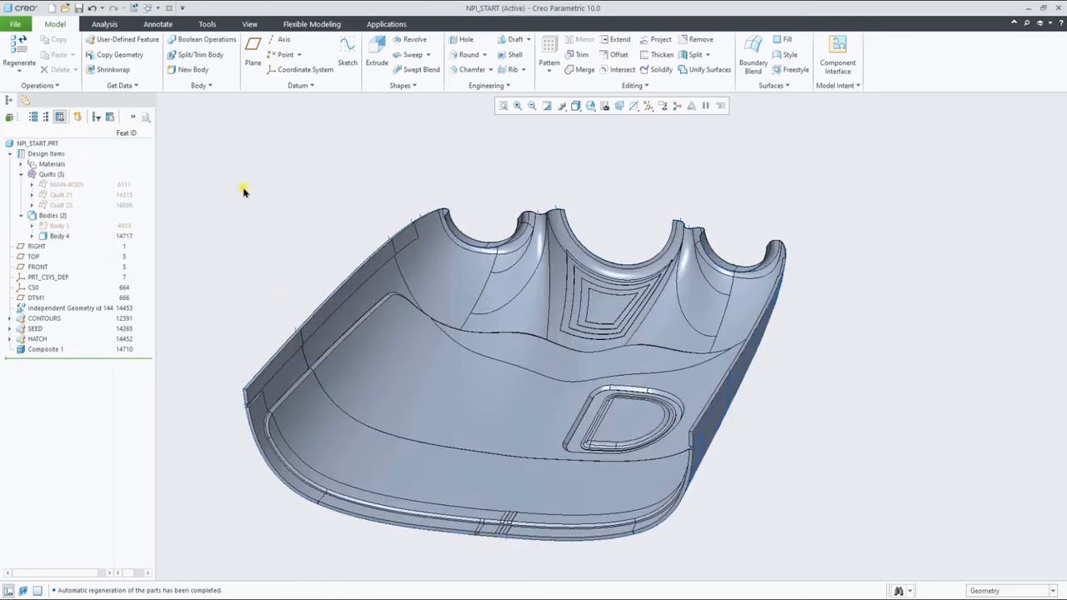
click(56, 194)
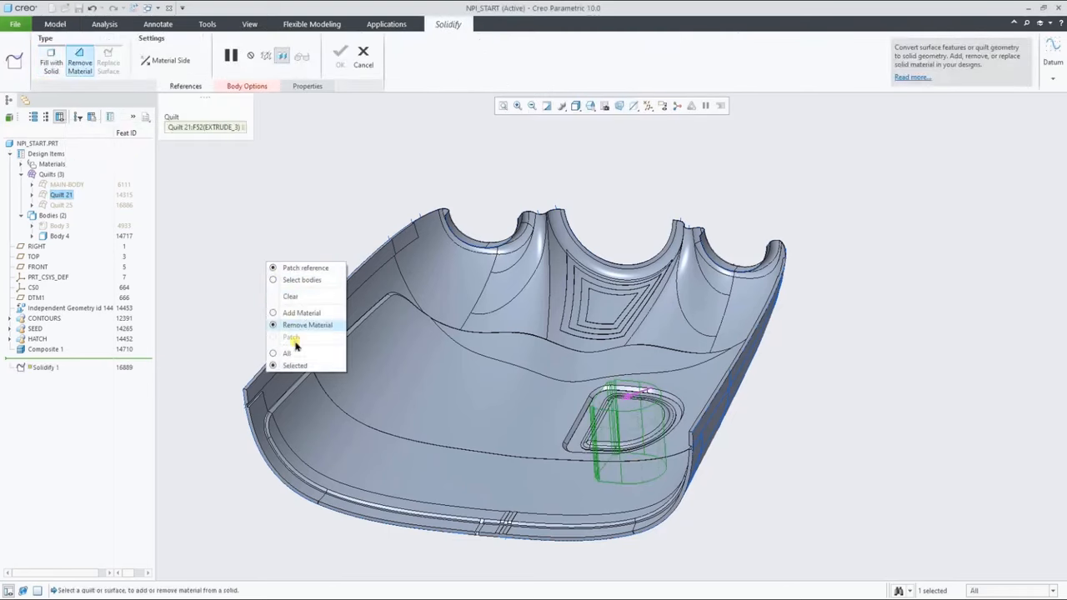
click(344, 52)
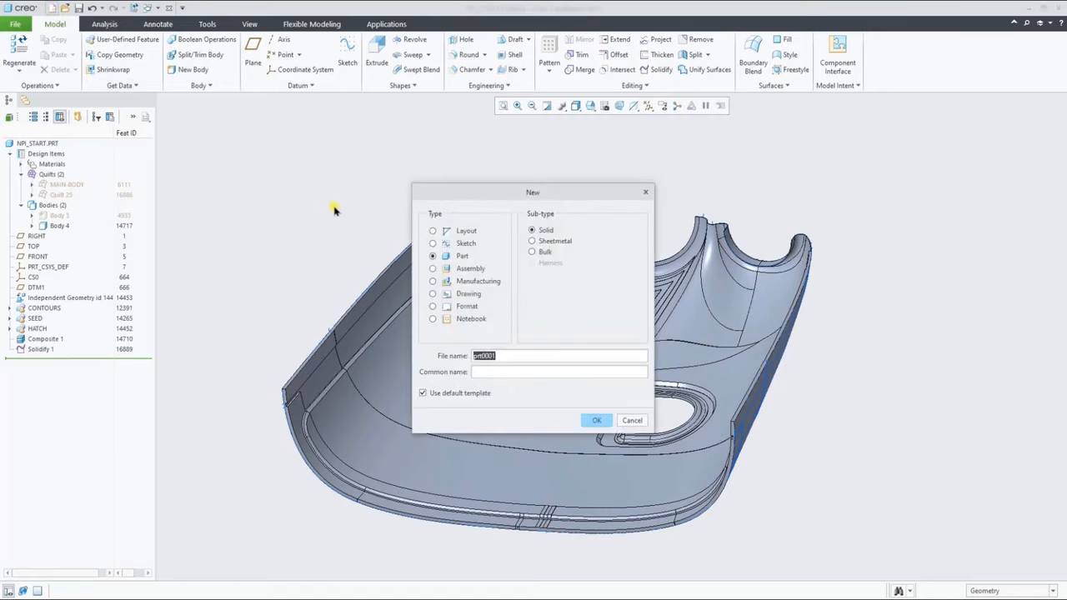
Create drawing DRW0001 from the plybook_a3 template to generate the ply sheets
click(433, 293)
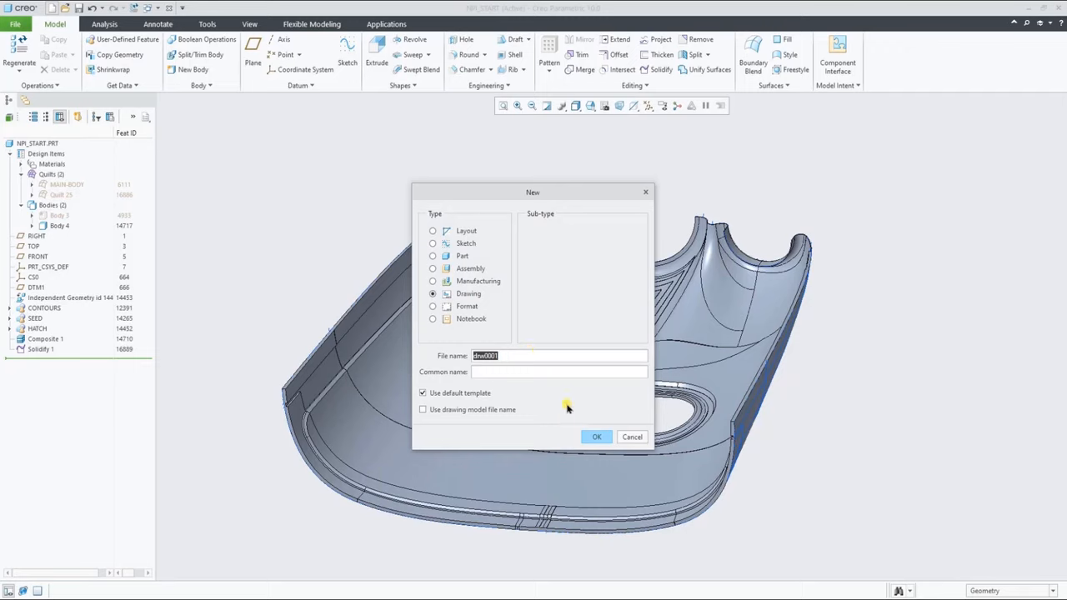
click(597, 436)
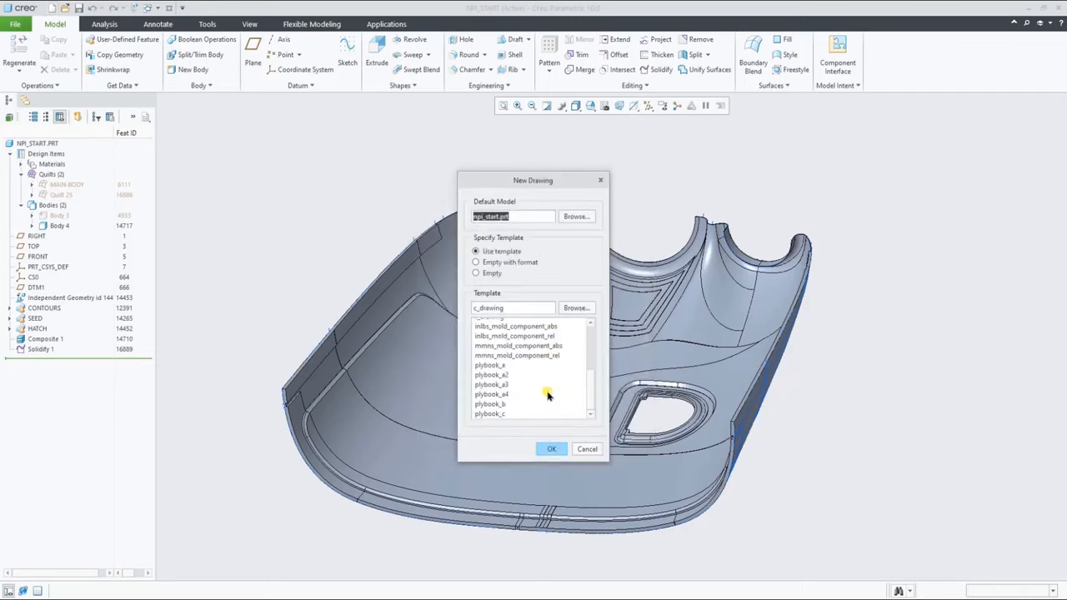
click(494, 383)
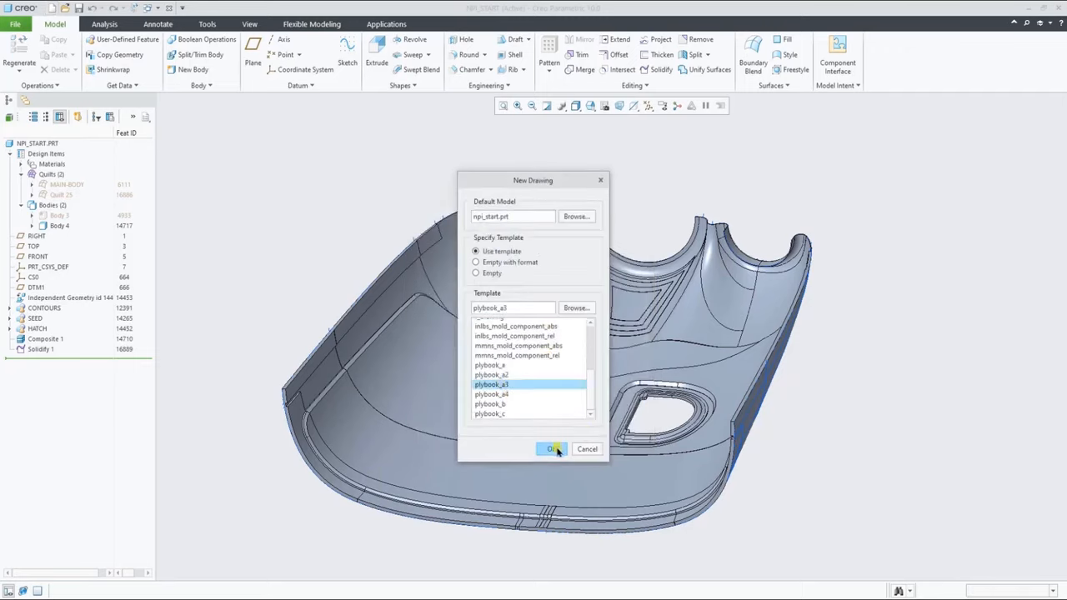
click(549, 449)
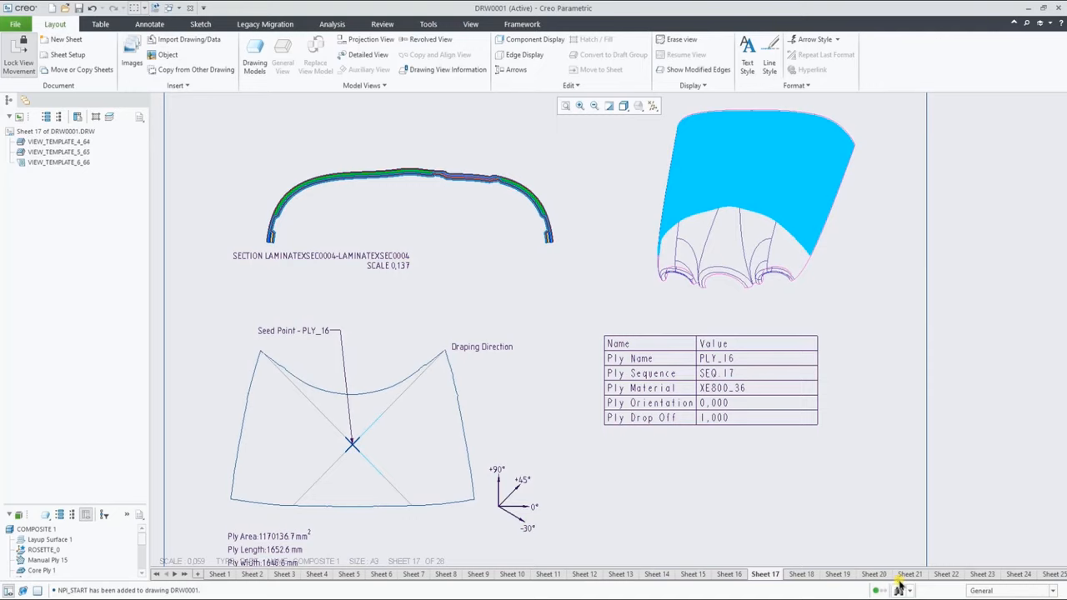
Add blank Sheet 29 and bring up its tab options to move it first
click(522, 574)
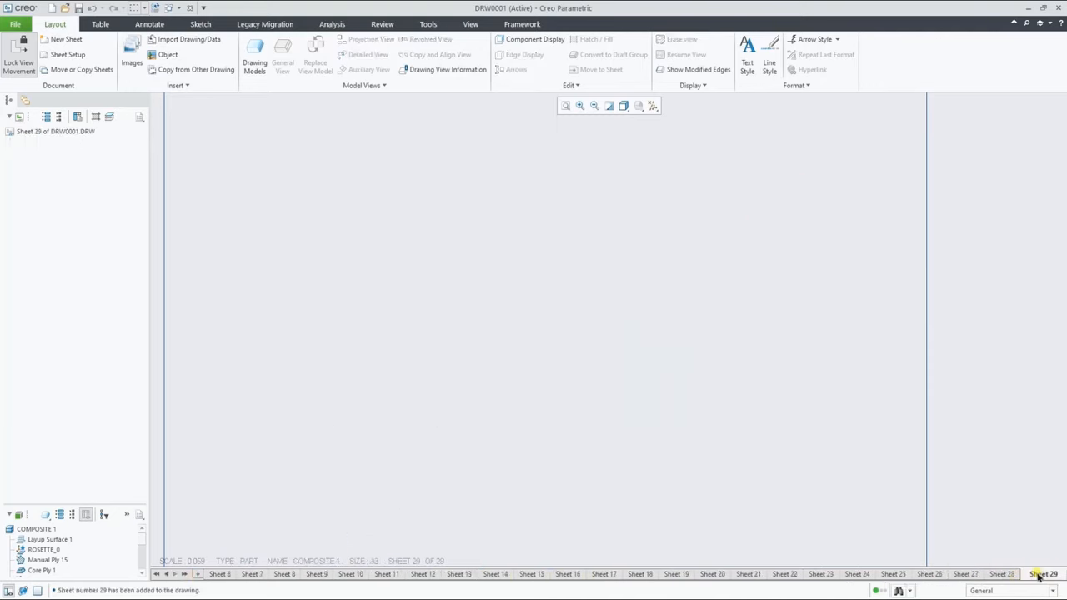
right_click(1044, 570)
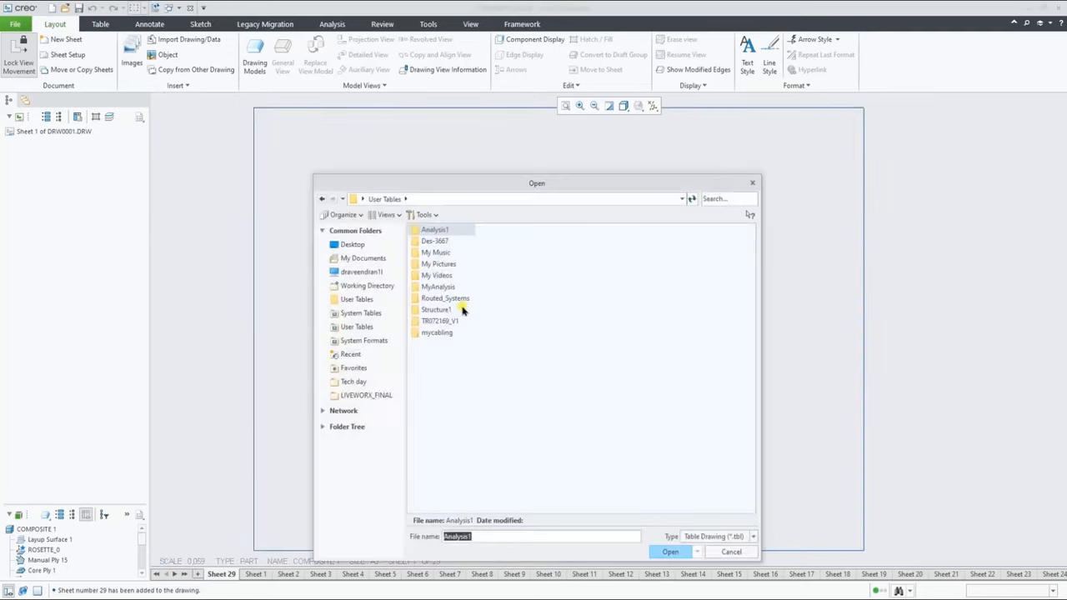
Import example.csv from LIVEWORX_FINAL and place the table near Sheet 29's upper left
click(367, 395)
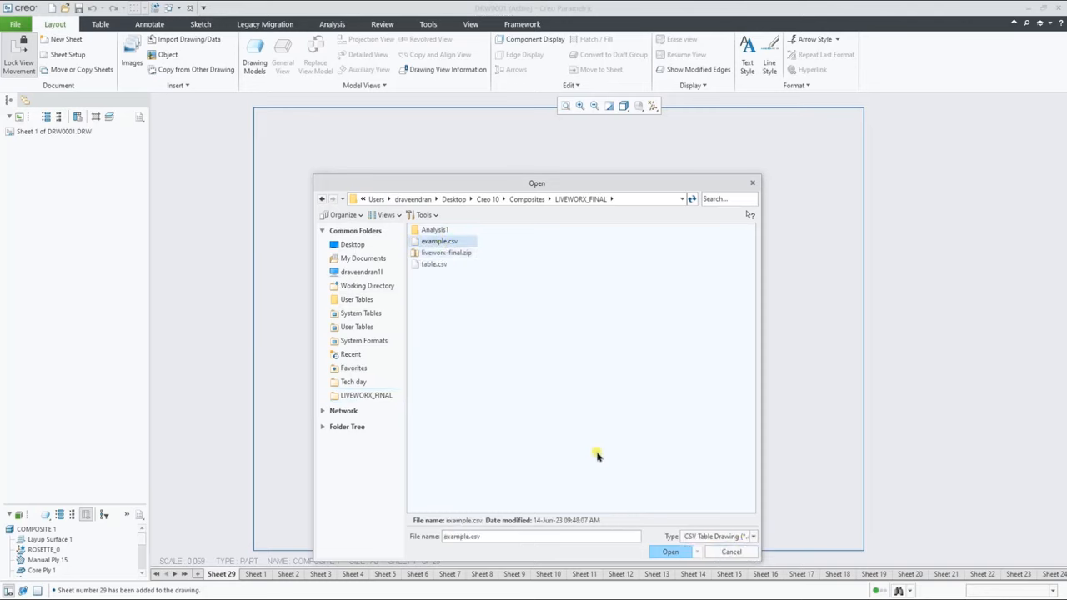
click(670, 552)
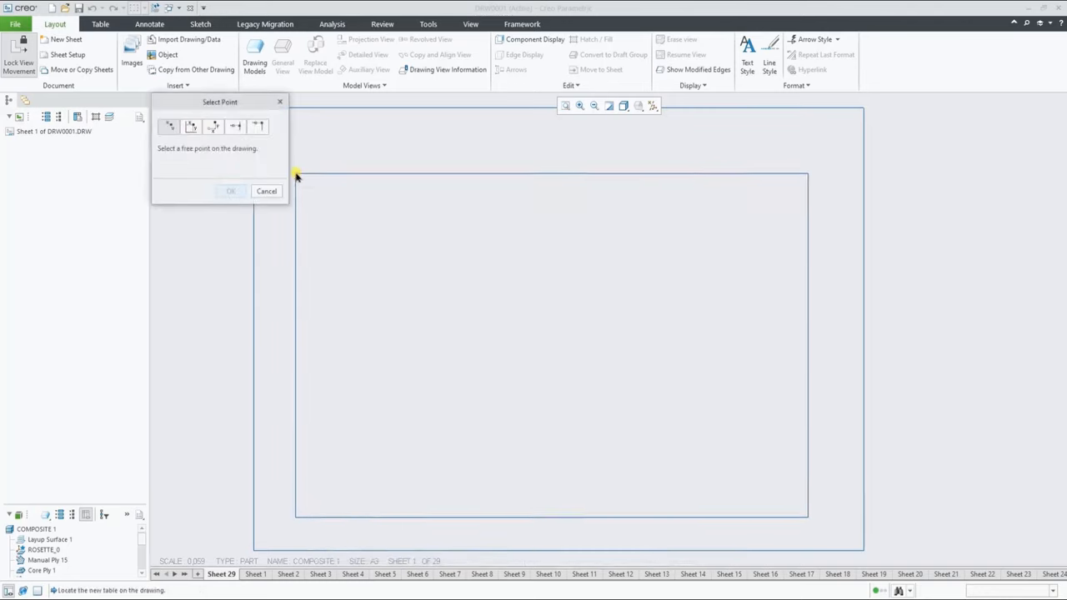
click(296, 175)
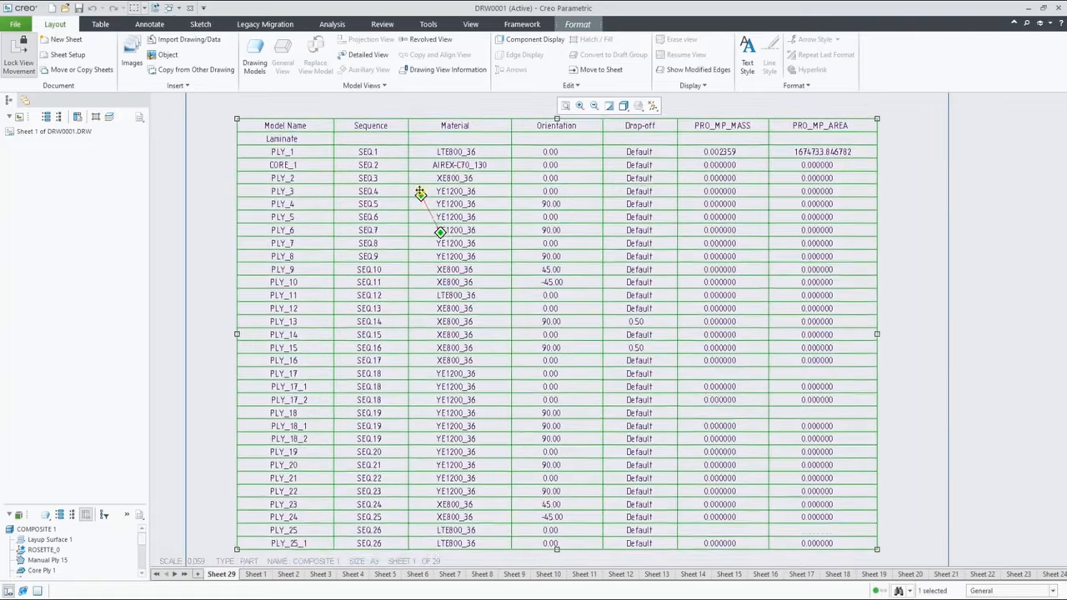